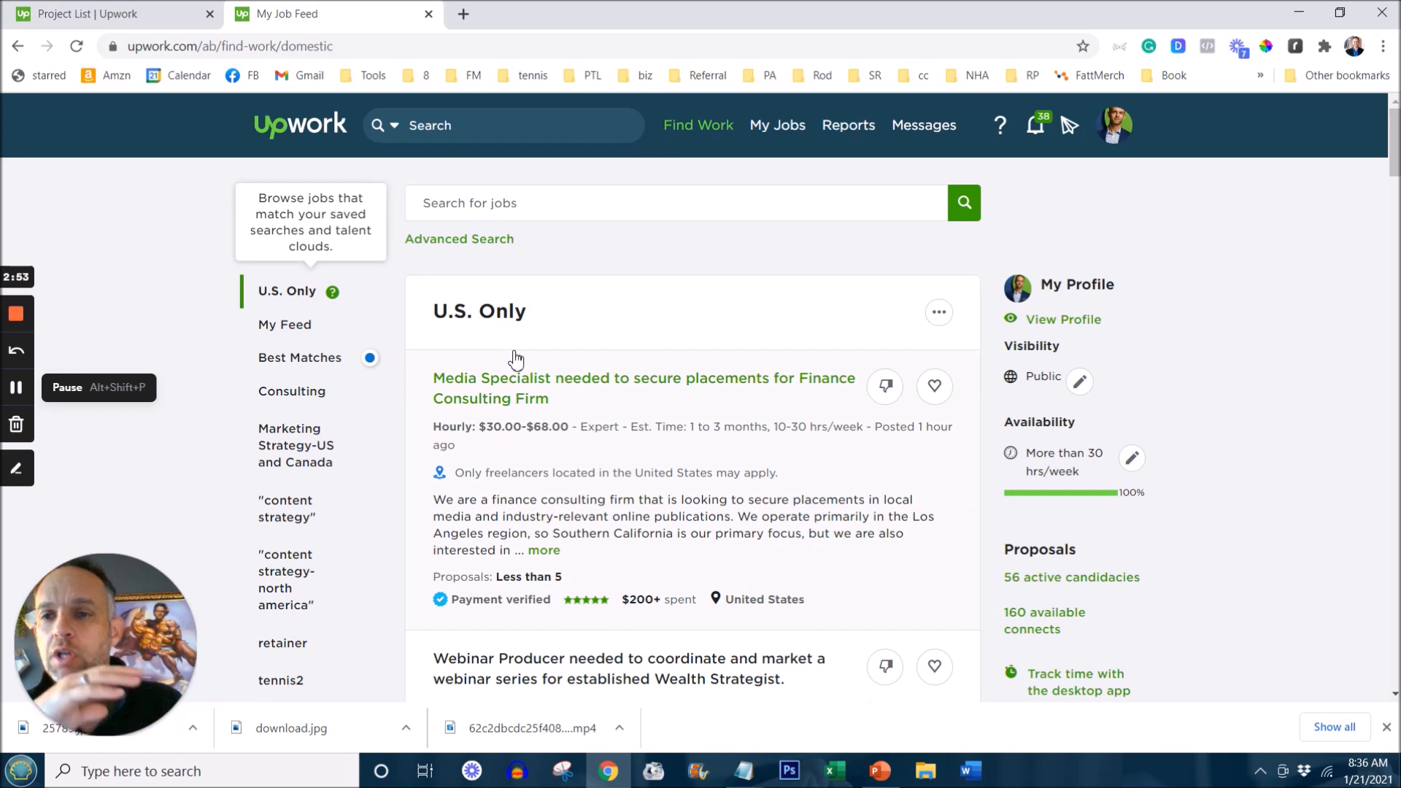
Step: Go to My Project Dashboard from the Find Work menu
{"action": "left_click", "coordinate": [699, 126]}
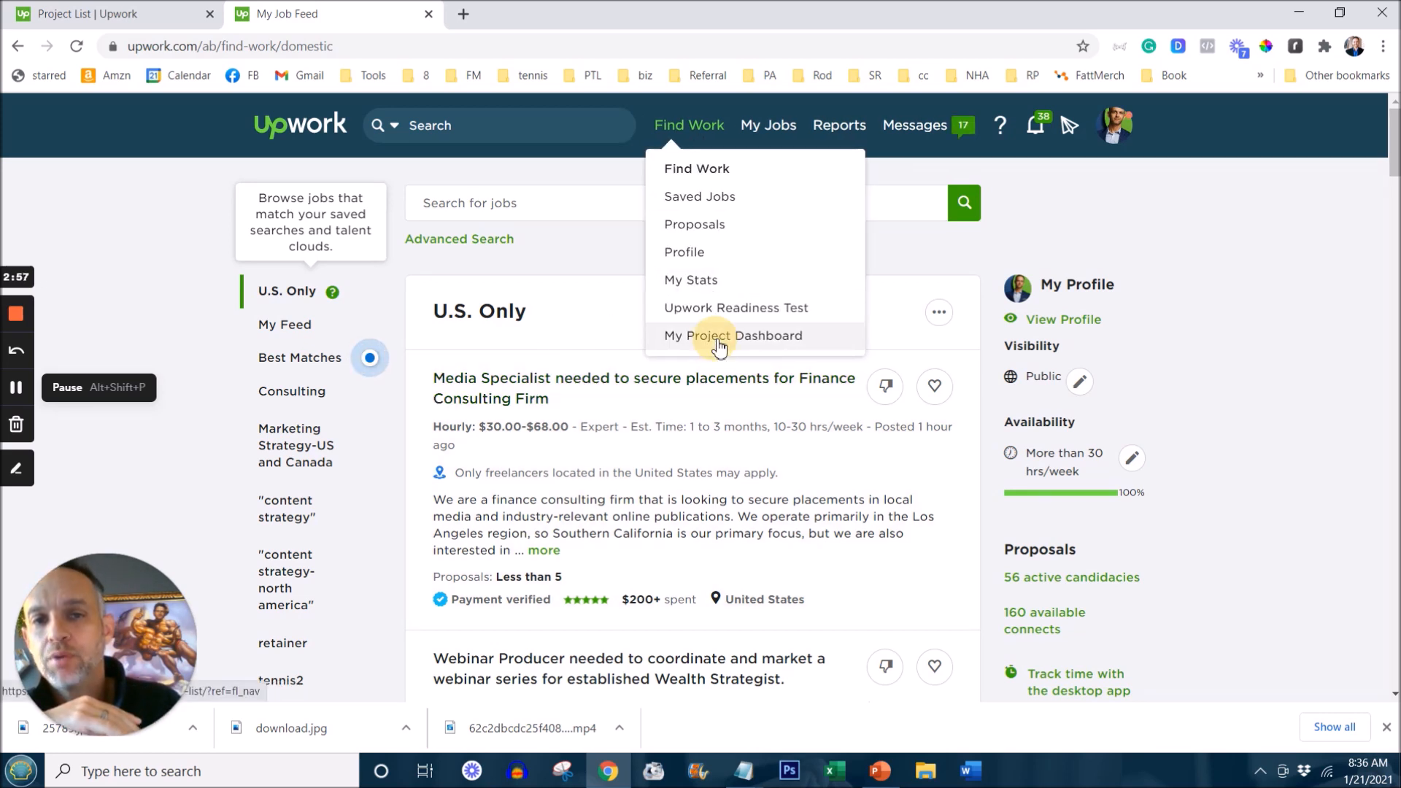
{"action": "left_click", "coordinate": [732, 336]}
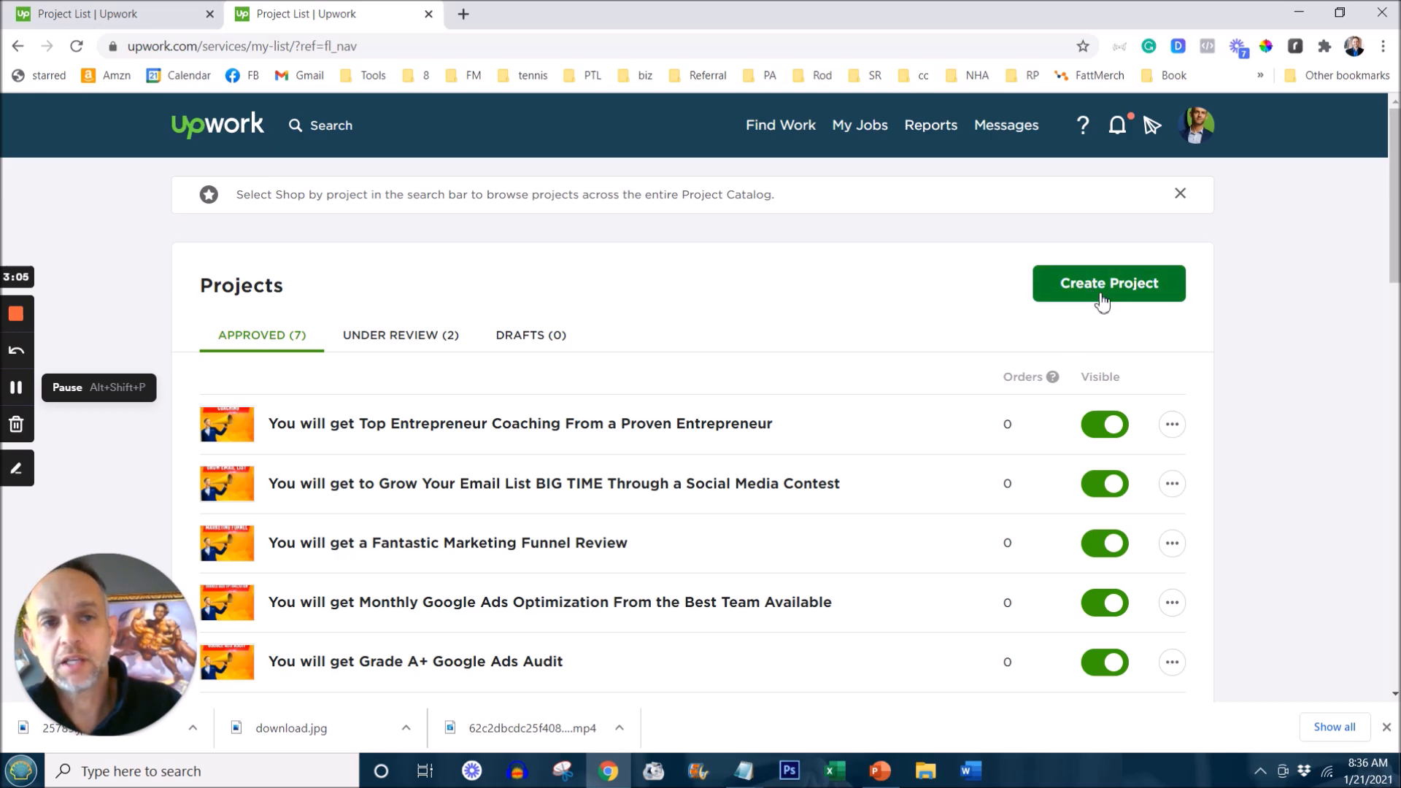
Step: Start a new project titled 'You will get a top-notch entrepreneur coaching call'
{"action": "left_click", "coordinate": [1107, 283]}
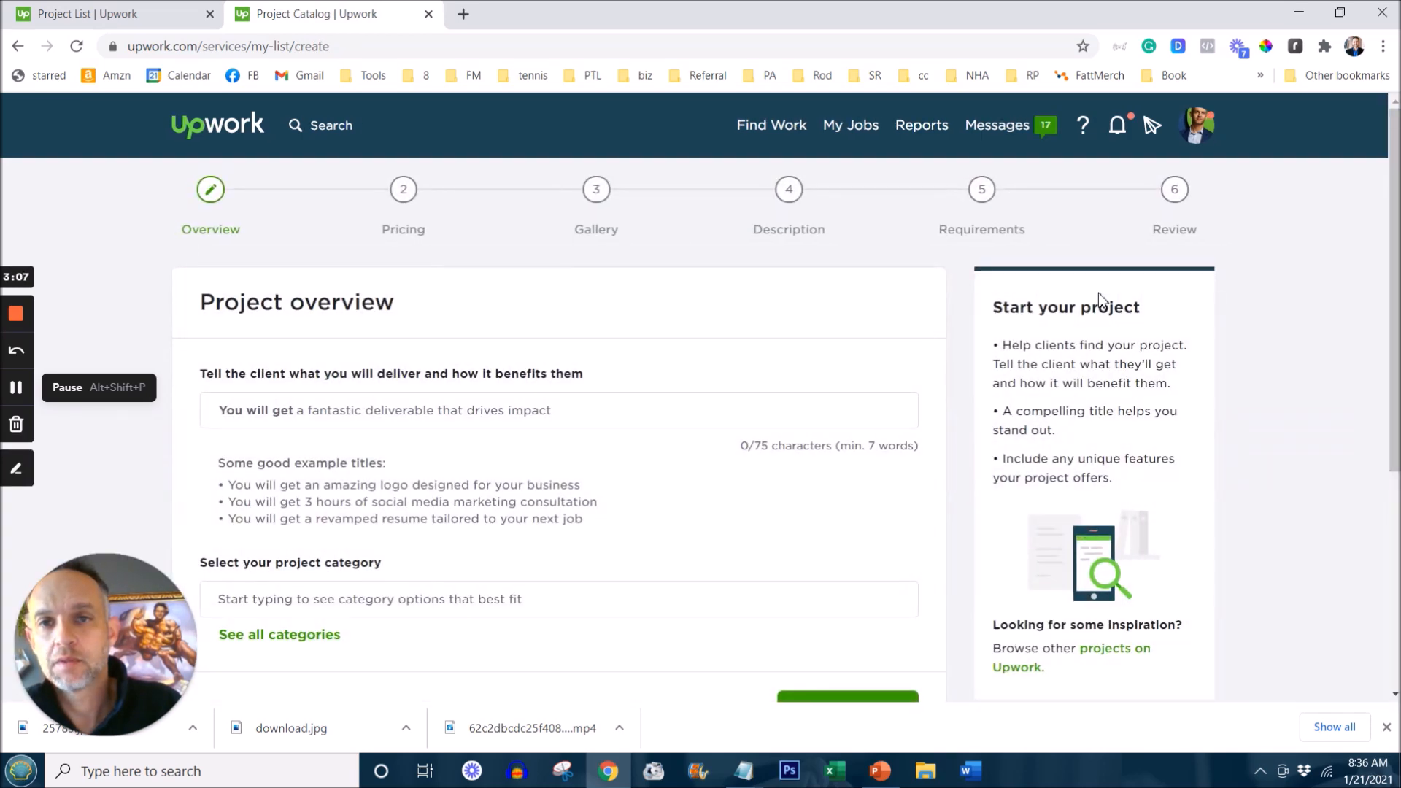
{"action": "scroll", "scroll_direction": "down", "scroll_amount": 3}
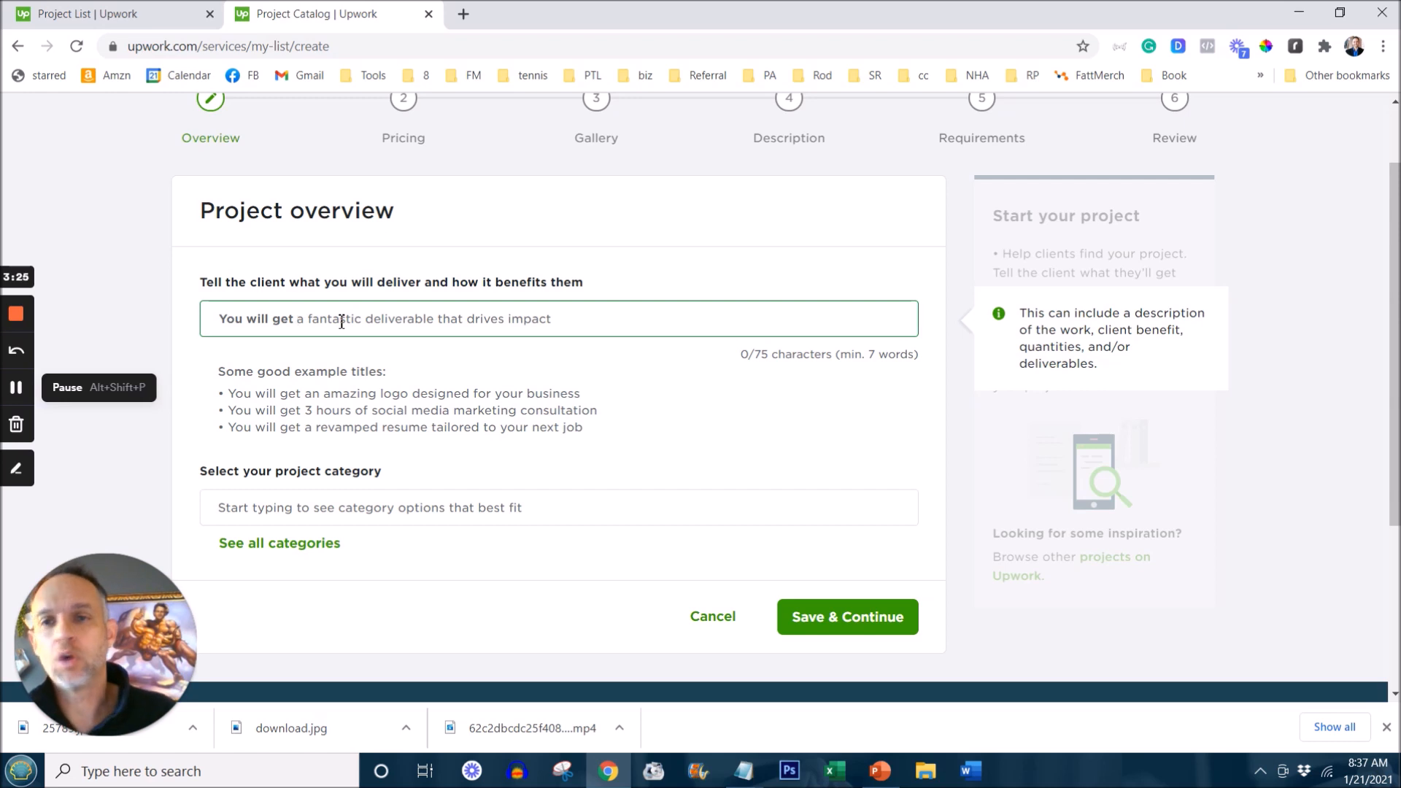
{"action": "left_click", "coordinate": [846, 617]}
{"action": "type", "text": " a"}
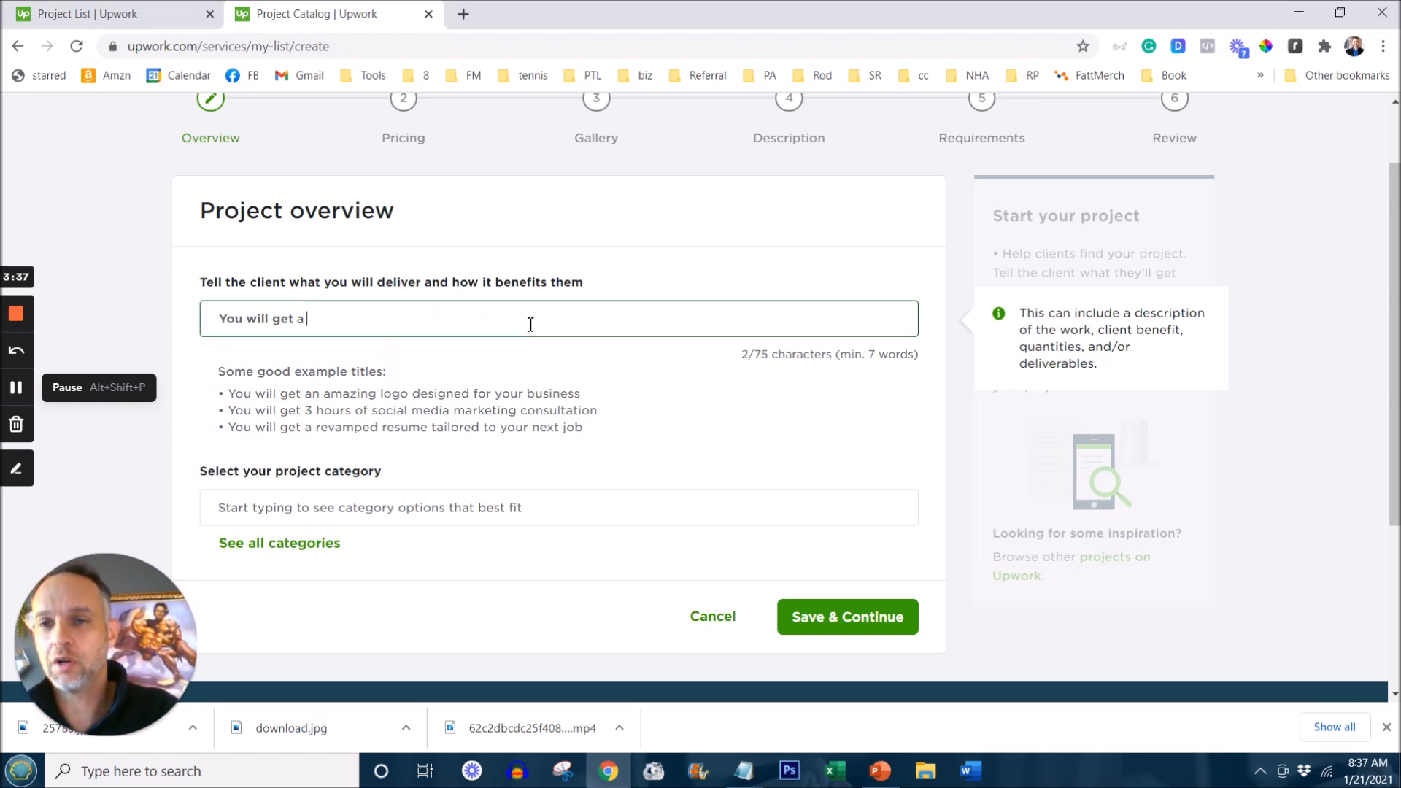
{"action": "type", "text": "fantasti"}
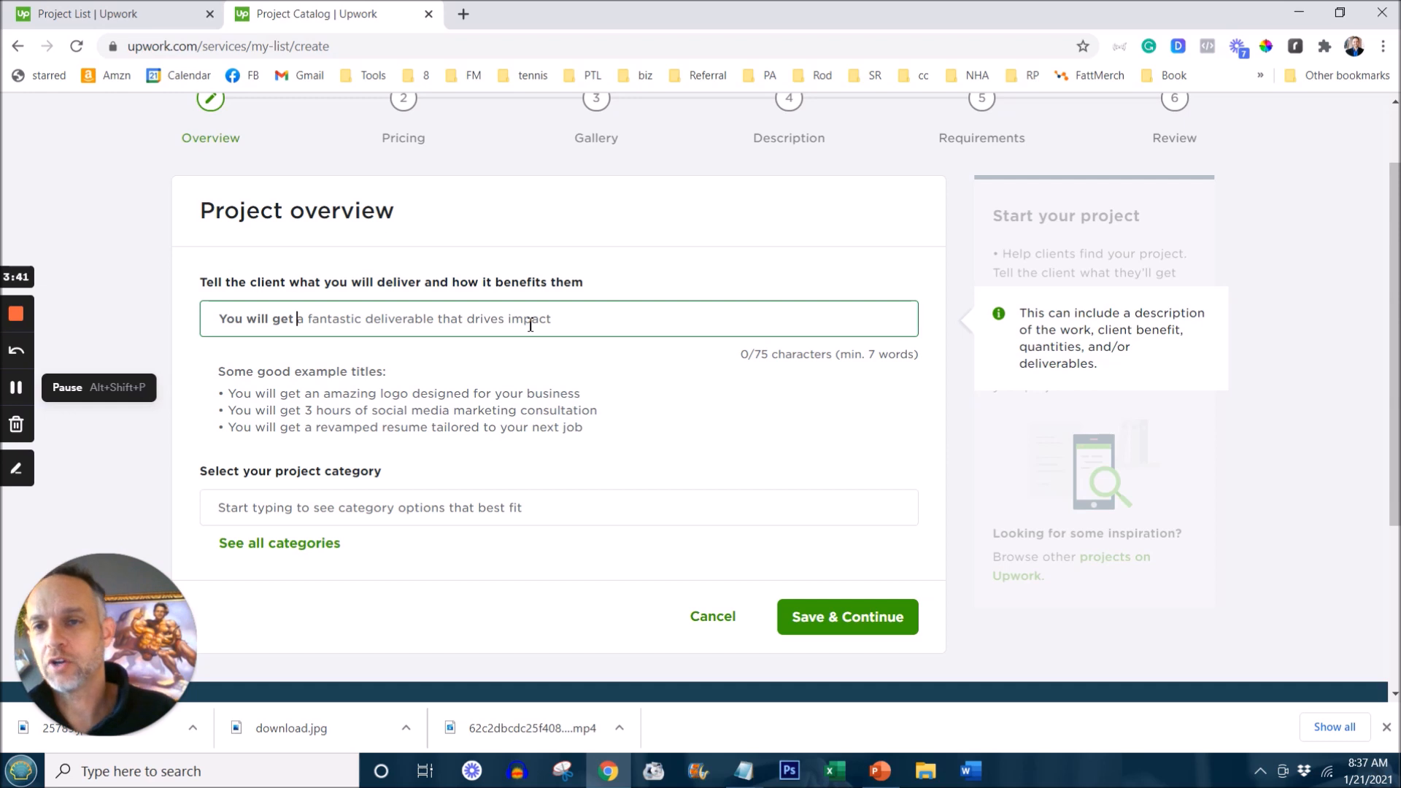
{"action": "left_click", "coordinate": [845, 617]}
{"action": "type", "text": " a top-n"}
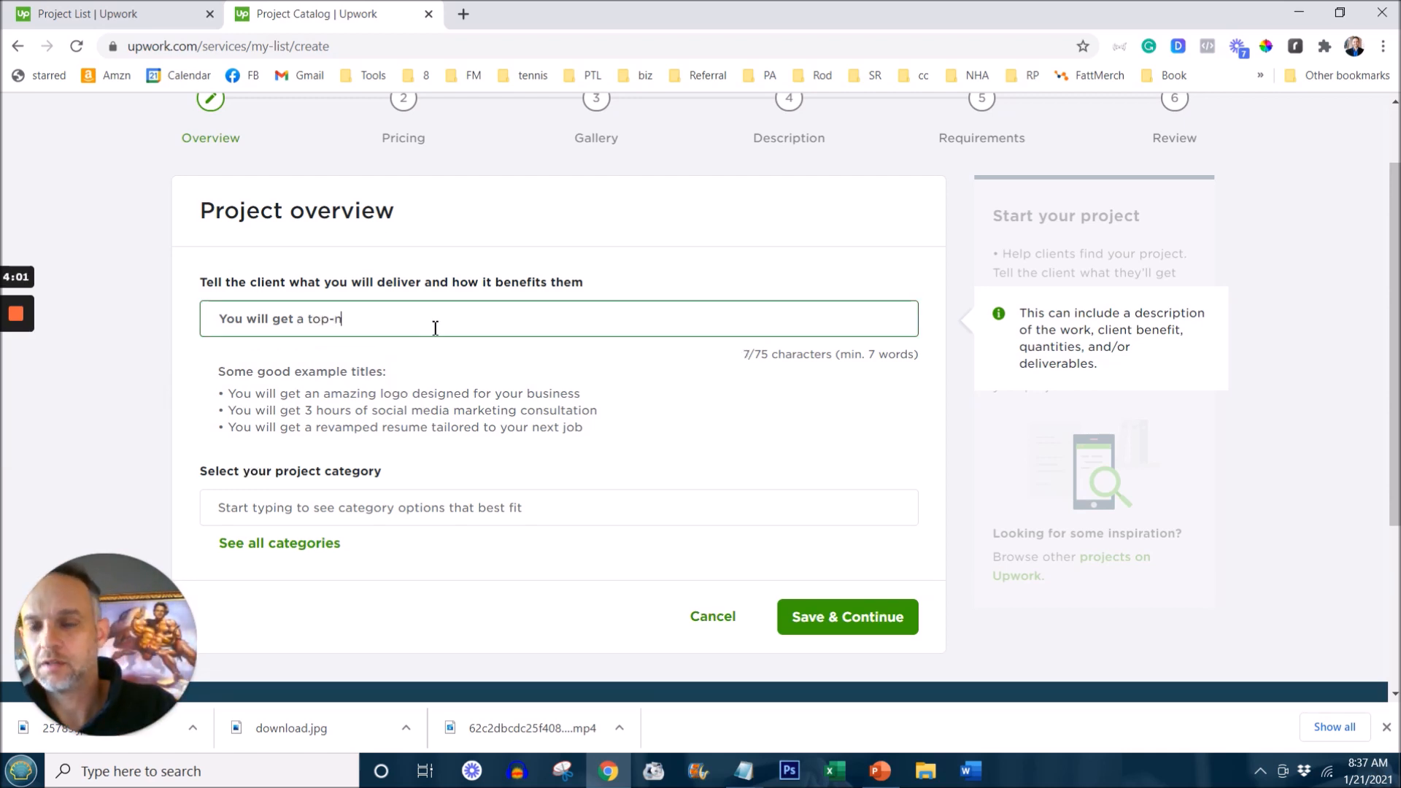
{"action": "type", "text": "otch entrepren"}
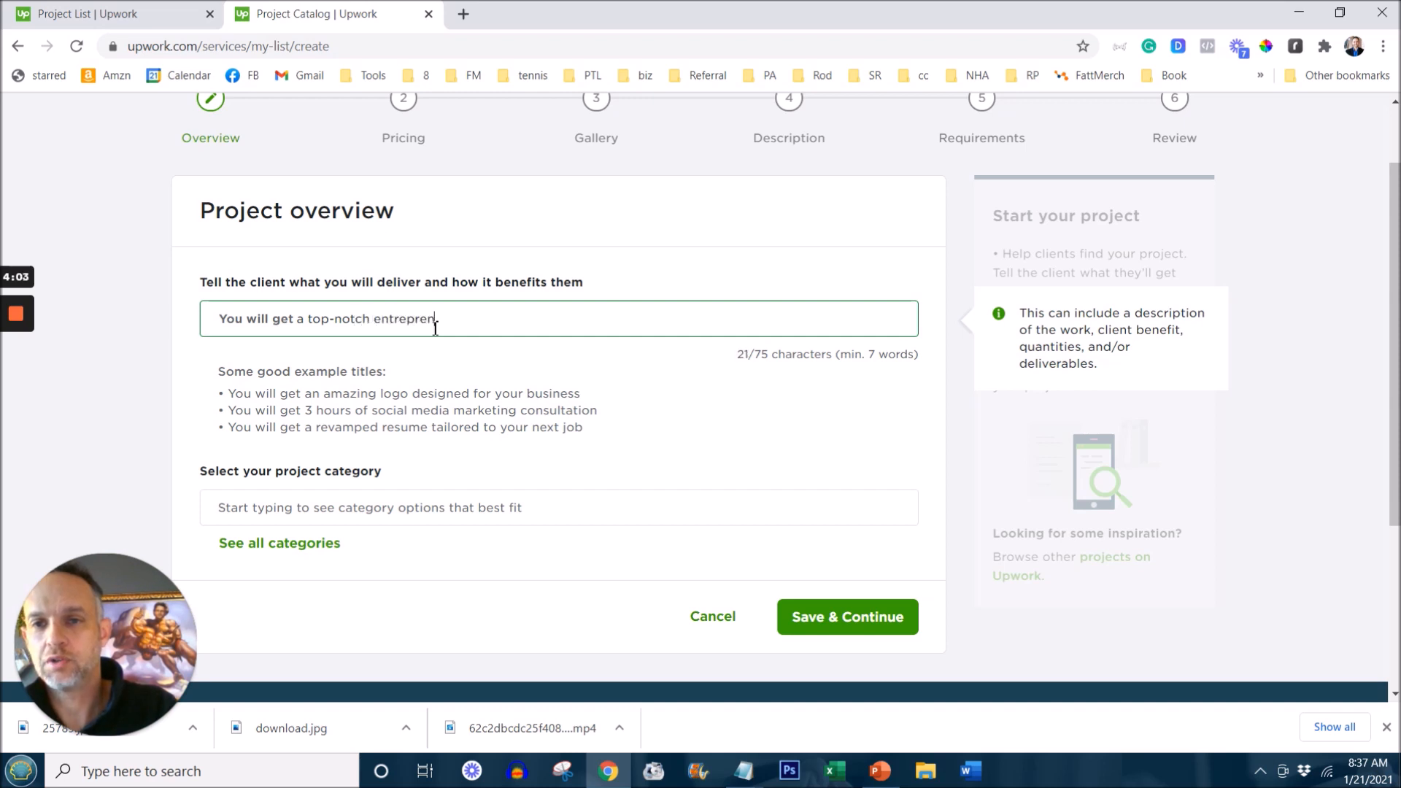
{"action": "type", "text": "eur"}
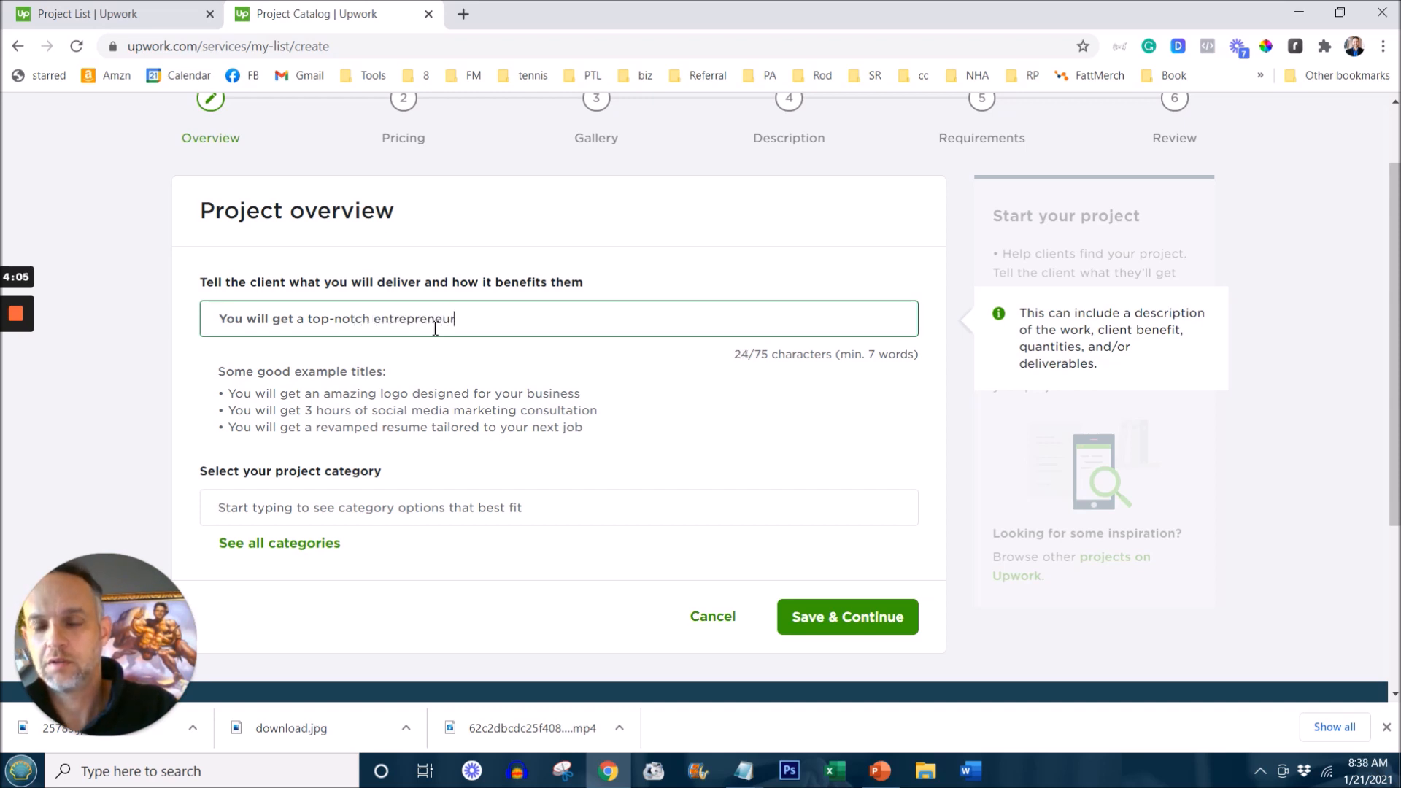
{"action": "type", "text": "coaching call"}
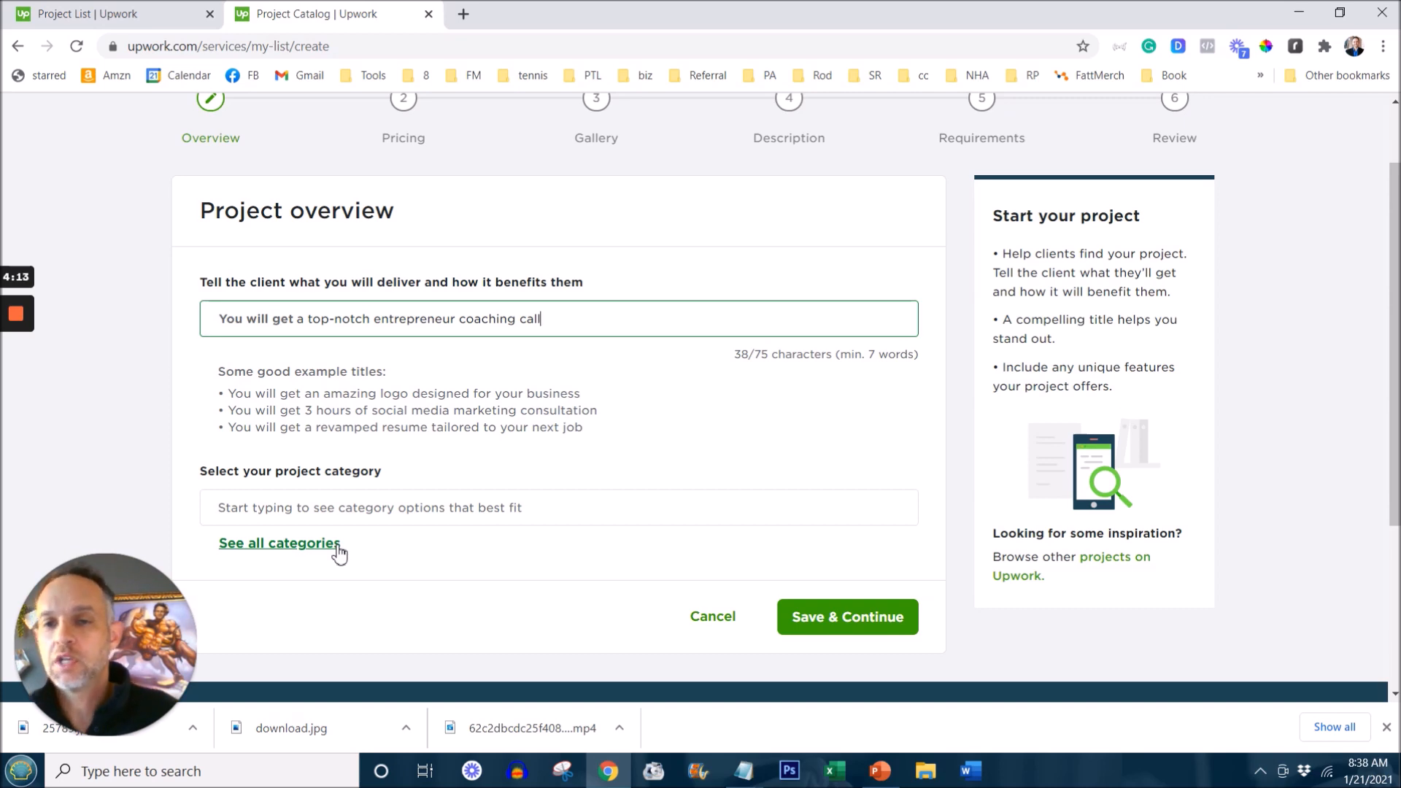
Step: Categorise the project as Consulting & HR > Business Consulting and save the choice
{"action": "left_click", "coordinate": [277, 543]}
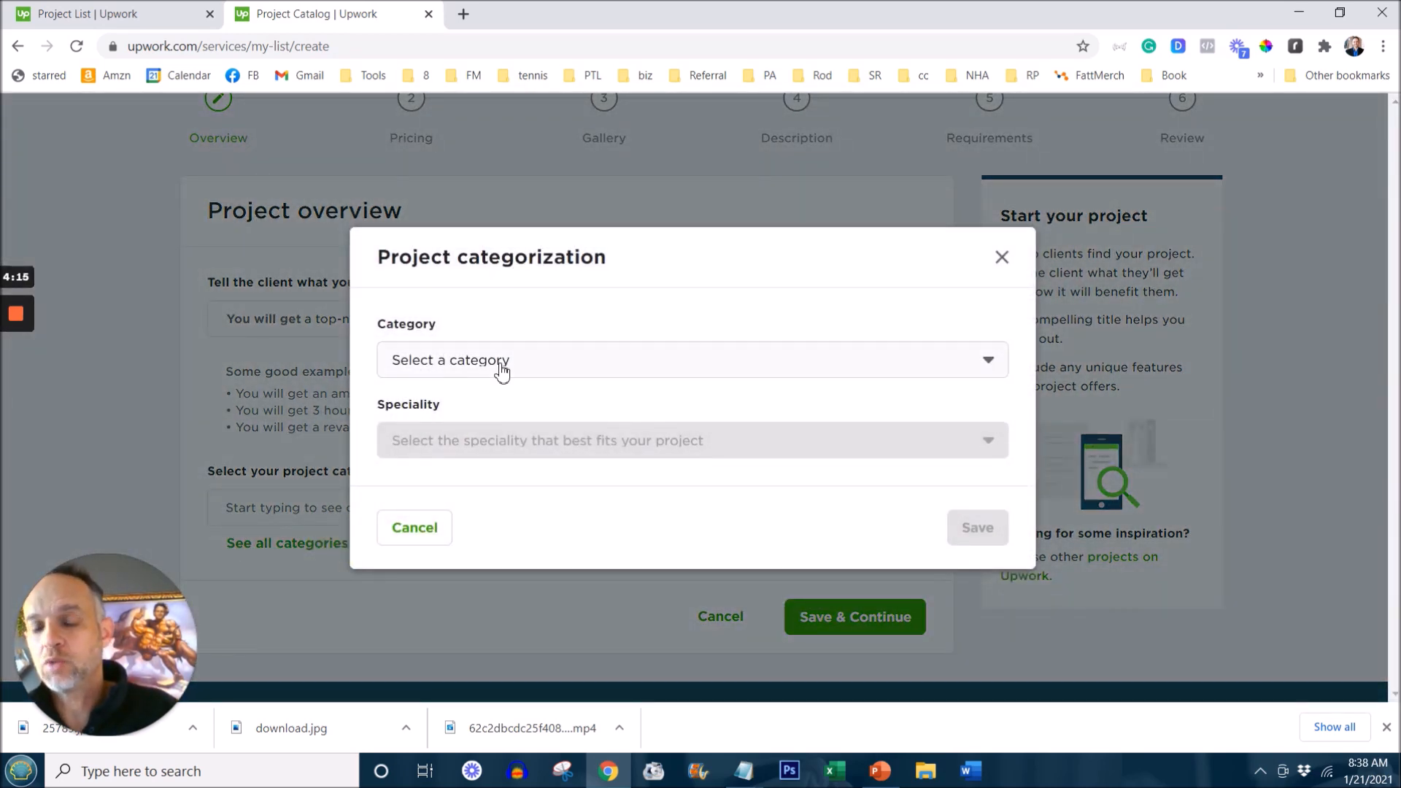
{"action": "mouse_move", "coordinate": [271, 555]}
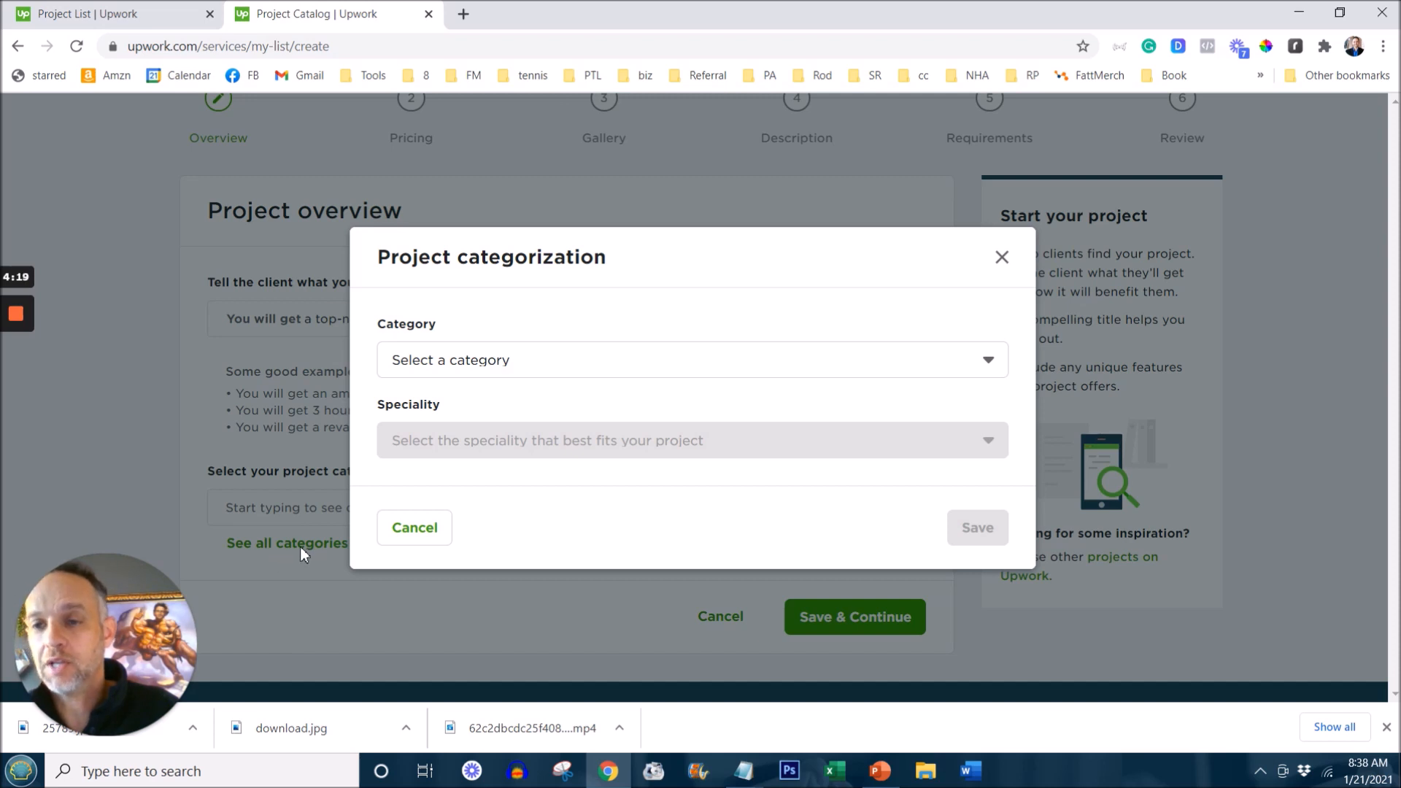
{"action": "left_click", "coordinate": [690, 359]}
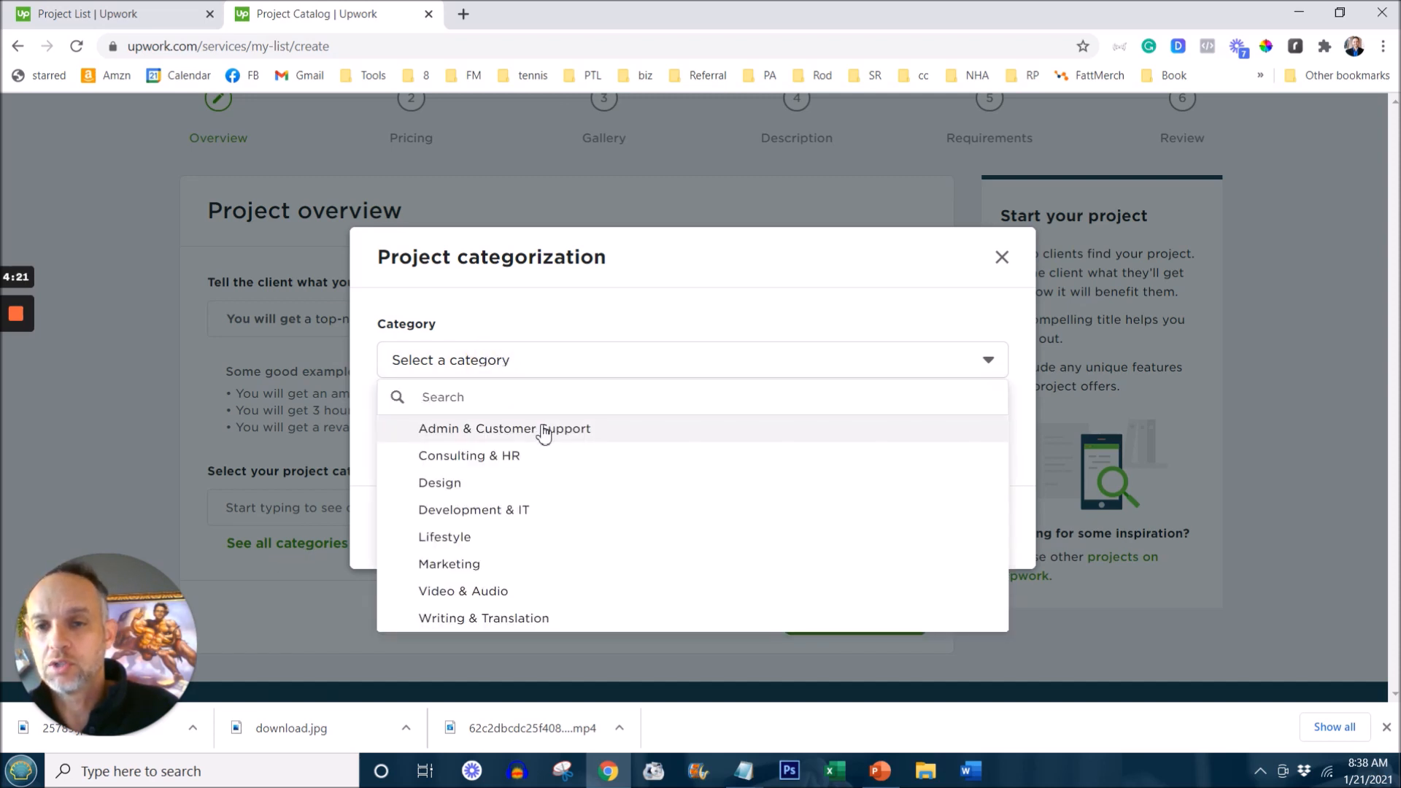
{"action": "left_click", "coordinate": [449, 563]}
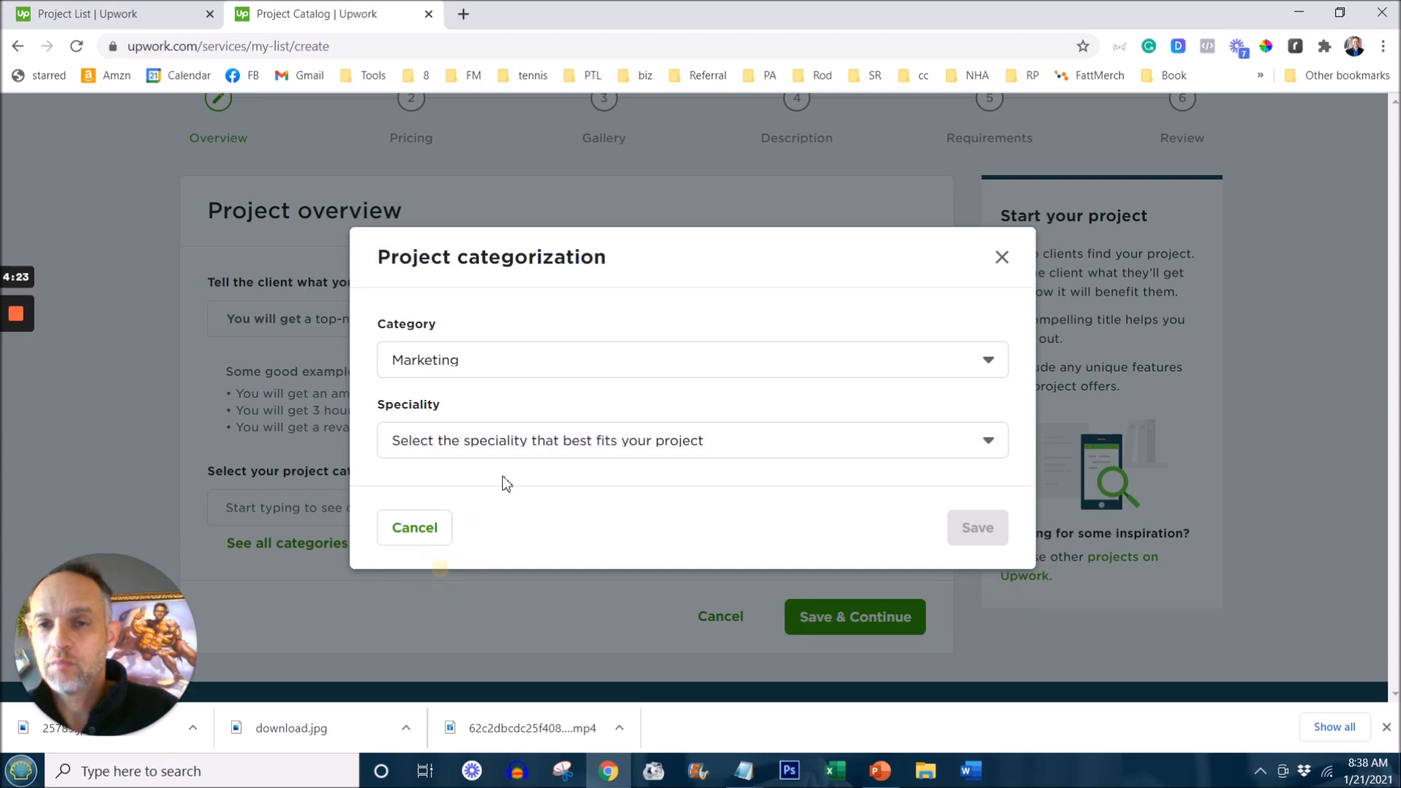
{"action": "left_click", "coordinate": [692, 359]}
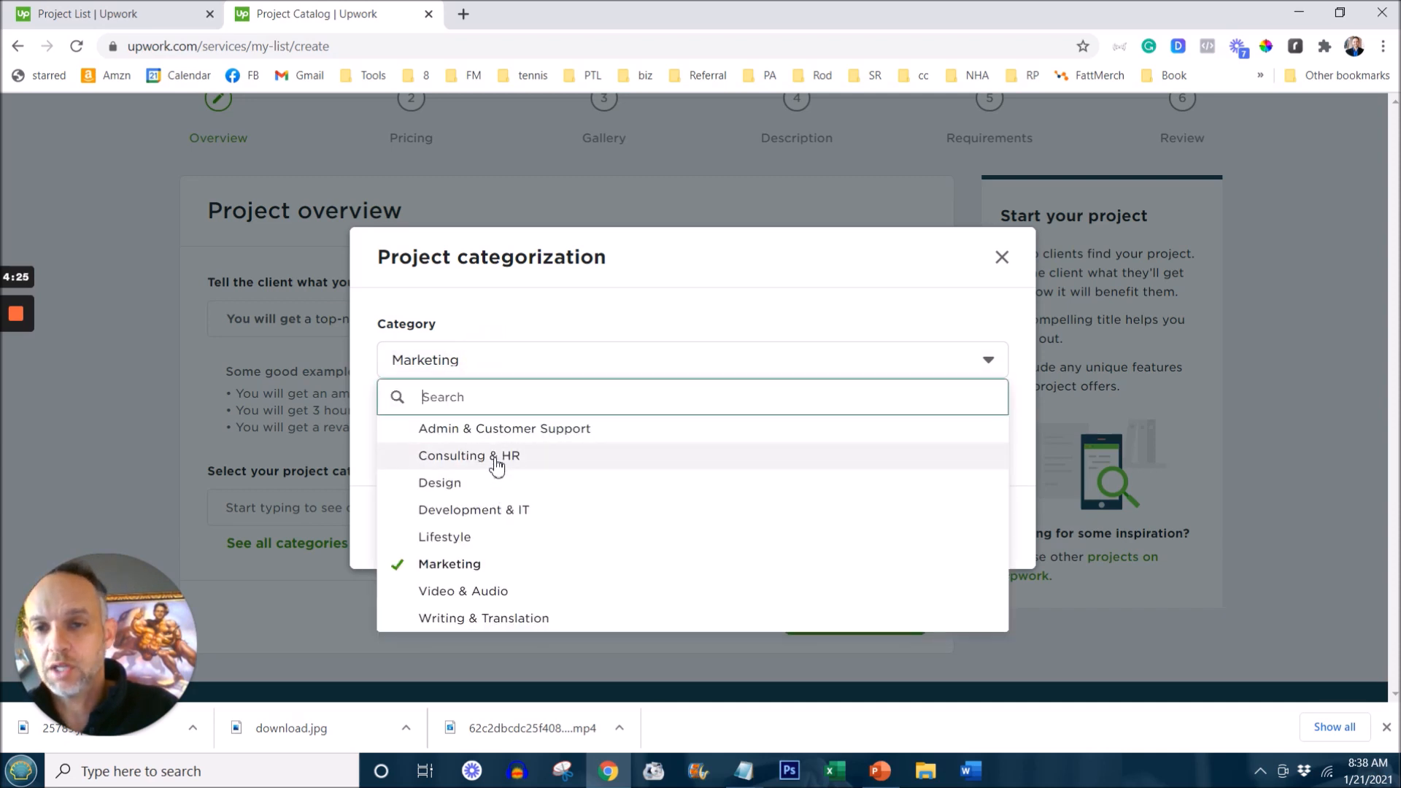
{"action": "left_click", "coordinate": [468, 455]}
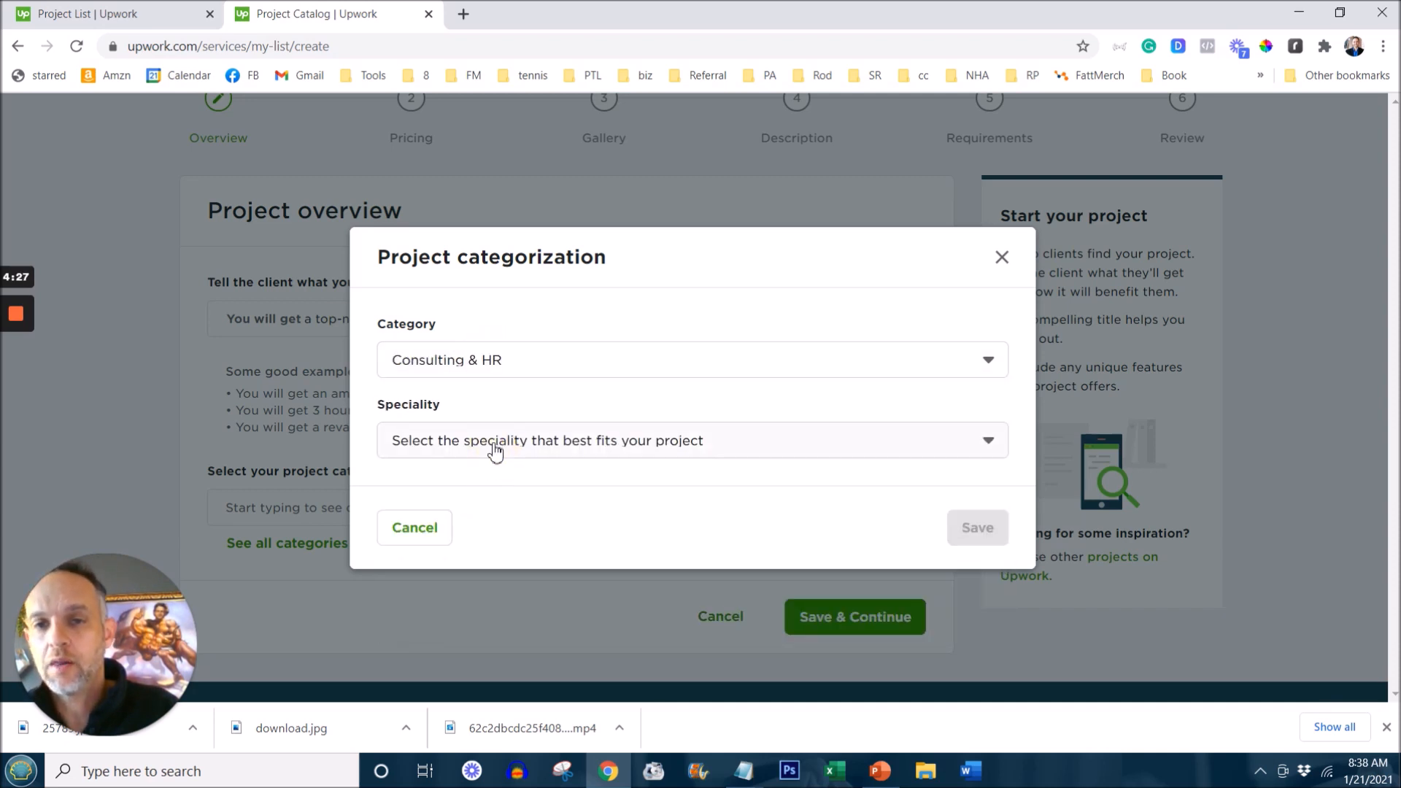
{"action": "left_click", "coordinate": [691, 439]}
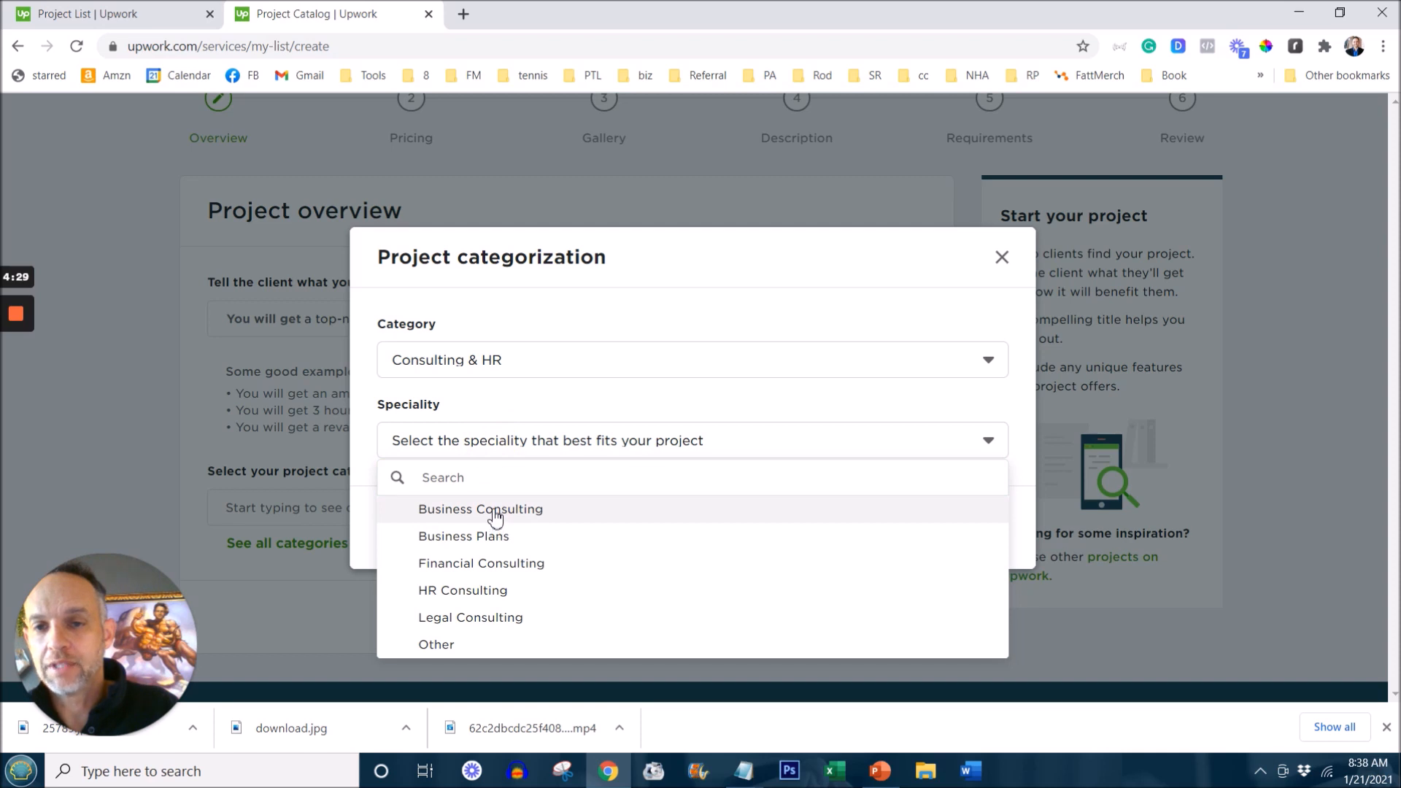
{"action": "left_click", "coordinate": [480, 508]}
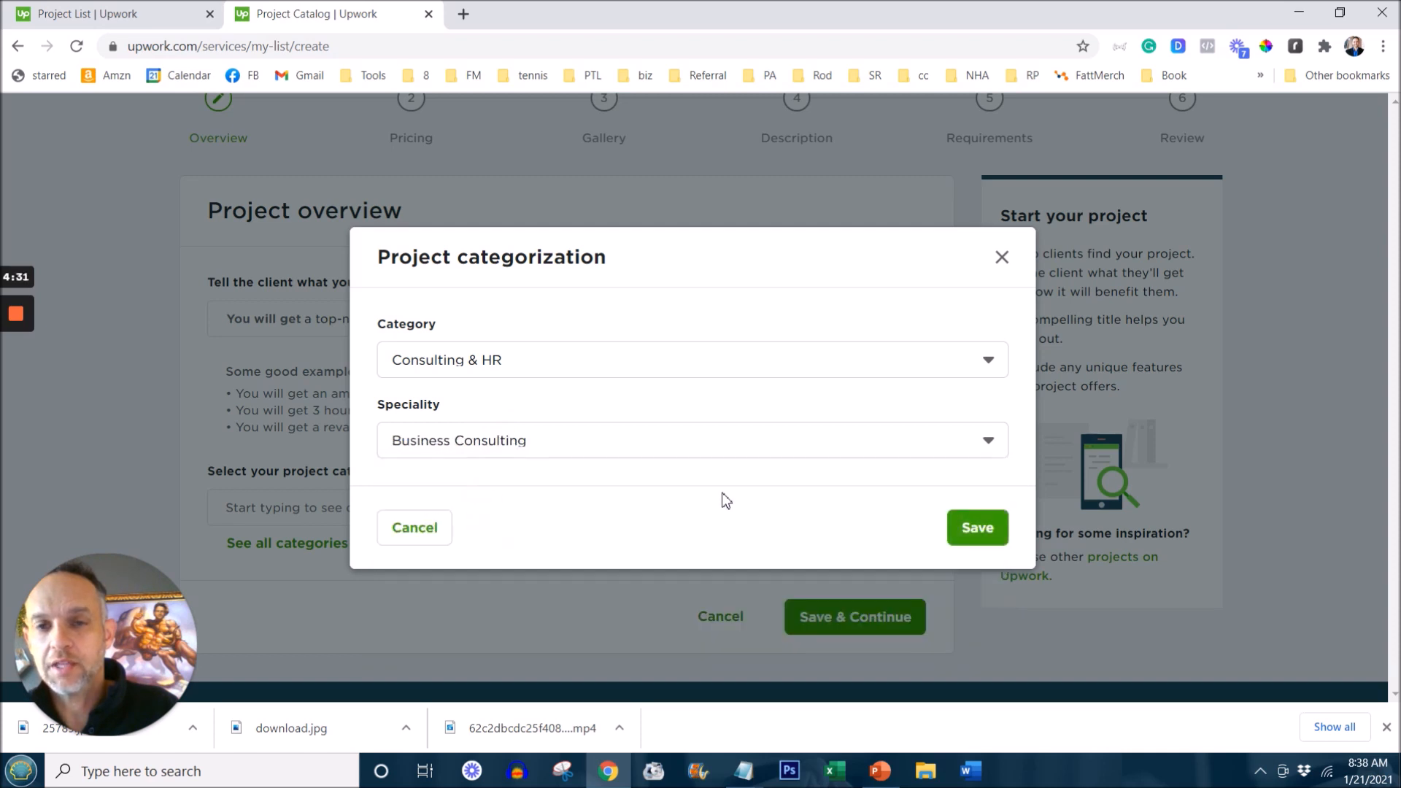
{"action": "mouse_move", "coordinate": [992, 525]}
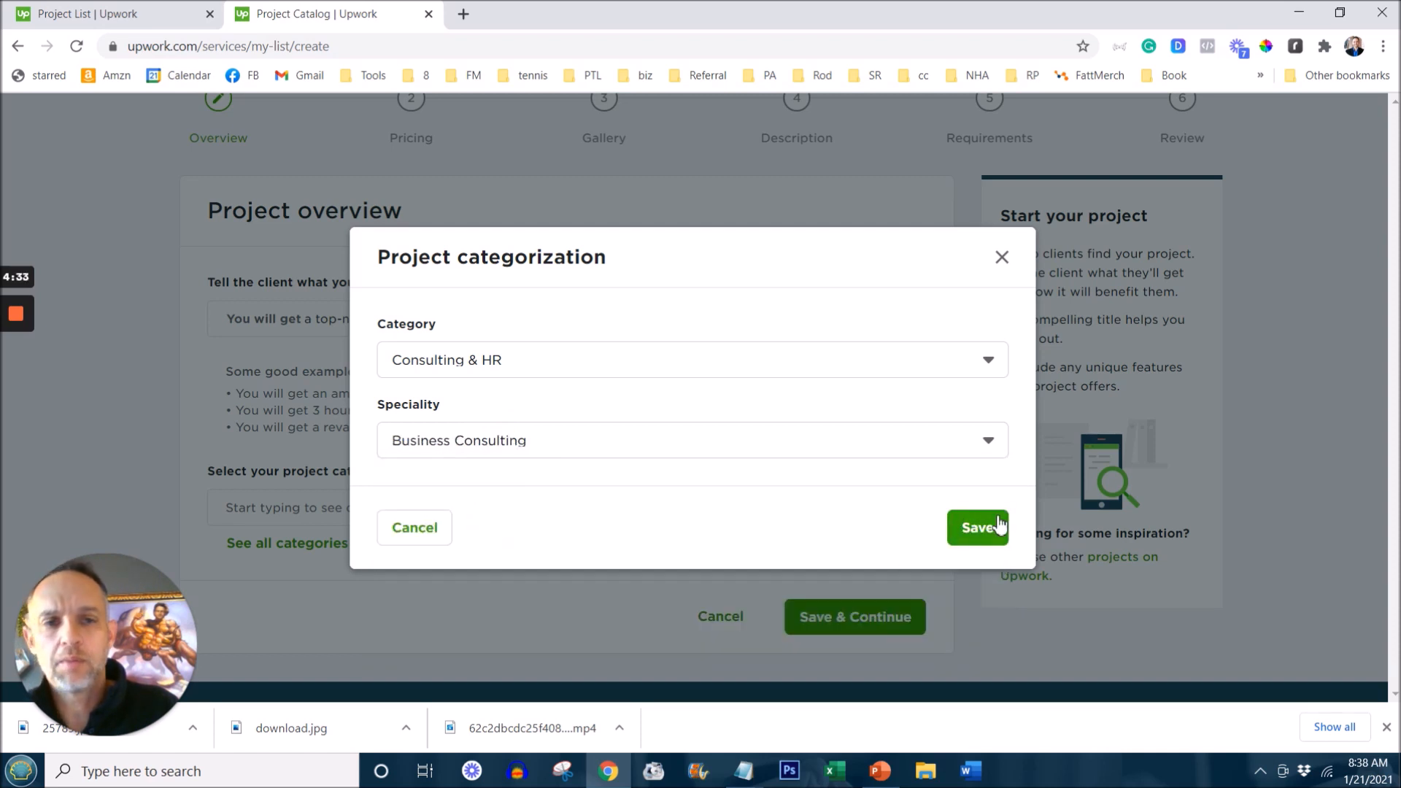
{"action": "left_click", "coordinate": [977, 527]}
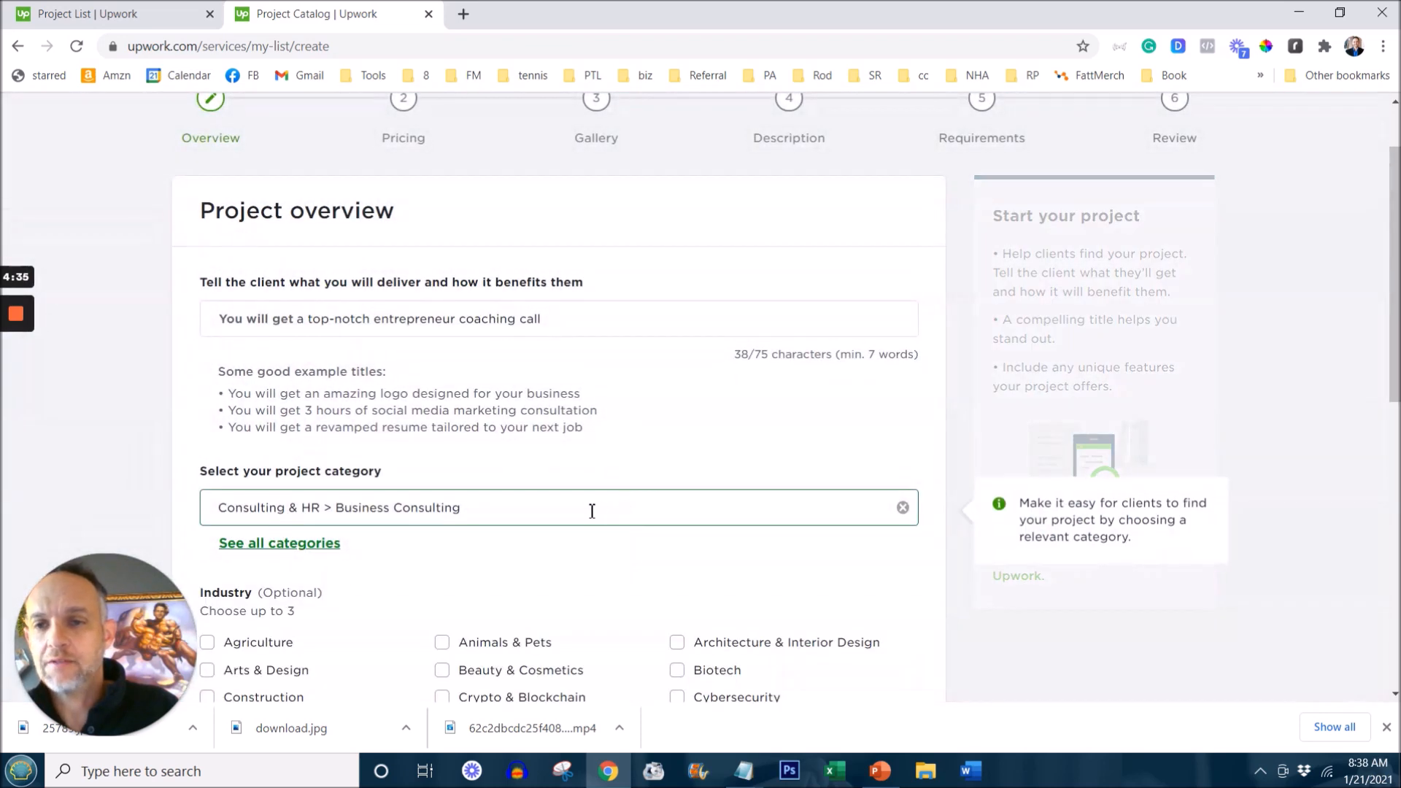
Step: Tag the Environmental, Sports & Fitness and Marketing & Advertising industries and continue to Price & scope
{"action": "scroll", "scroll_direction": "down", "scroll_amount": 3}
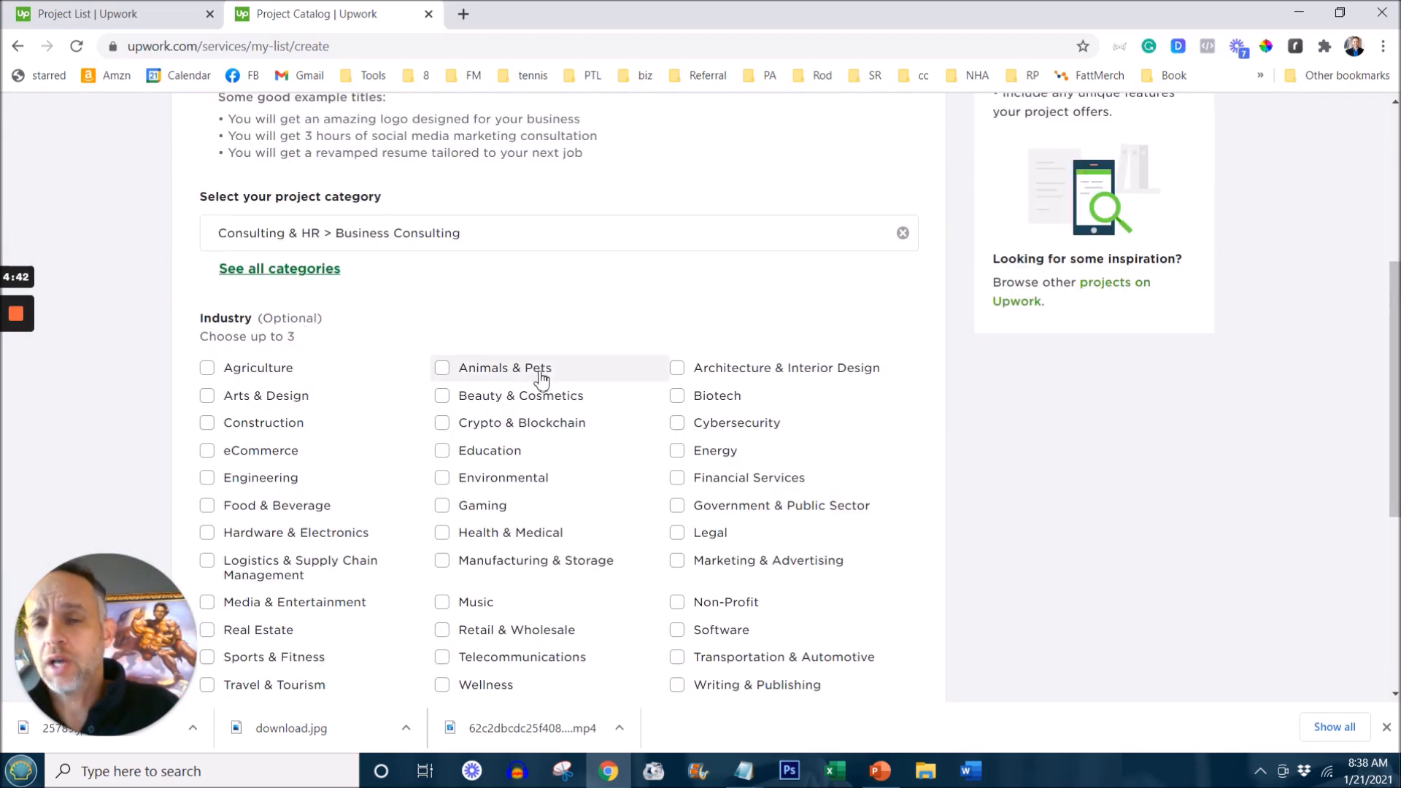
{"action": "scroll", "scroll_direction": "down", "scroll_amount": 3}
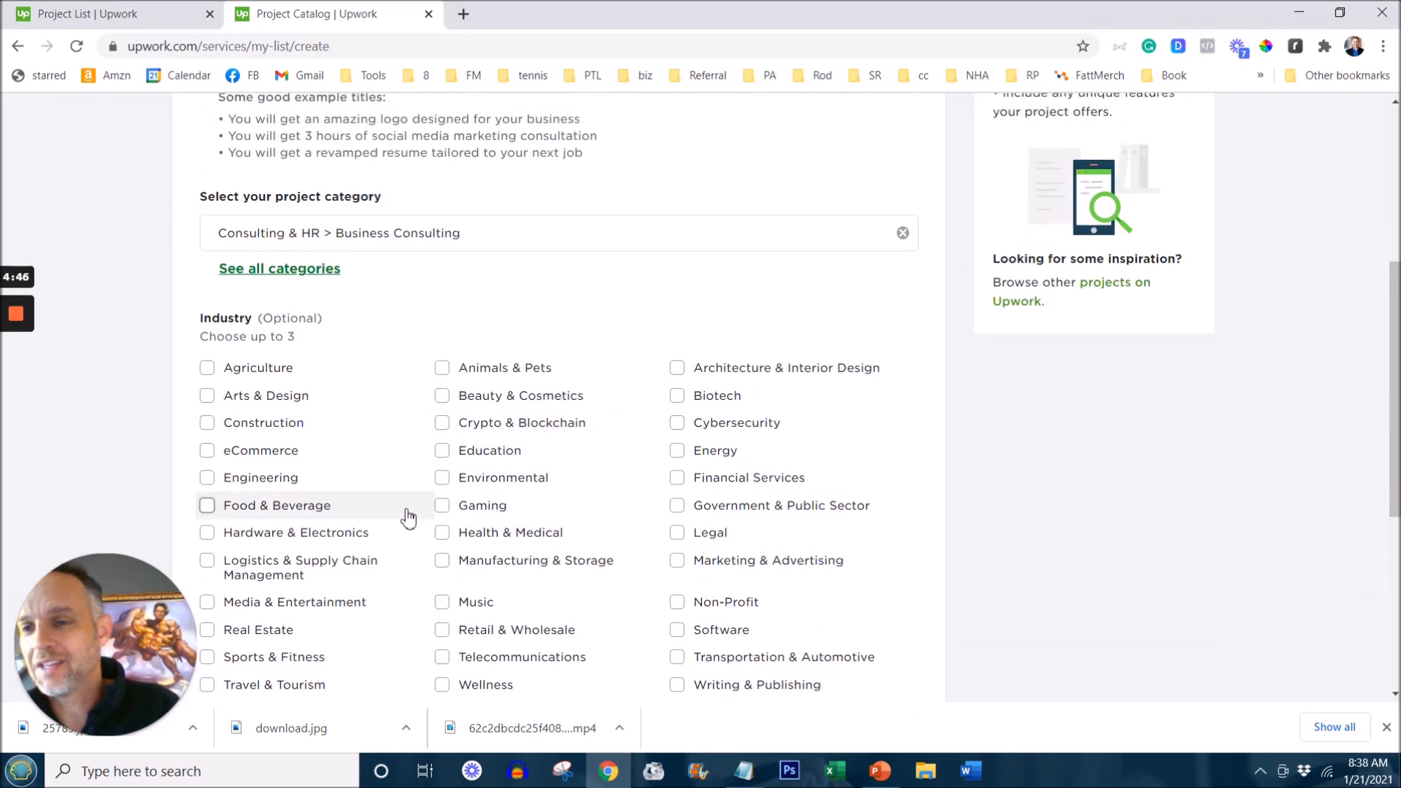
{"action": "mouse_move", "coordinate": [491, 487]}
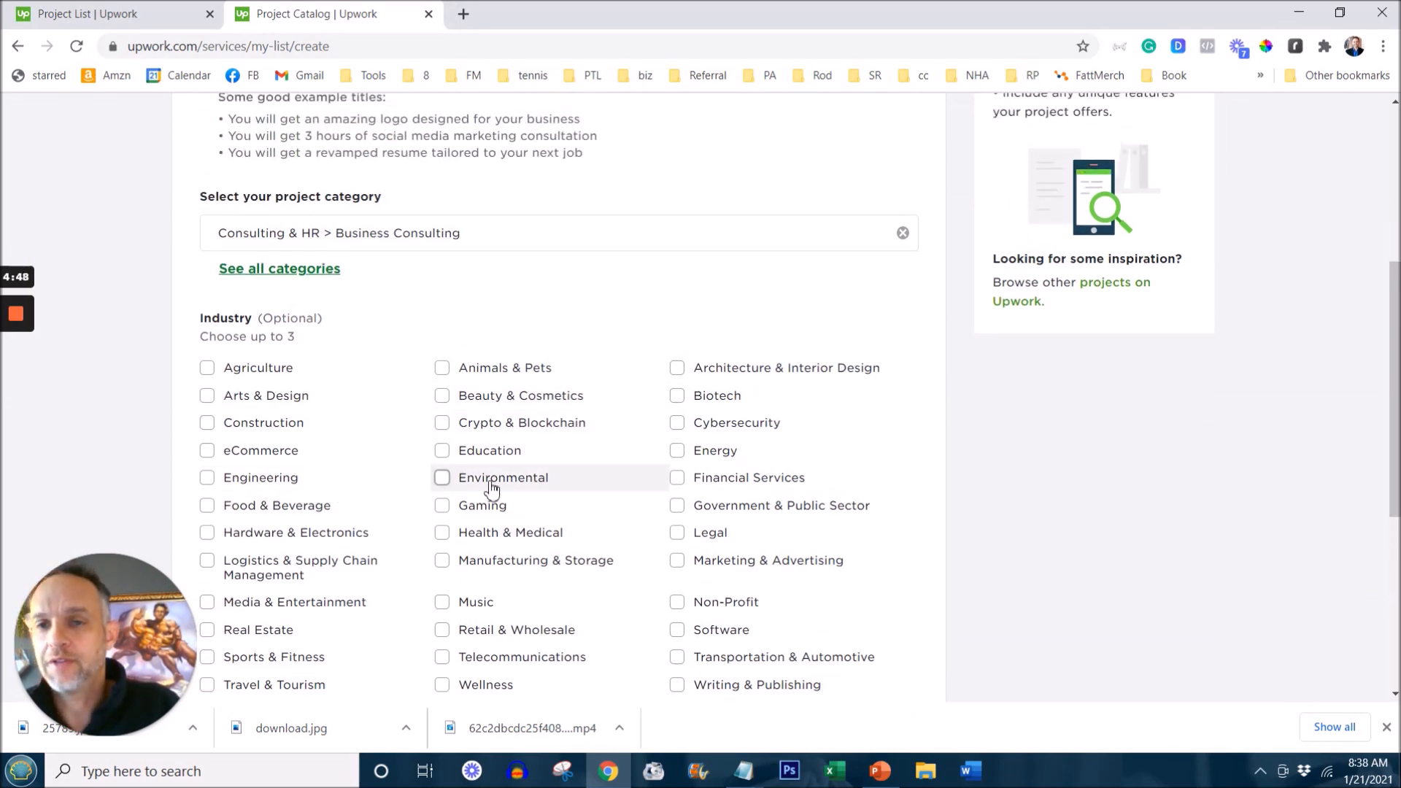
{"action": "left_click", "coordinate": [440, 477]}
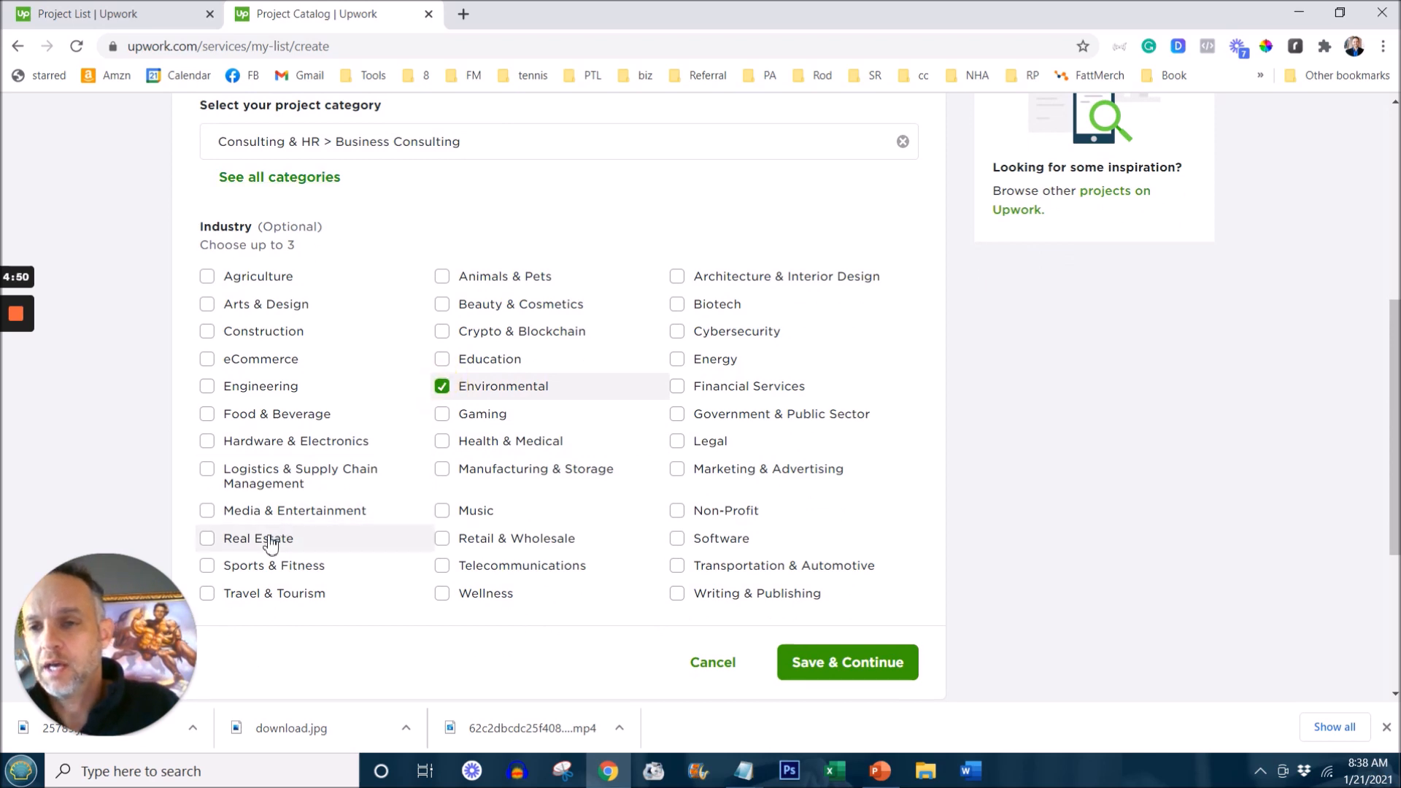
{"action": "left_click", "coordinate": [205, 564]}
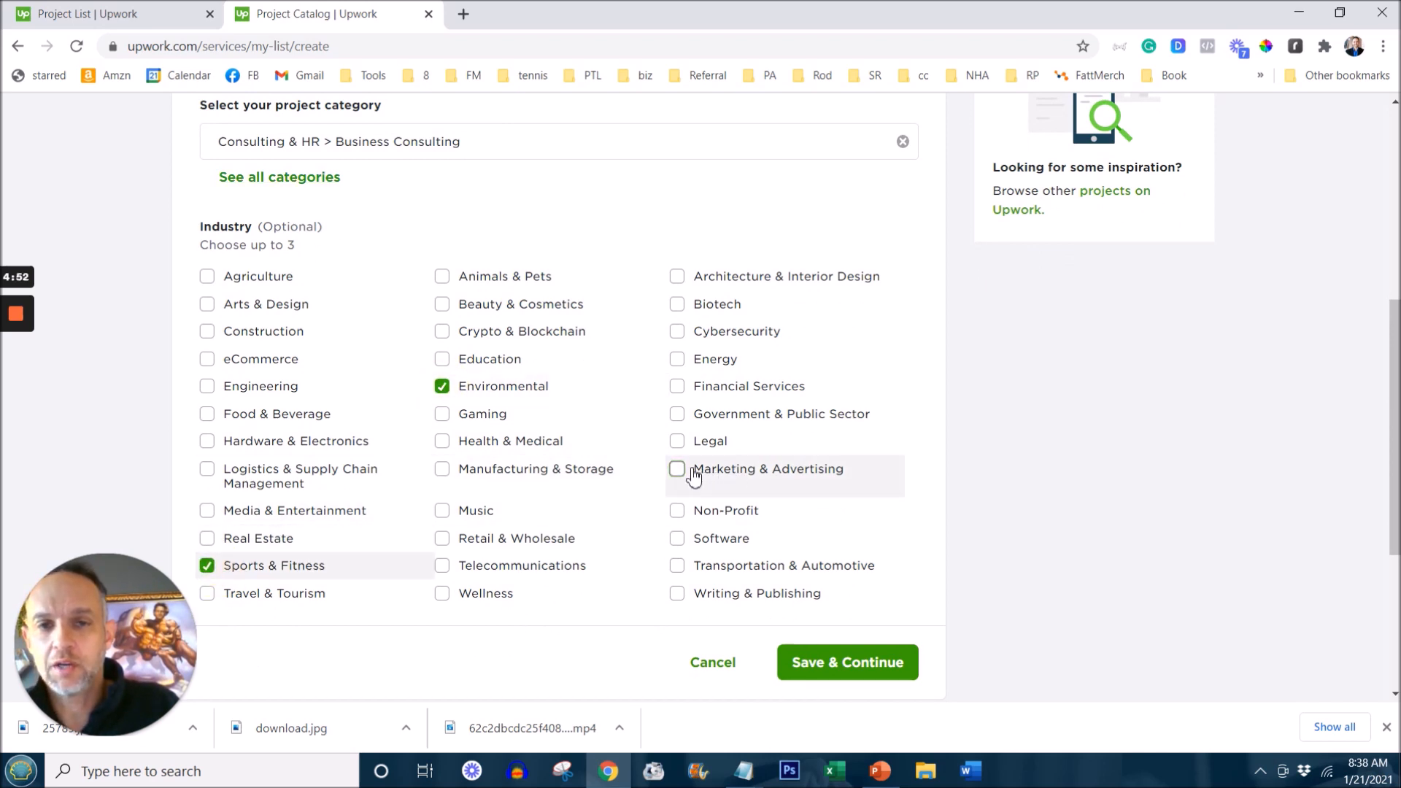
{"action": "left_click", "coordinate": [675, 469]}
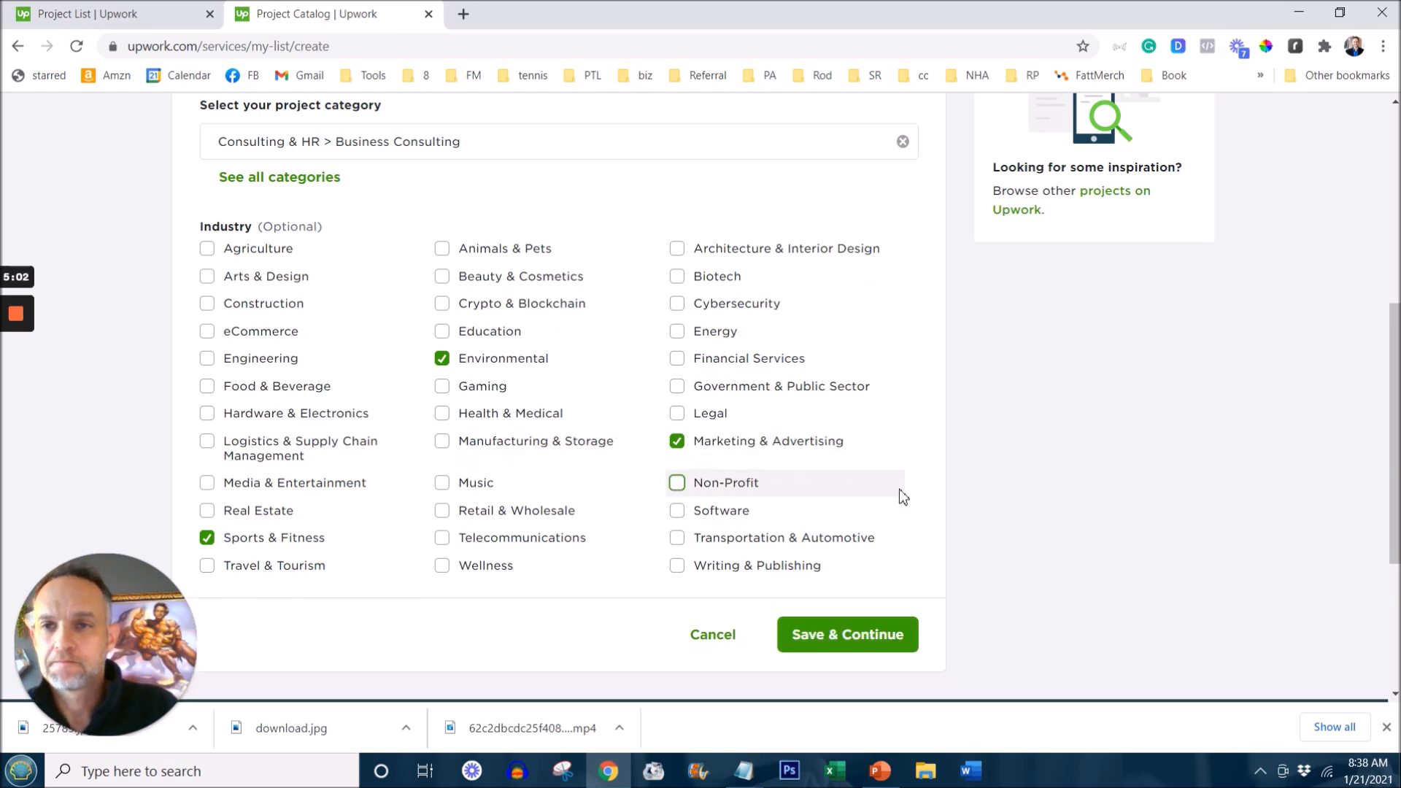
{"action": "left_click", "coordinate": [845, 635]}
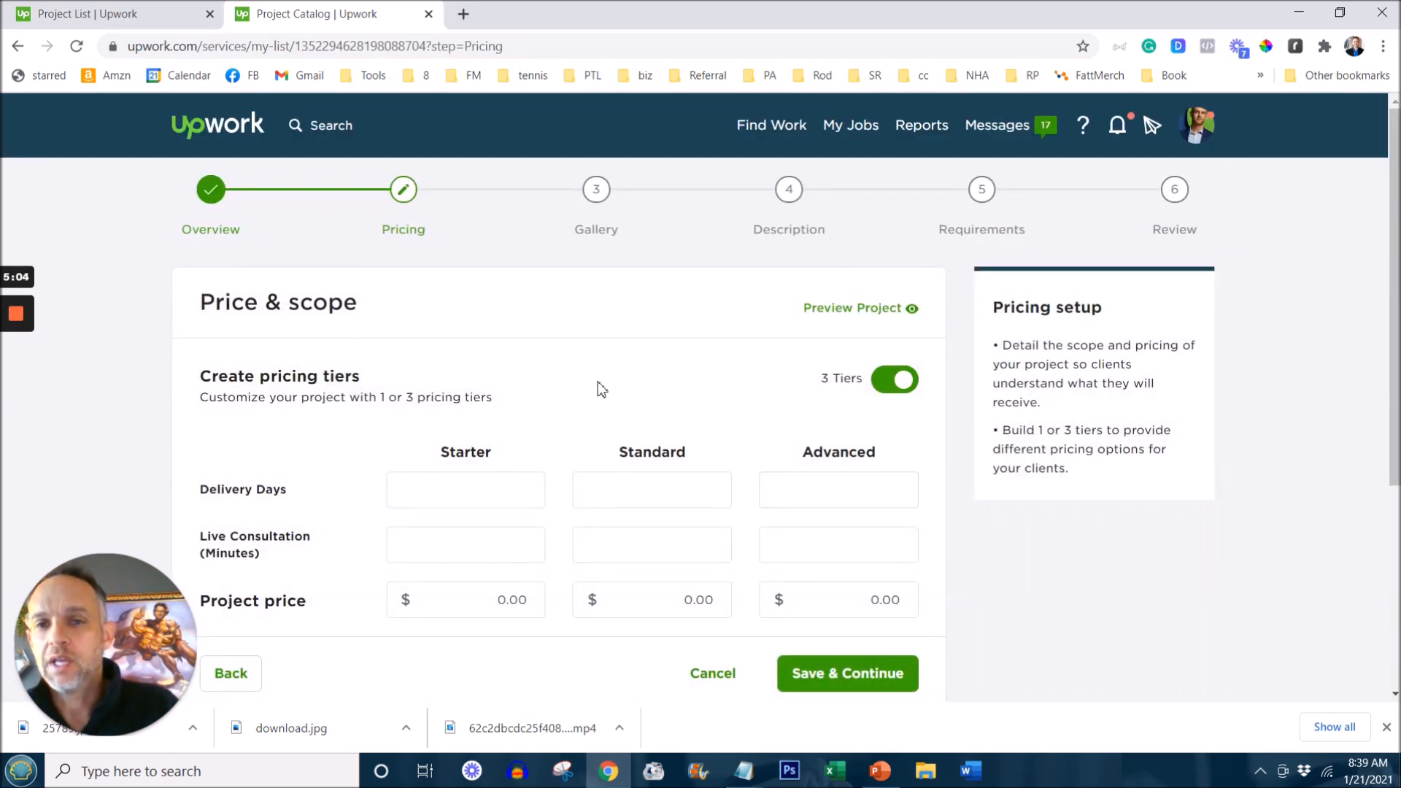
Step: Explore the three-tier pricing fields, then settle on a single Starter tier
{"action": "scroll", "scroll_direction": "down", "scroll_amount": 3}
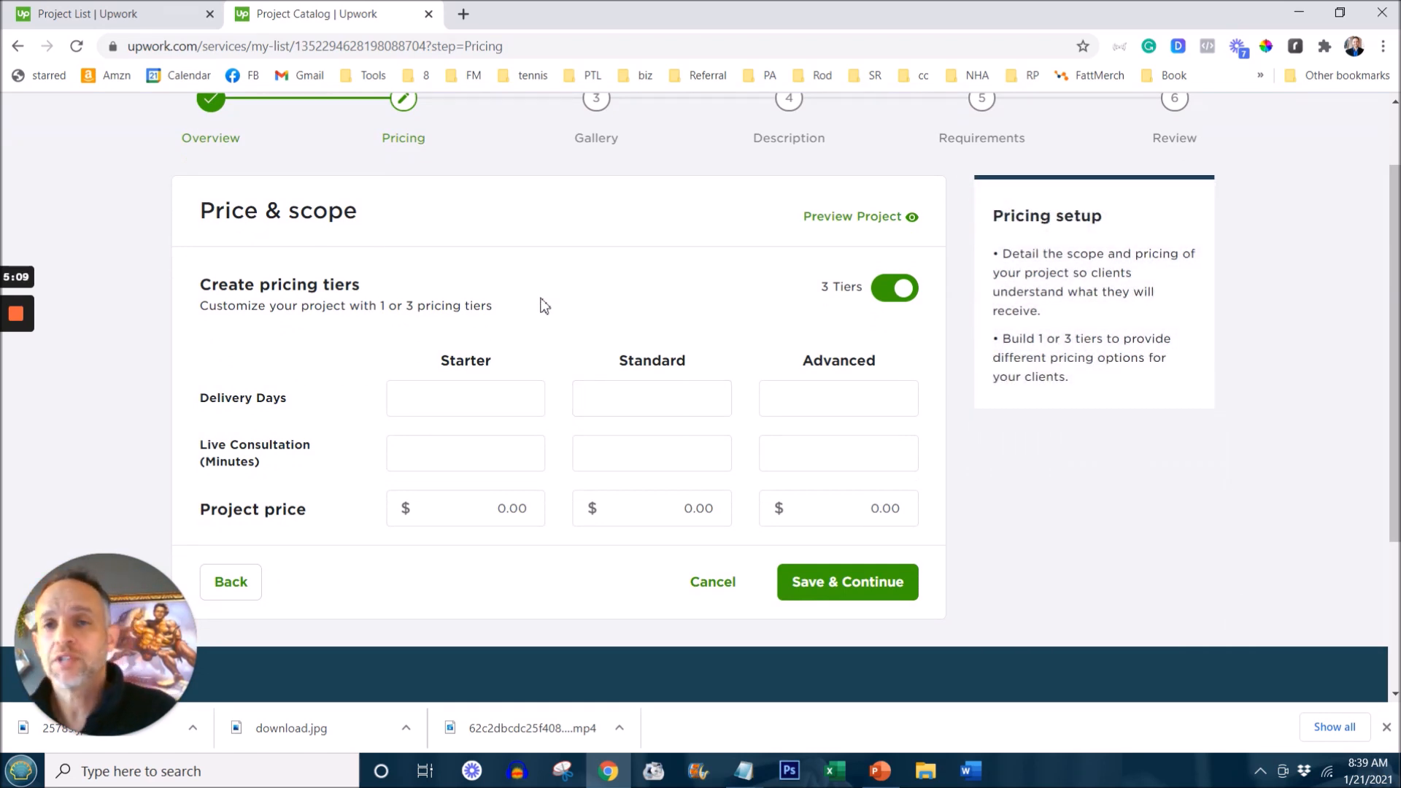
{"action": "mouse_move", "coordinate": [894, 287]}
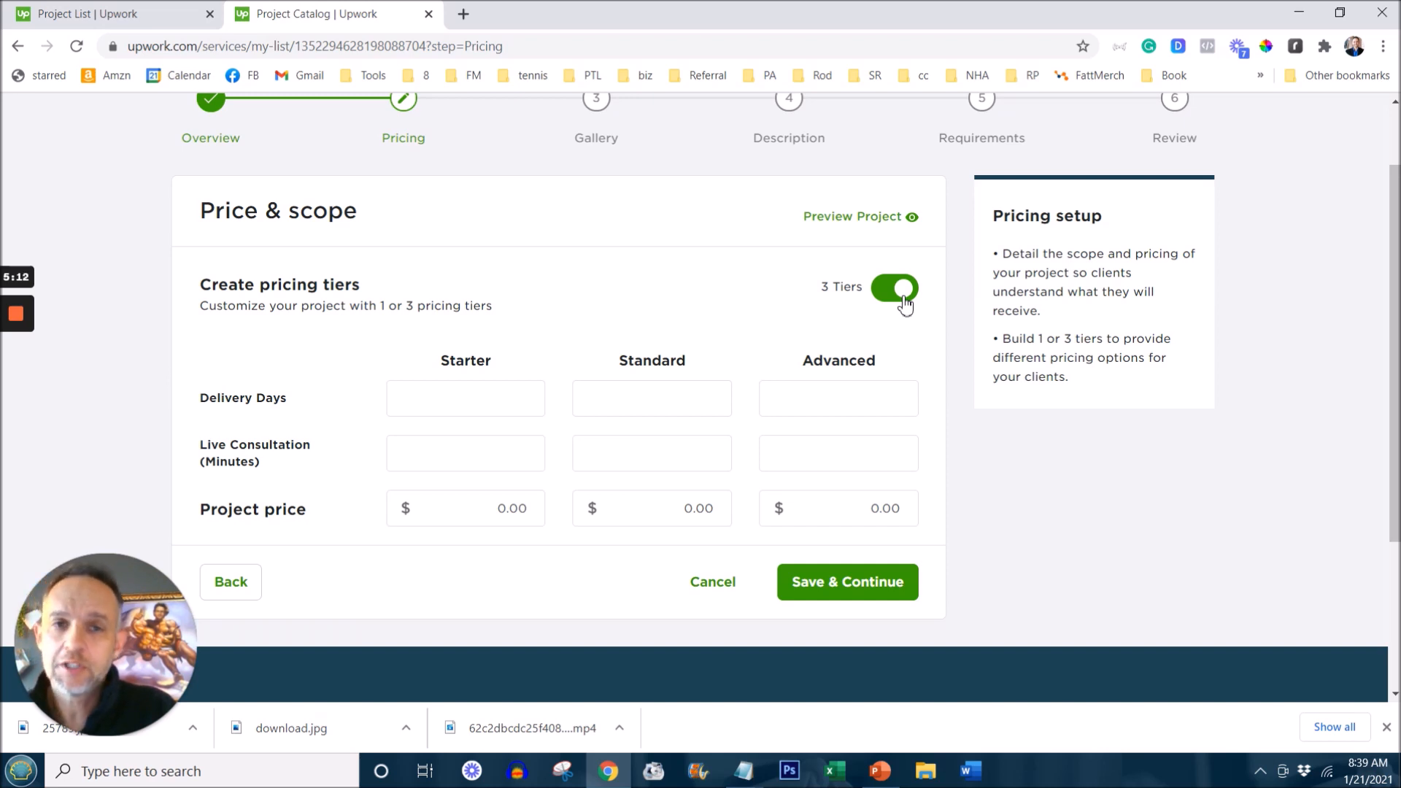
{"action": "left_click", "coordinate": [893, 288]}
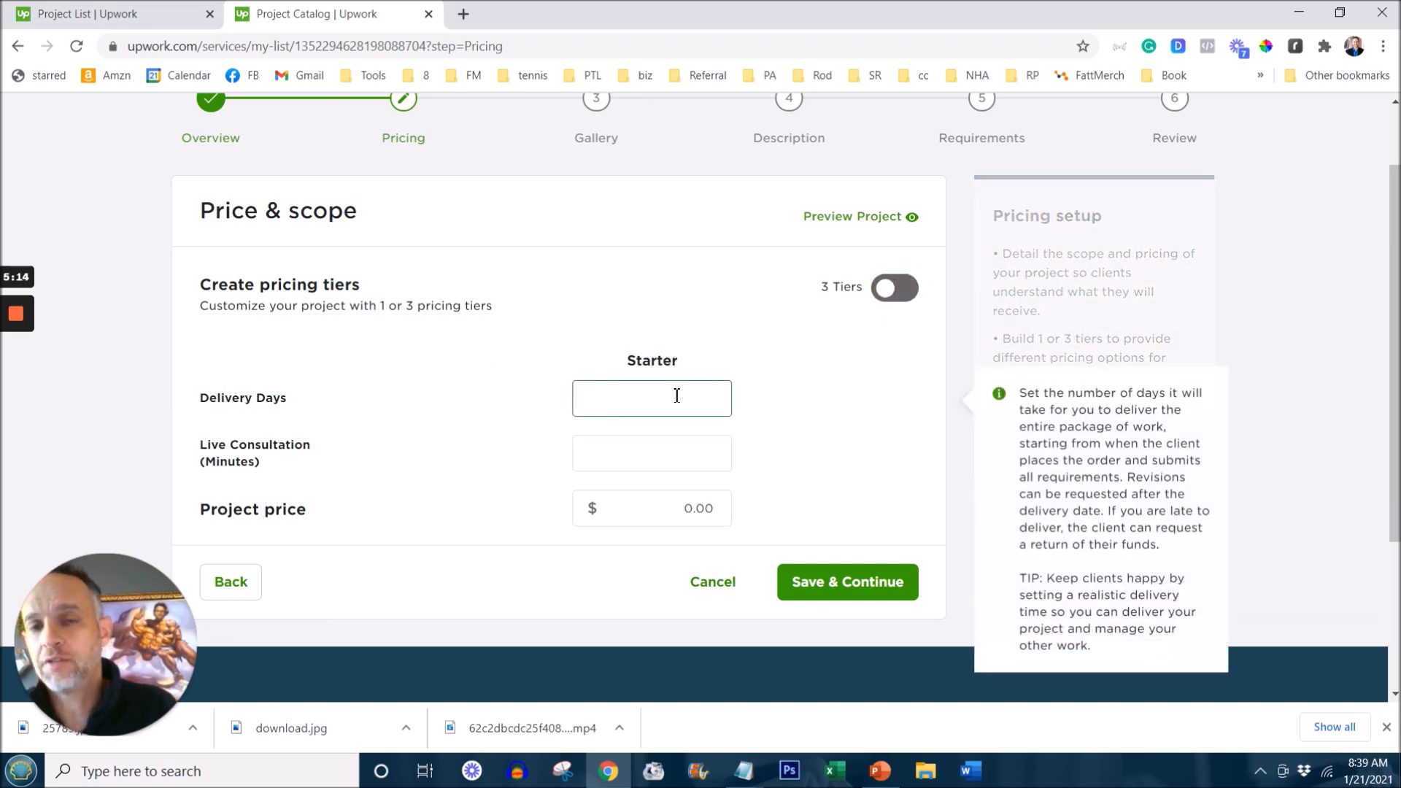
{"action": "left_click", "coordinate": [651, 396]}
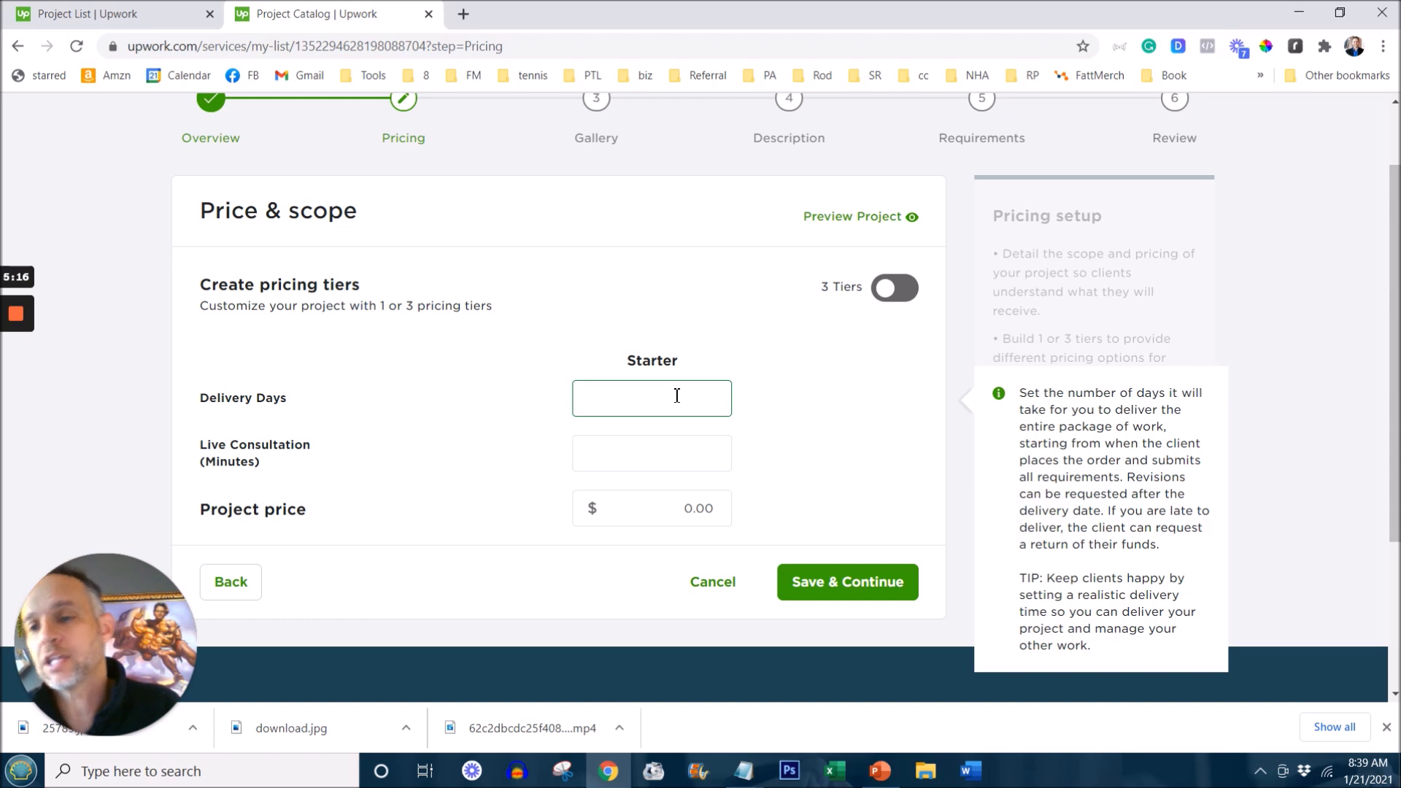
{"action": "left_click", "coordinate": [894, 287]}
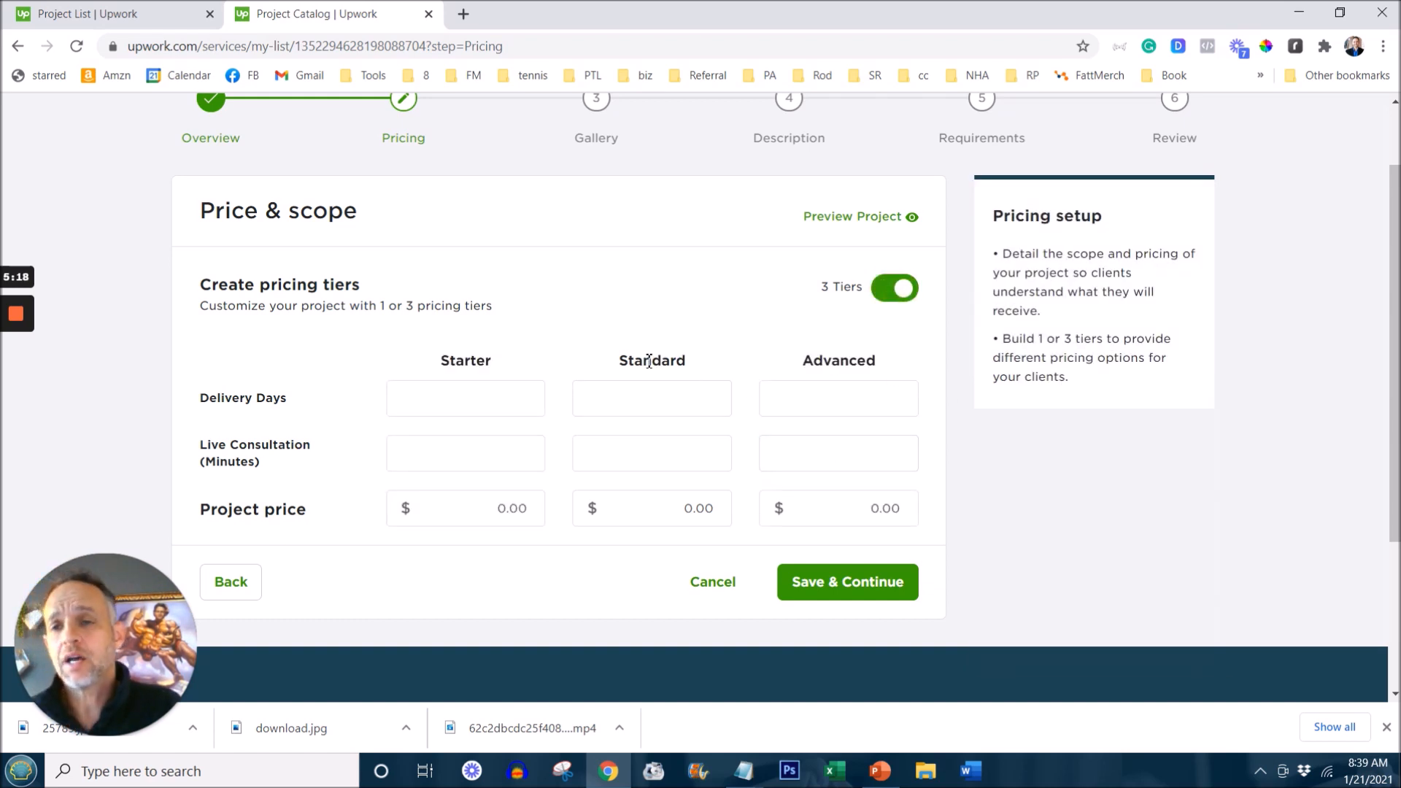
{"action": "mouse_move", "coordinate": [643, 310]}
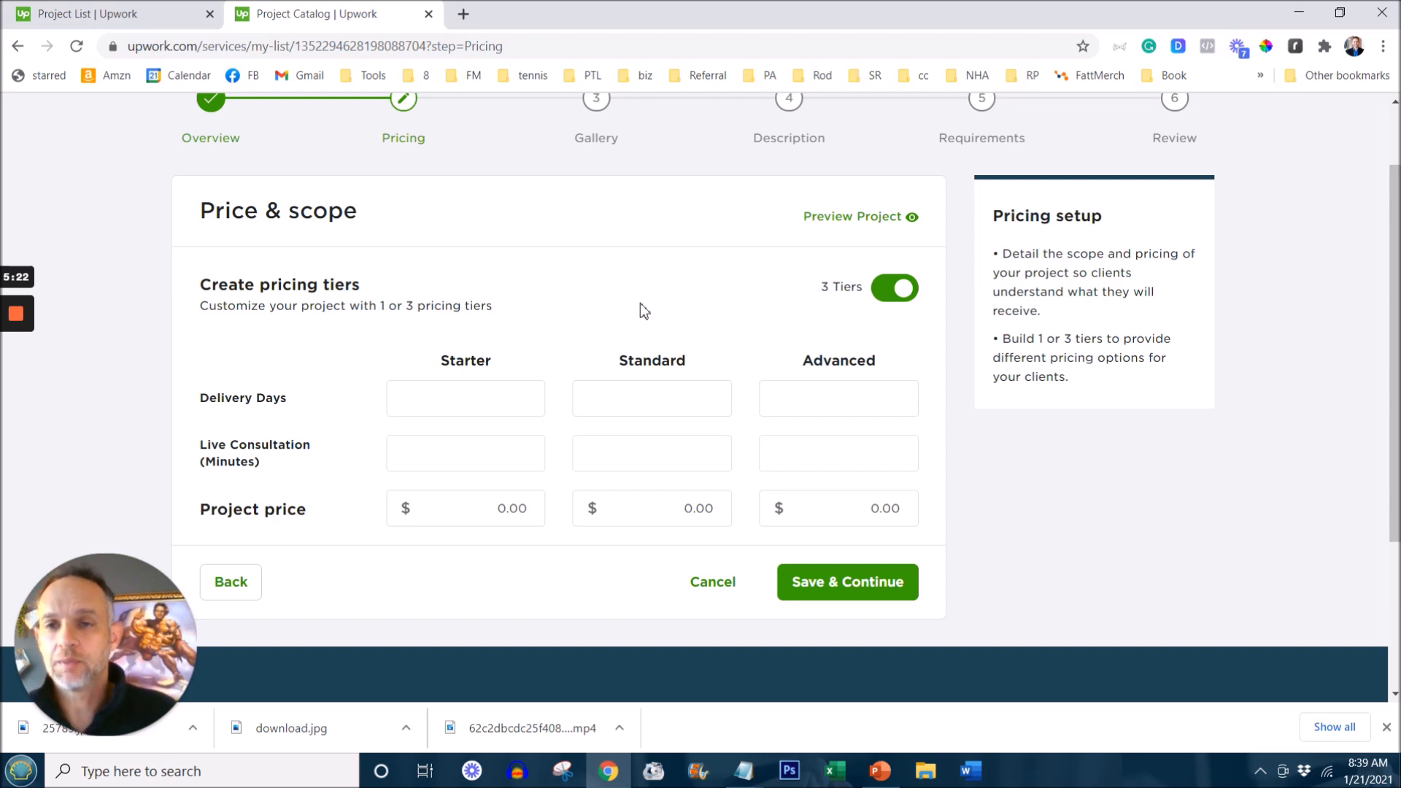
{"action": "left_click", "coordinate": [651, 396]}
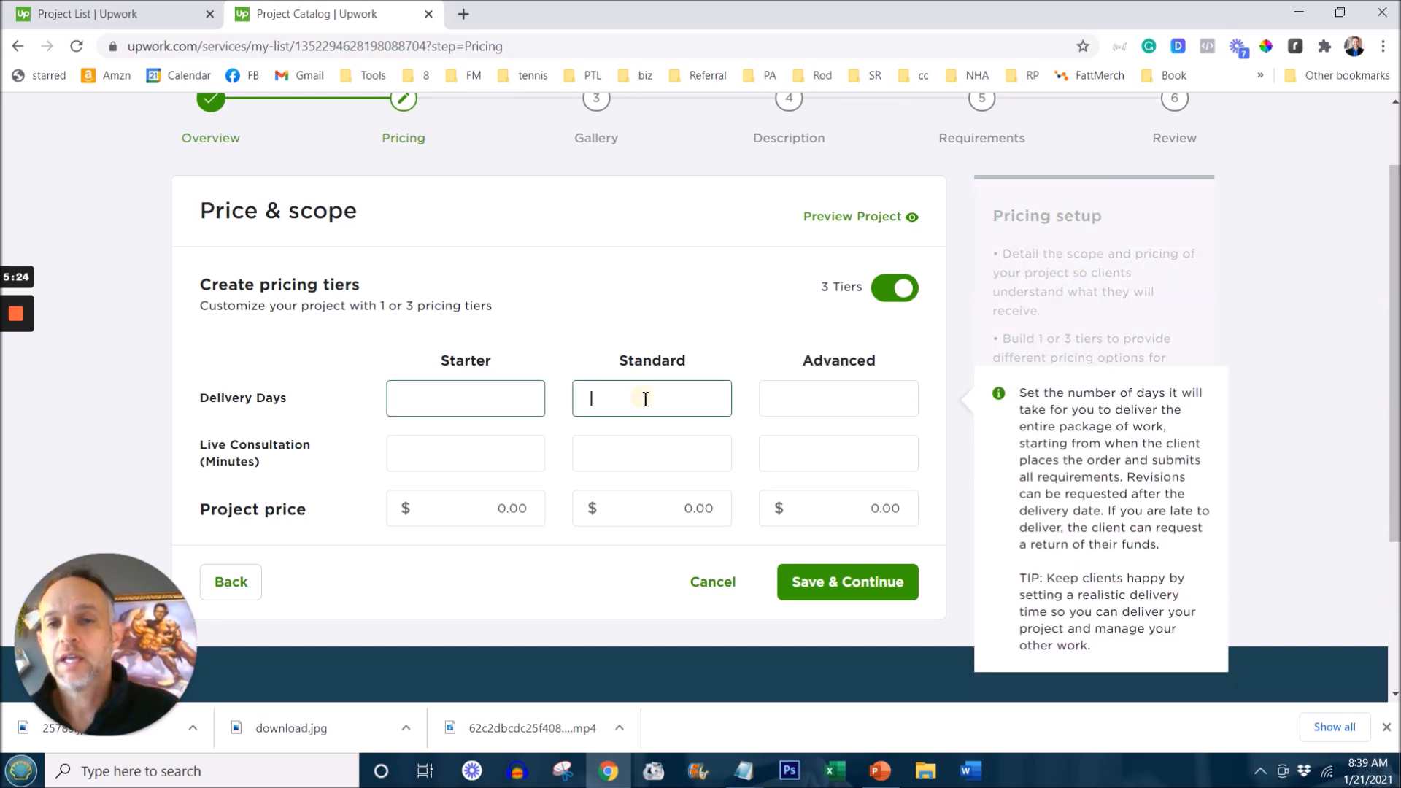
{"action": "left_click", "coordinate": [838, 399]}
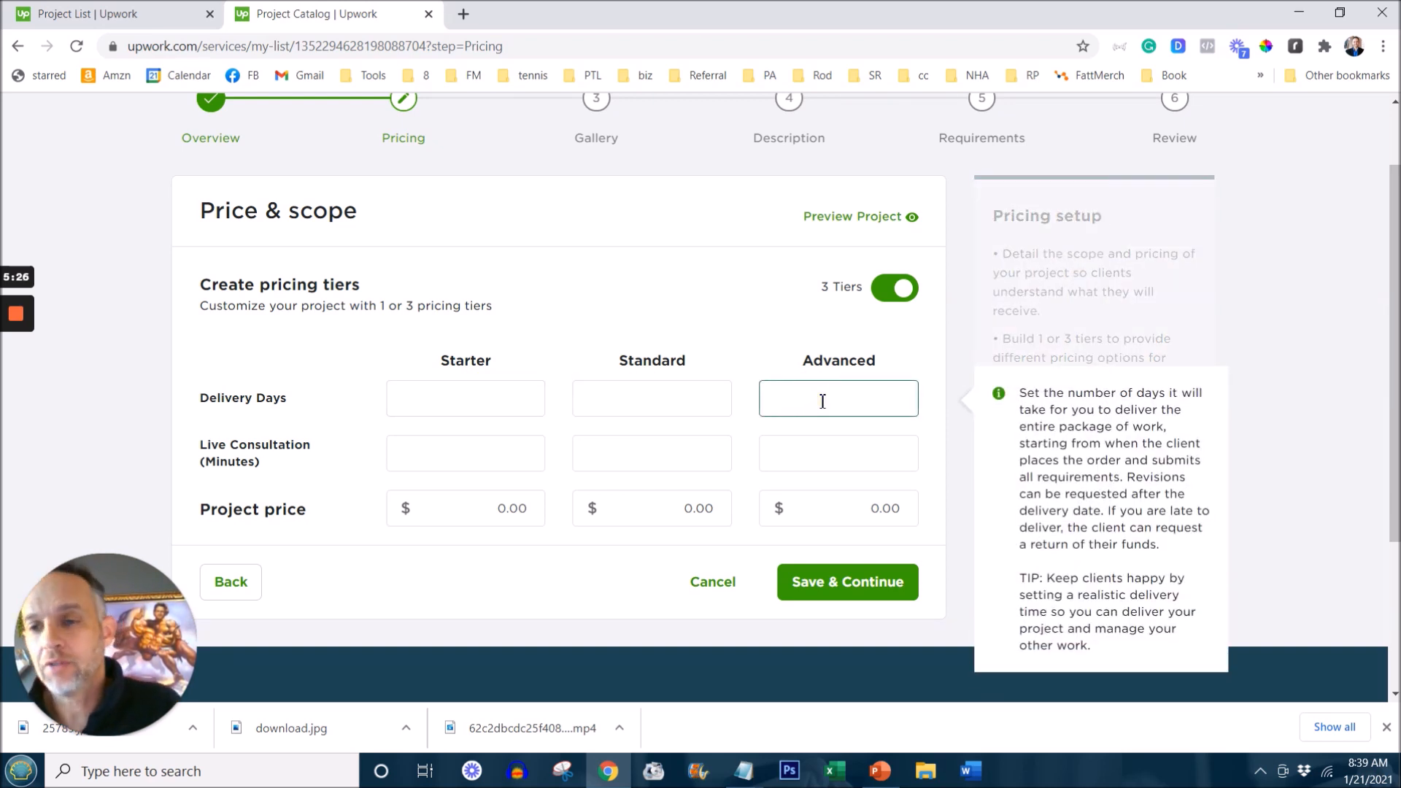
{"action": "left_click", "coordinate": [464, 453]}
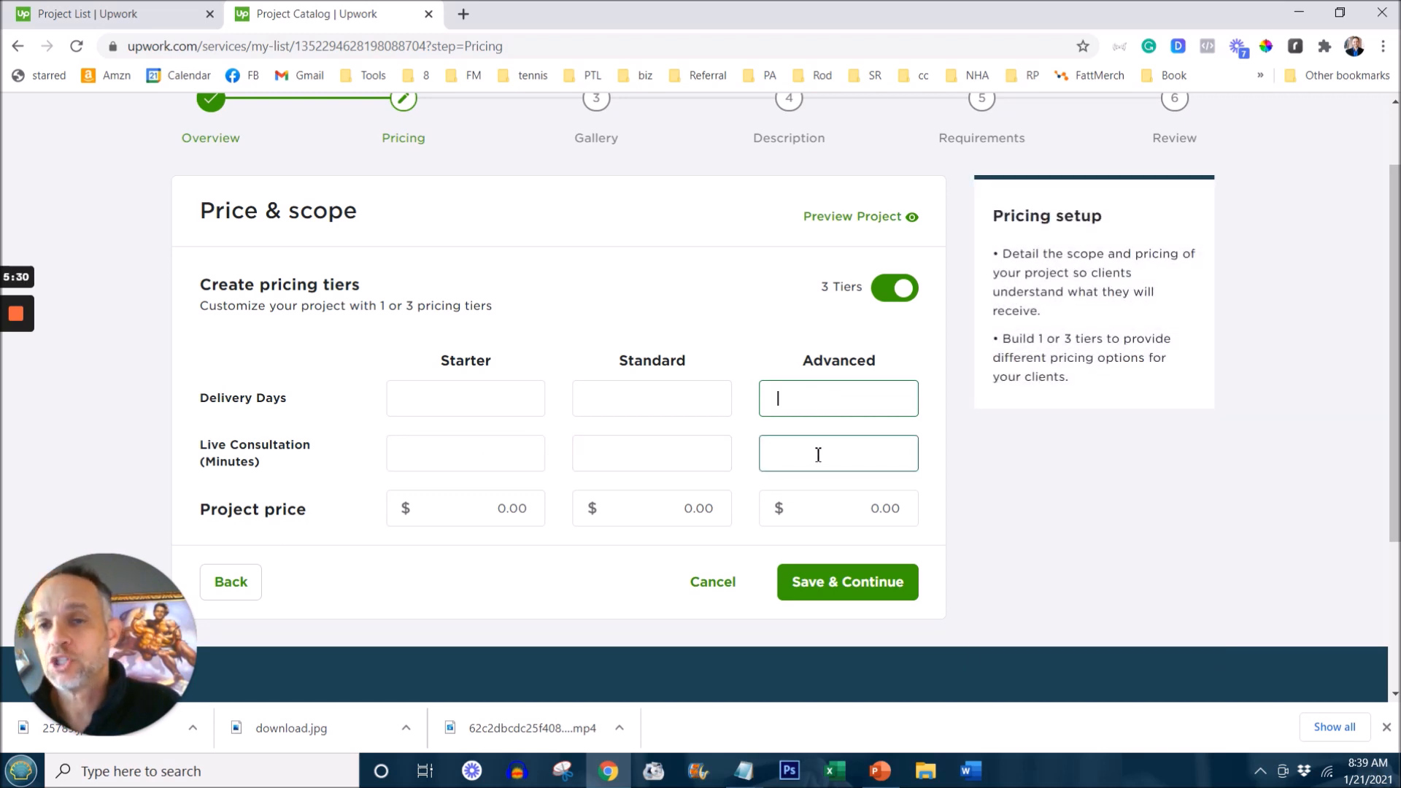
{"action": "left_click", "coordinate": [651, 452]}
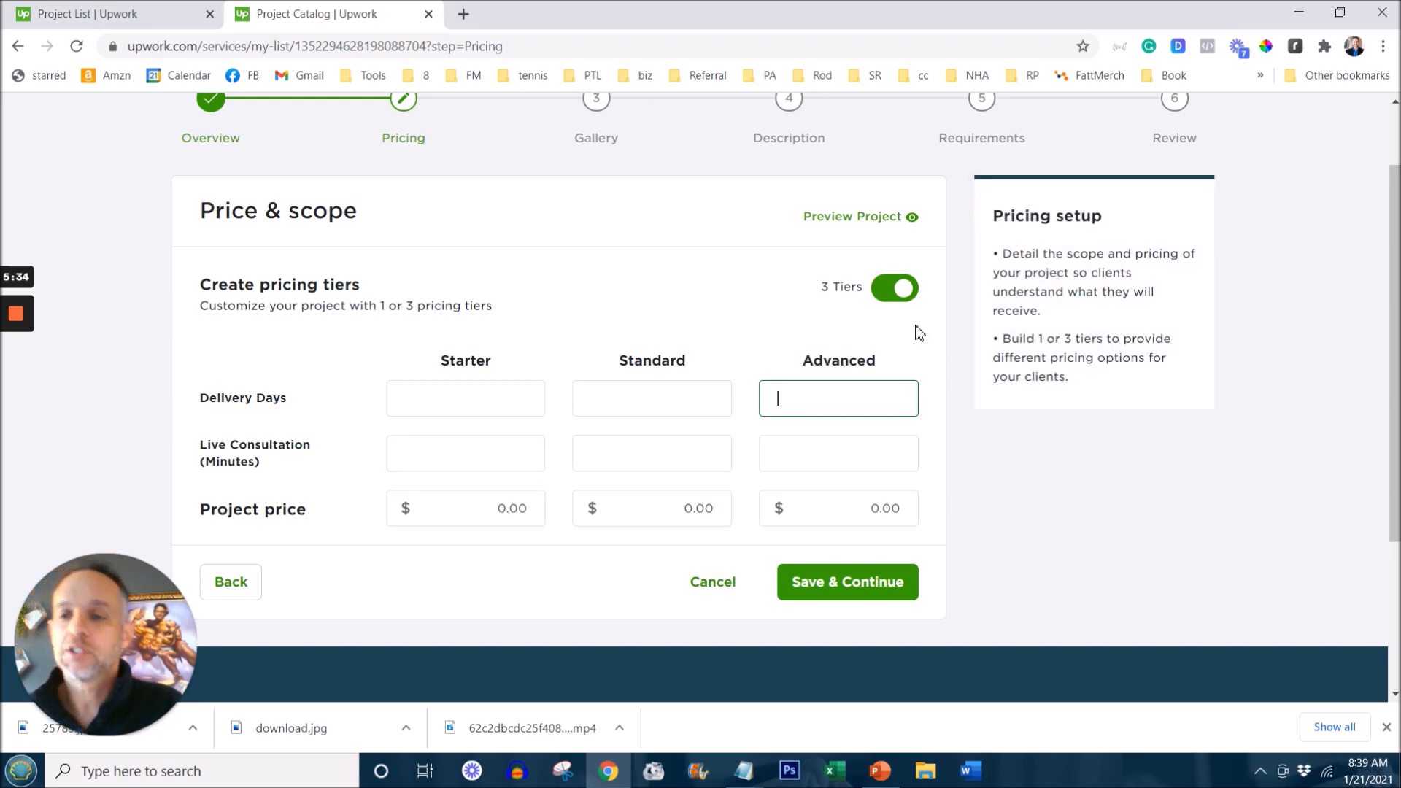
{"action": "left_click", "coordinate": [893, 287]}
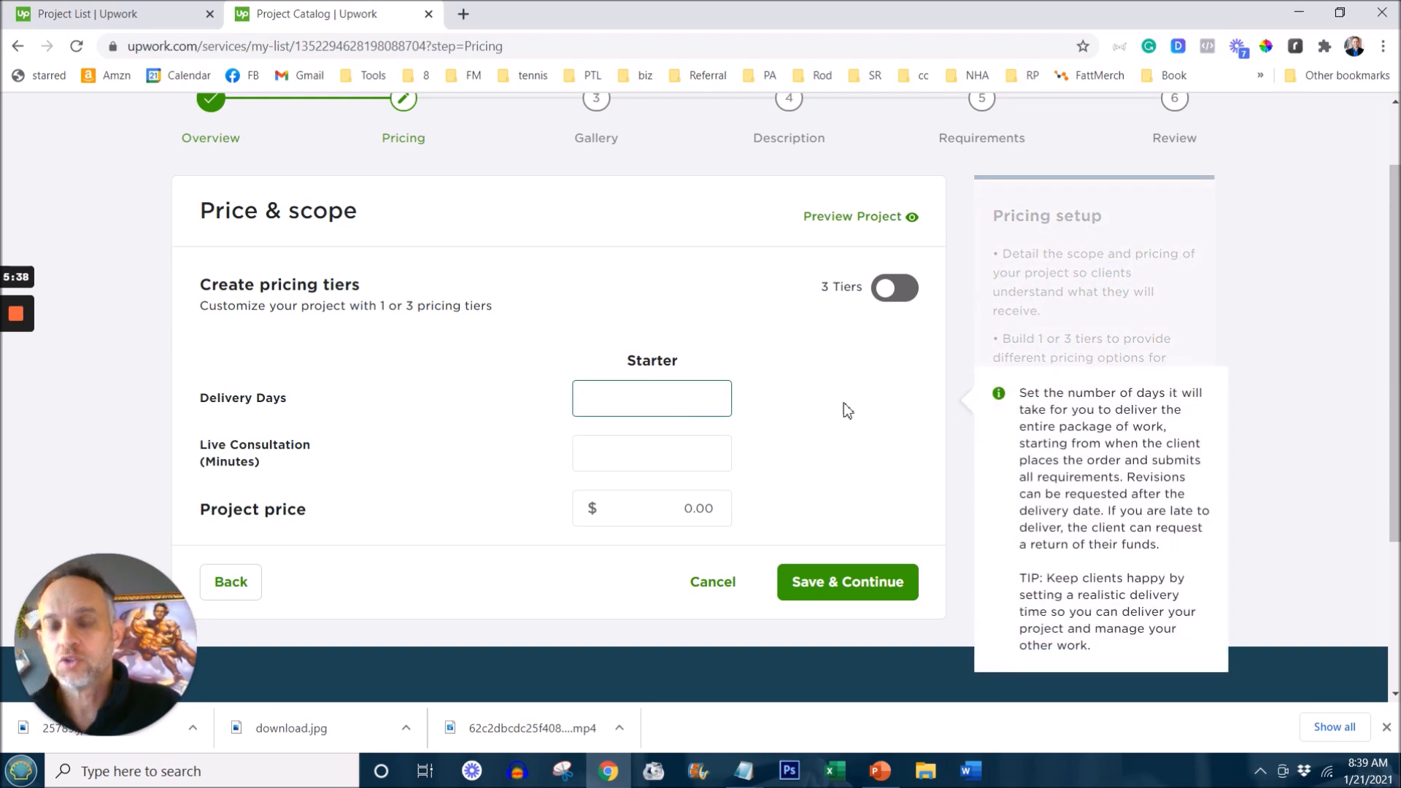
Step: Give the Starter tier 5 delivery days, 30 consultation minutes and a $125 price, and continue
{"action": "type", "text": "5"}
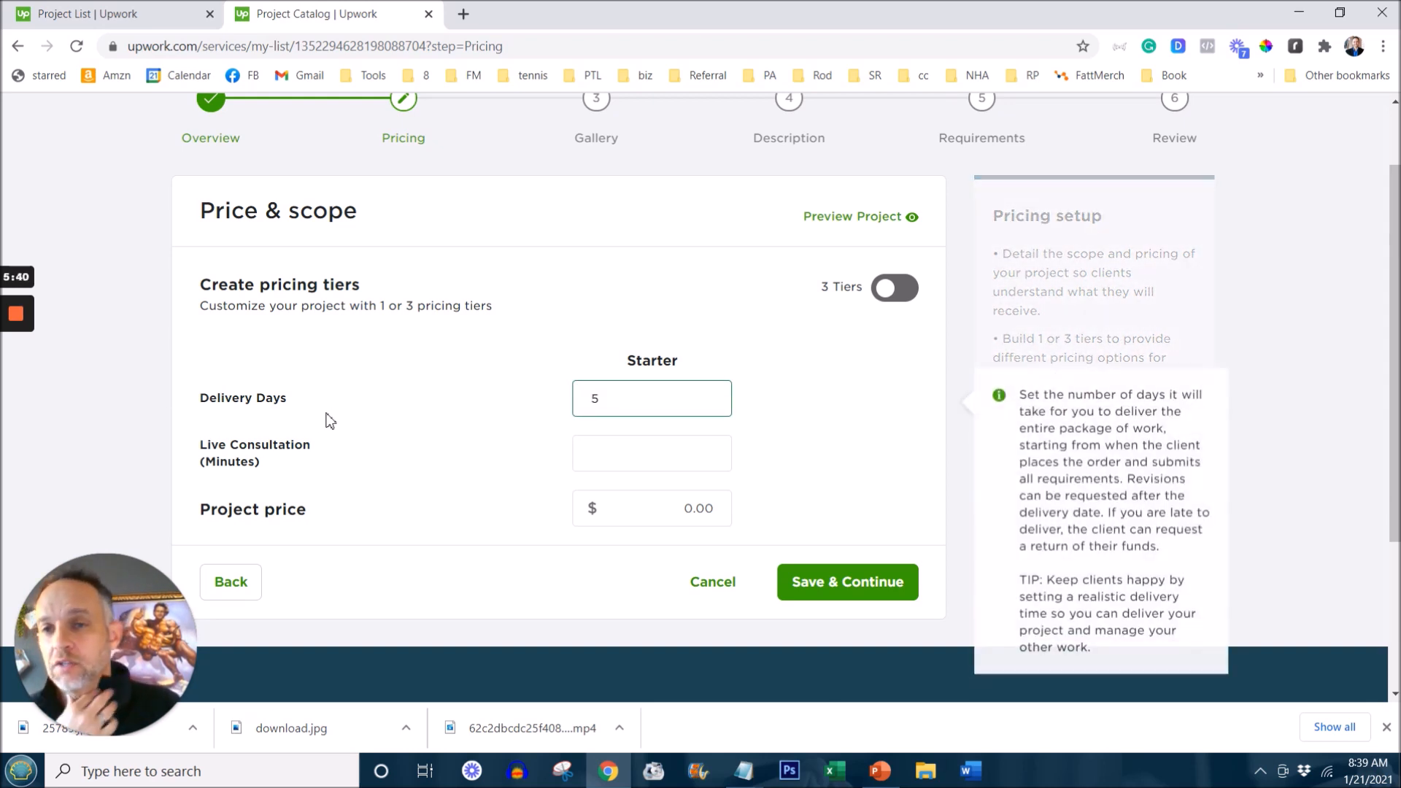
{"action": "left_click", "coordinate": [650, 452]}
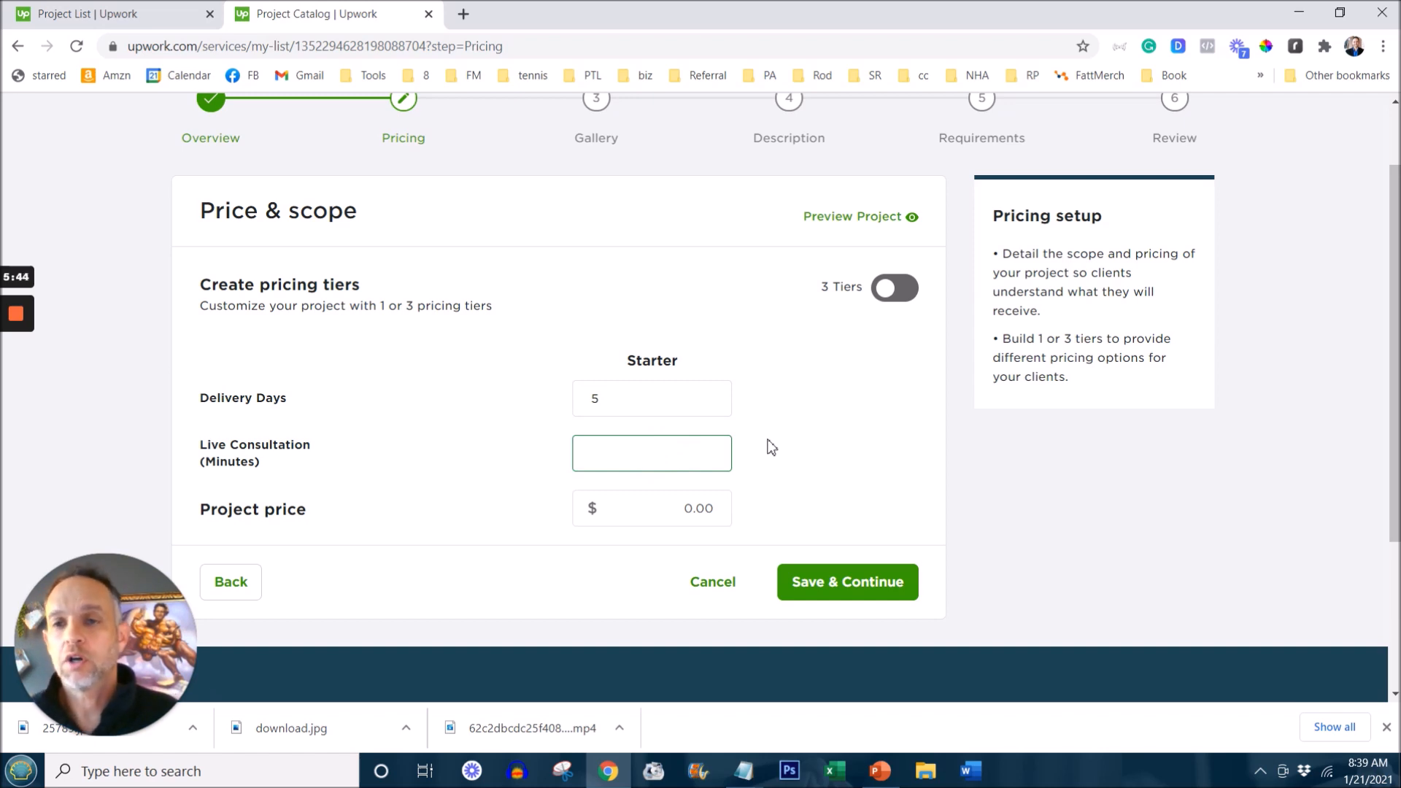
{"action": "type", "text": "30"}
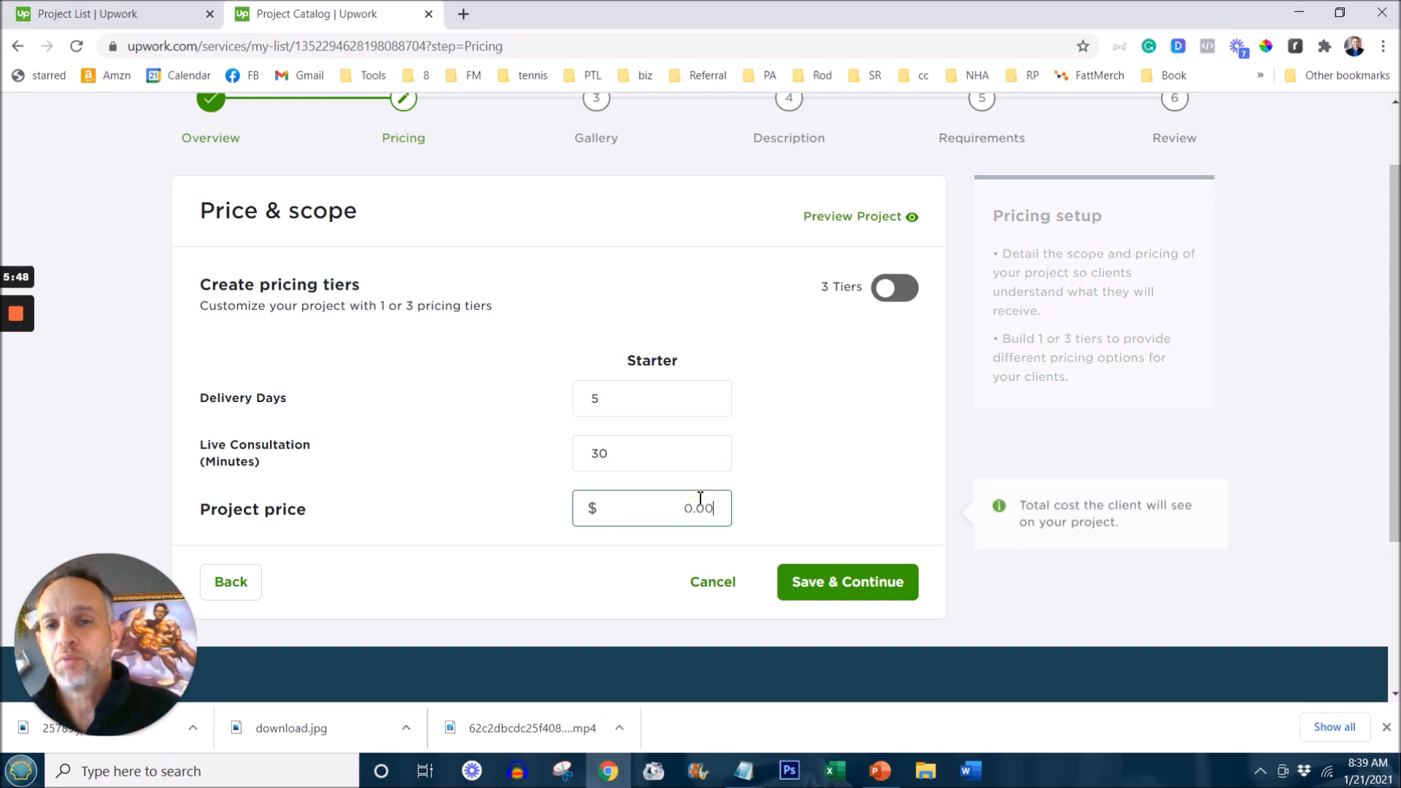
{"action": "type", "text": "125"}
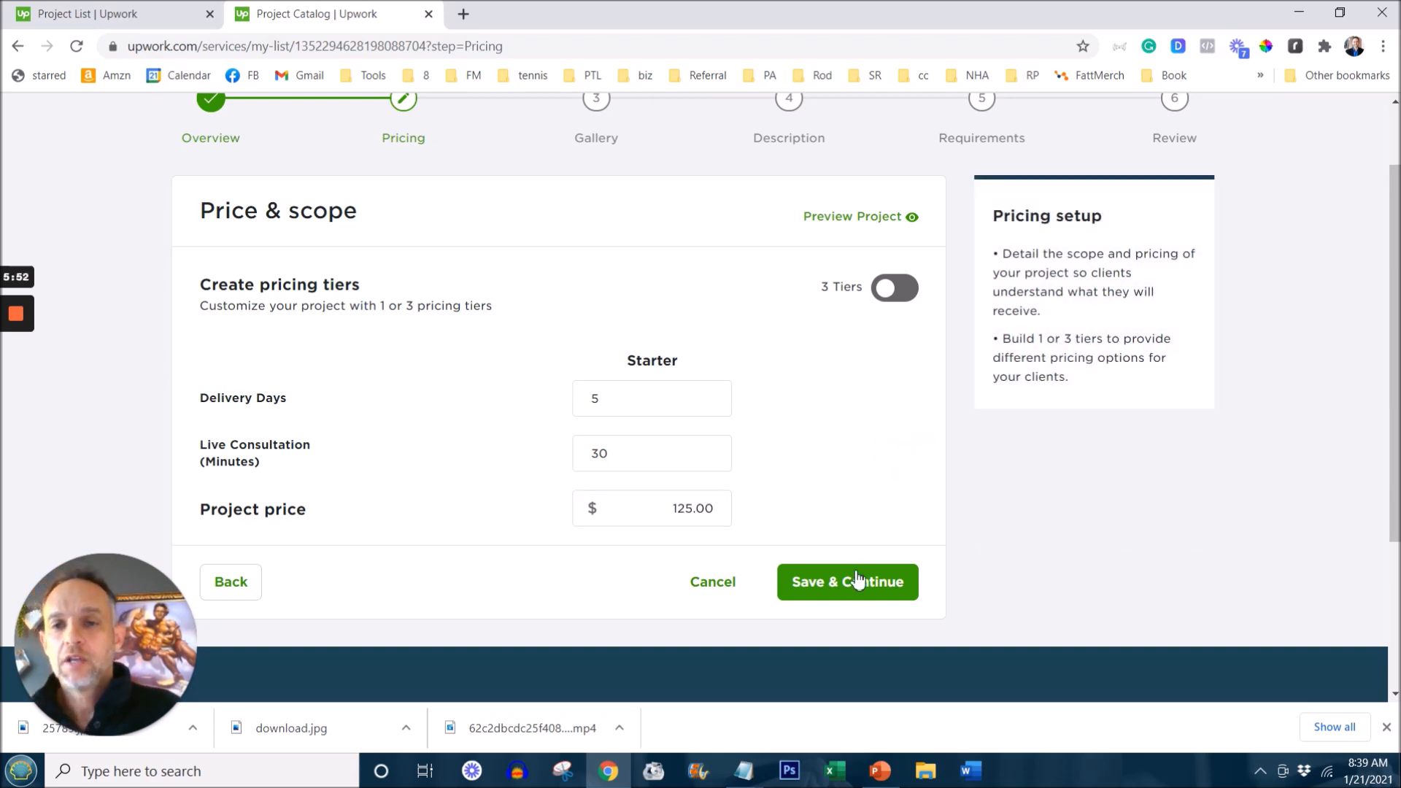
{"action": "left_click", "coordinate": [846, 582]}
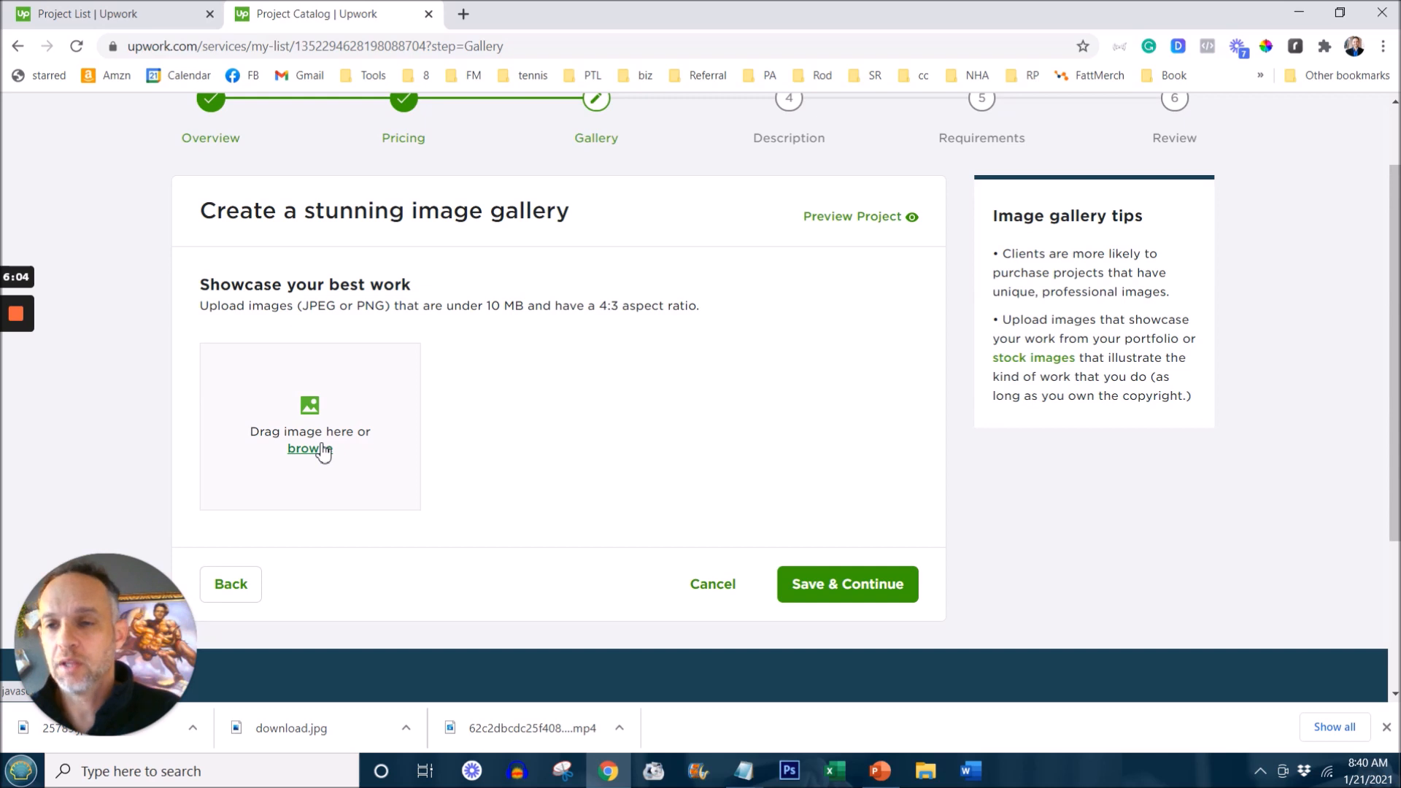
Step: Upload a cover image to the gallery and continue to the Description step
{"action": "left_click", "coordinate": [308, 448]}
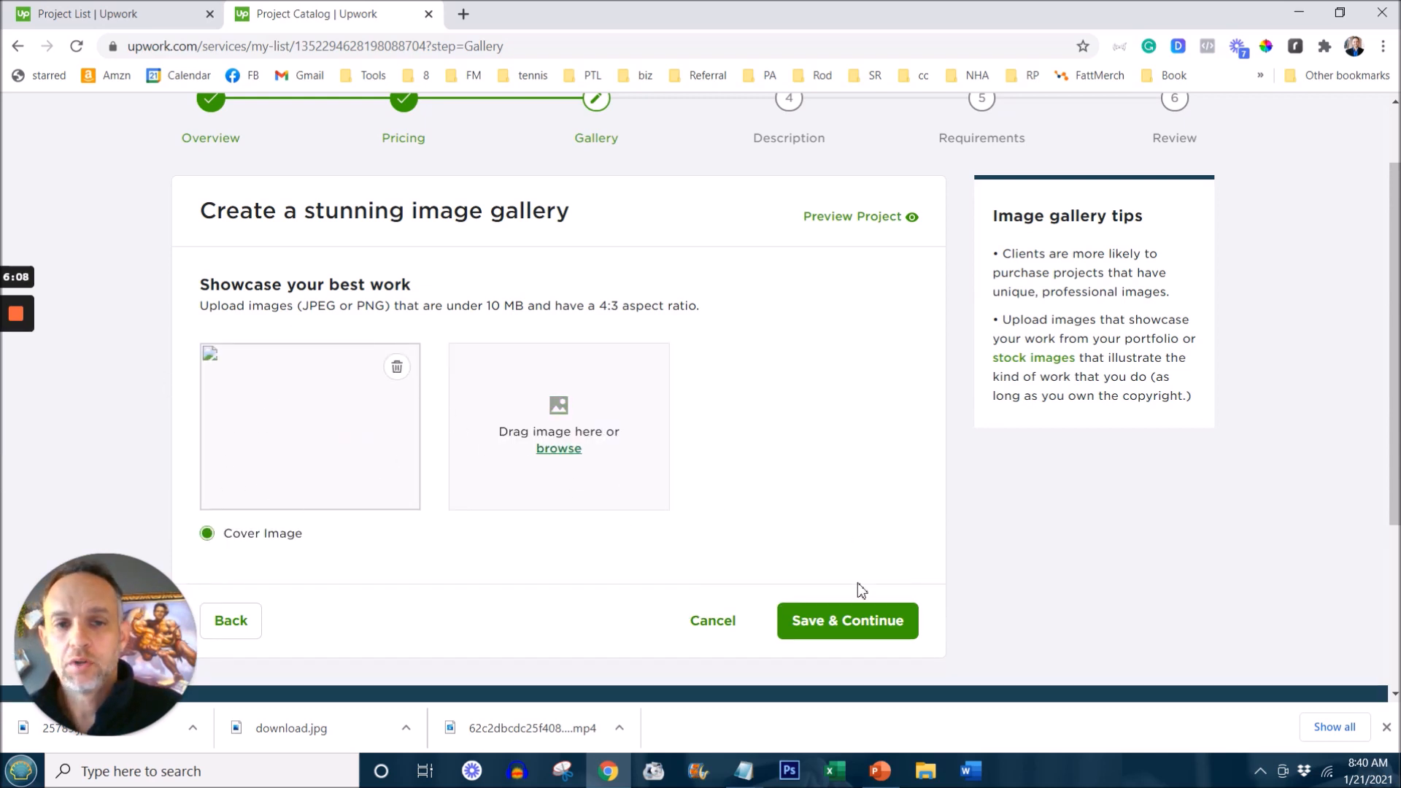
{"action": "left_click", "coordinate": [846, 620]}
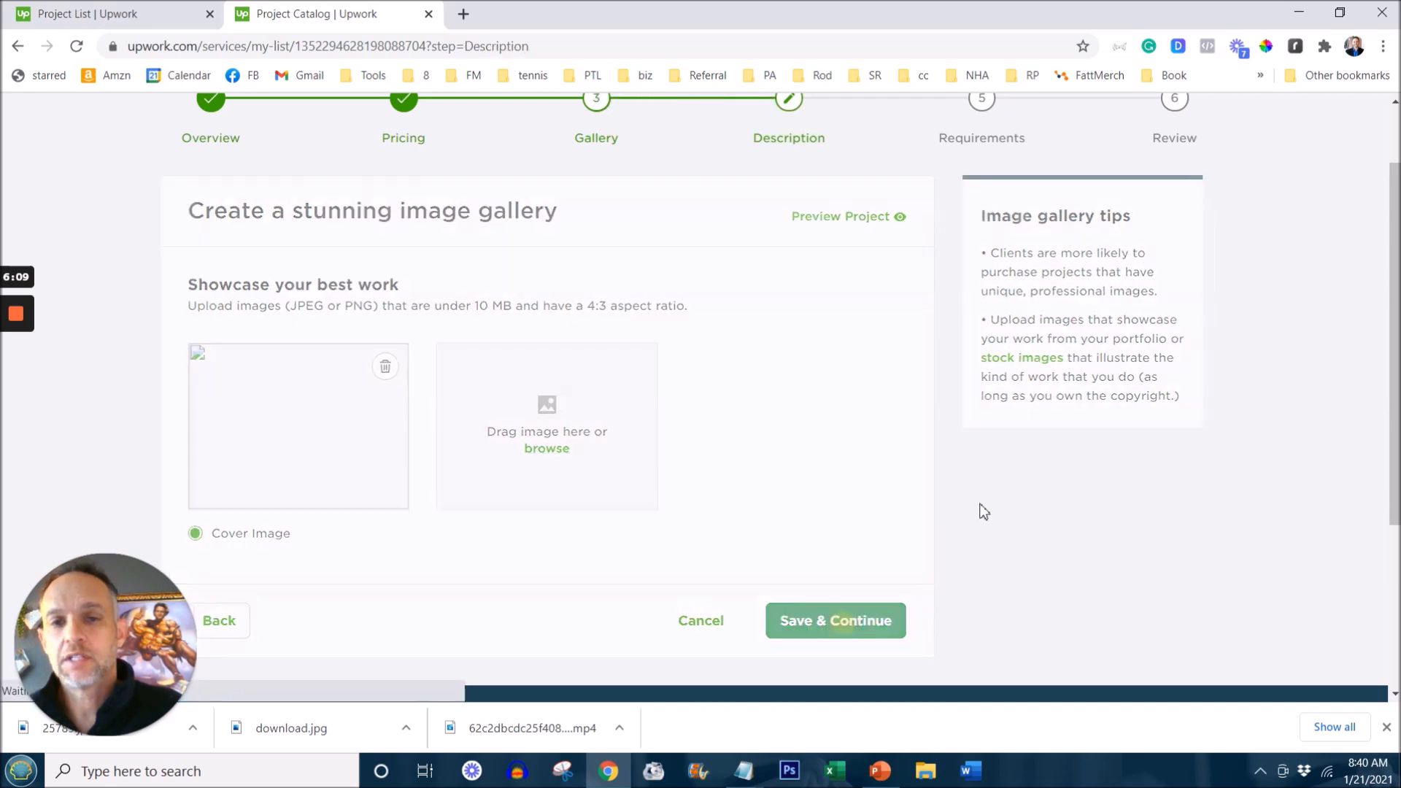
Step: Enter filler text into the Project summary box
{"action": "left_click", "coordinate": [833, 620]}
{"action": "type", "text": "a"}
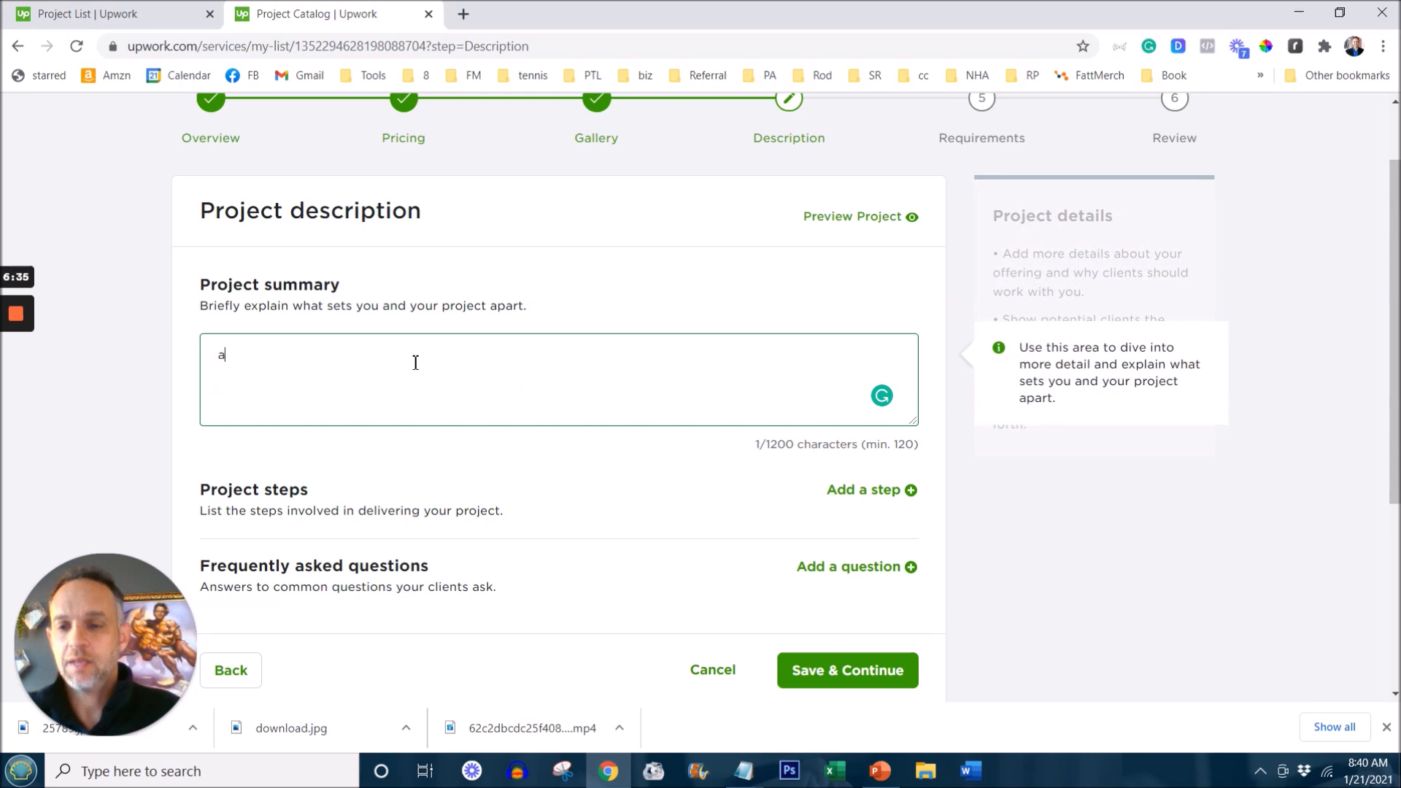
{"action": "type", "text": "sgasgsagsagsagasgasgsgdgasgda"}
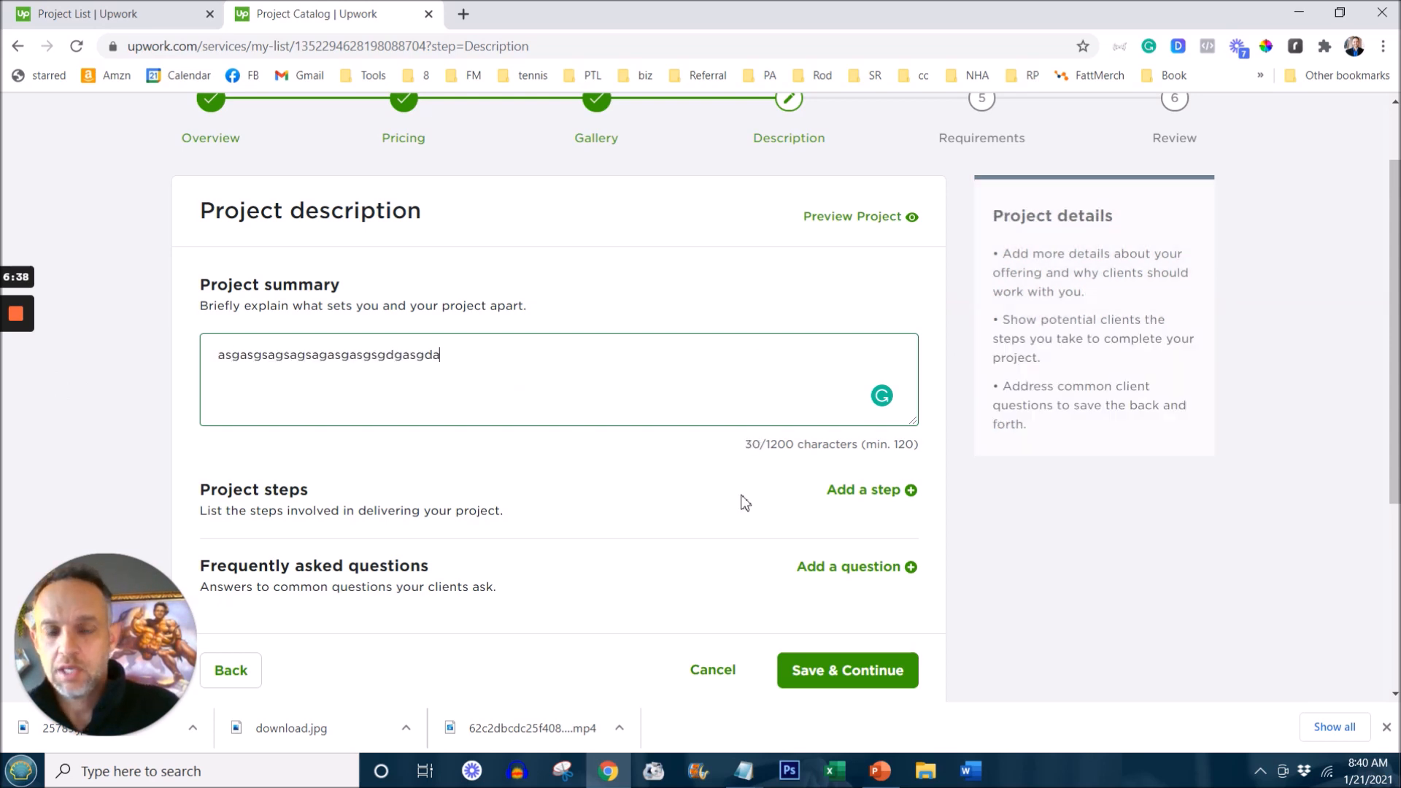
Step: Add project step 'Step 1: Get on a discovery call' with its short description
{"action": "left_click", "coordinate": [863, 490]}
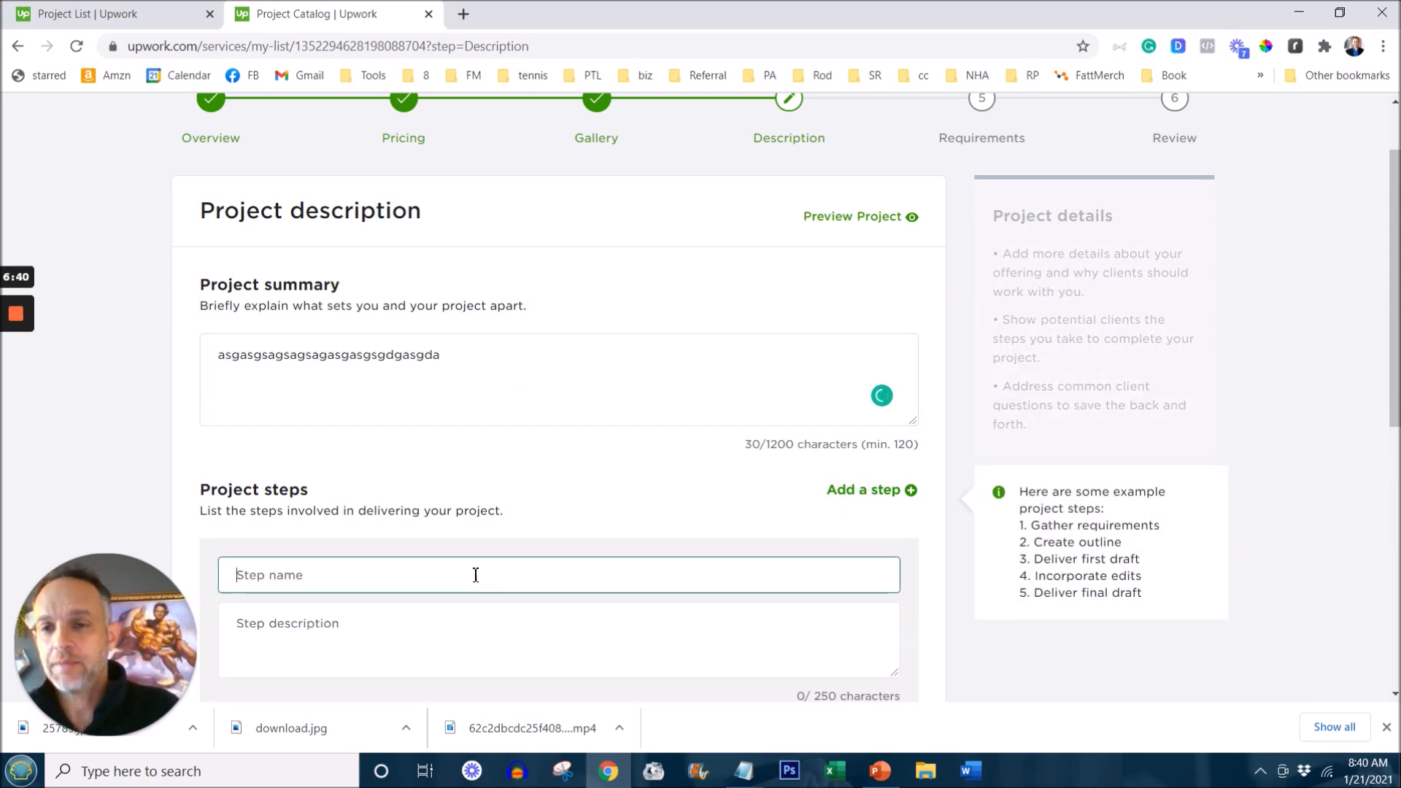
{"action": "scroll", "scroll_direction": "down", "scroll_amount": 3}
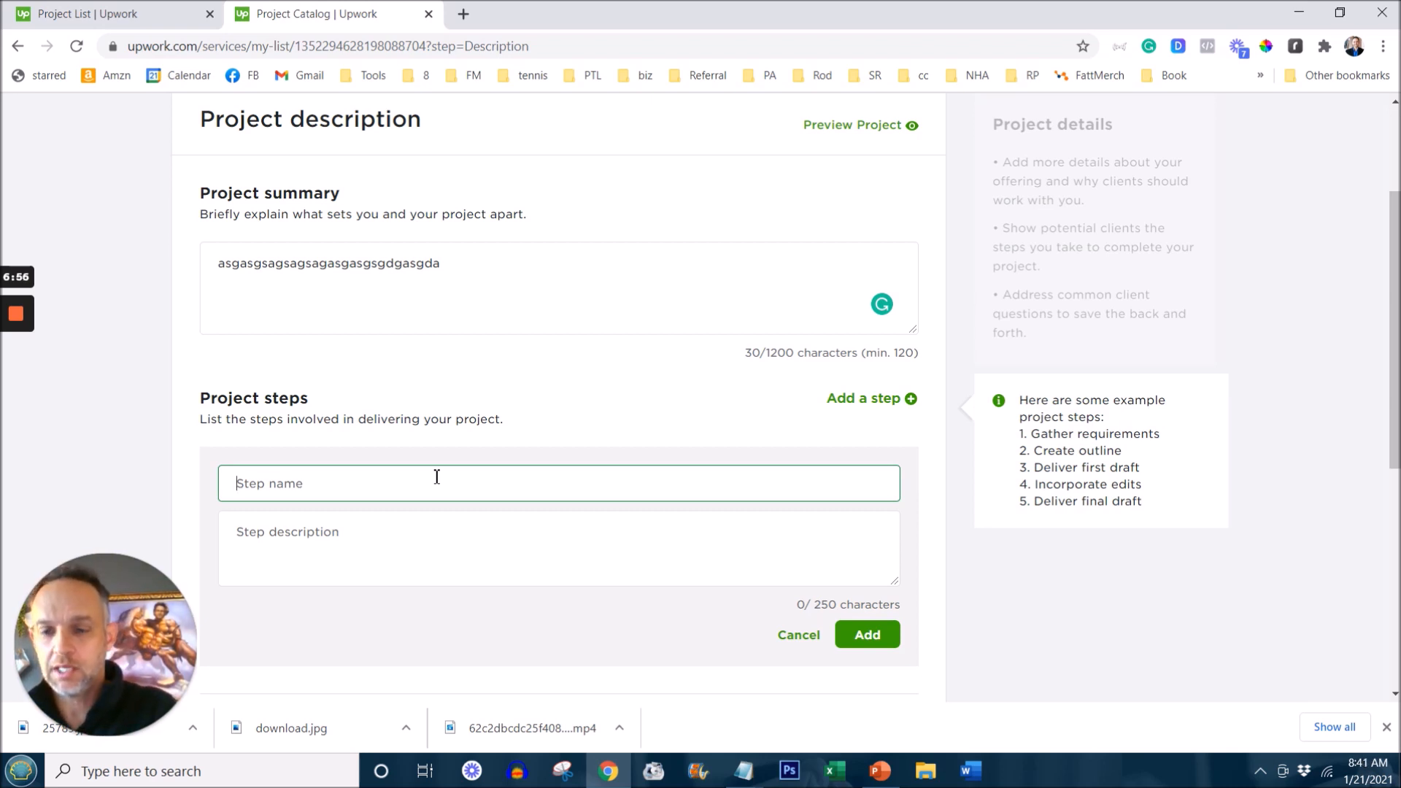
{"action": "type", "text": "Step 1: G"}
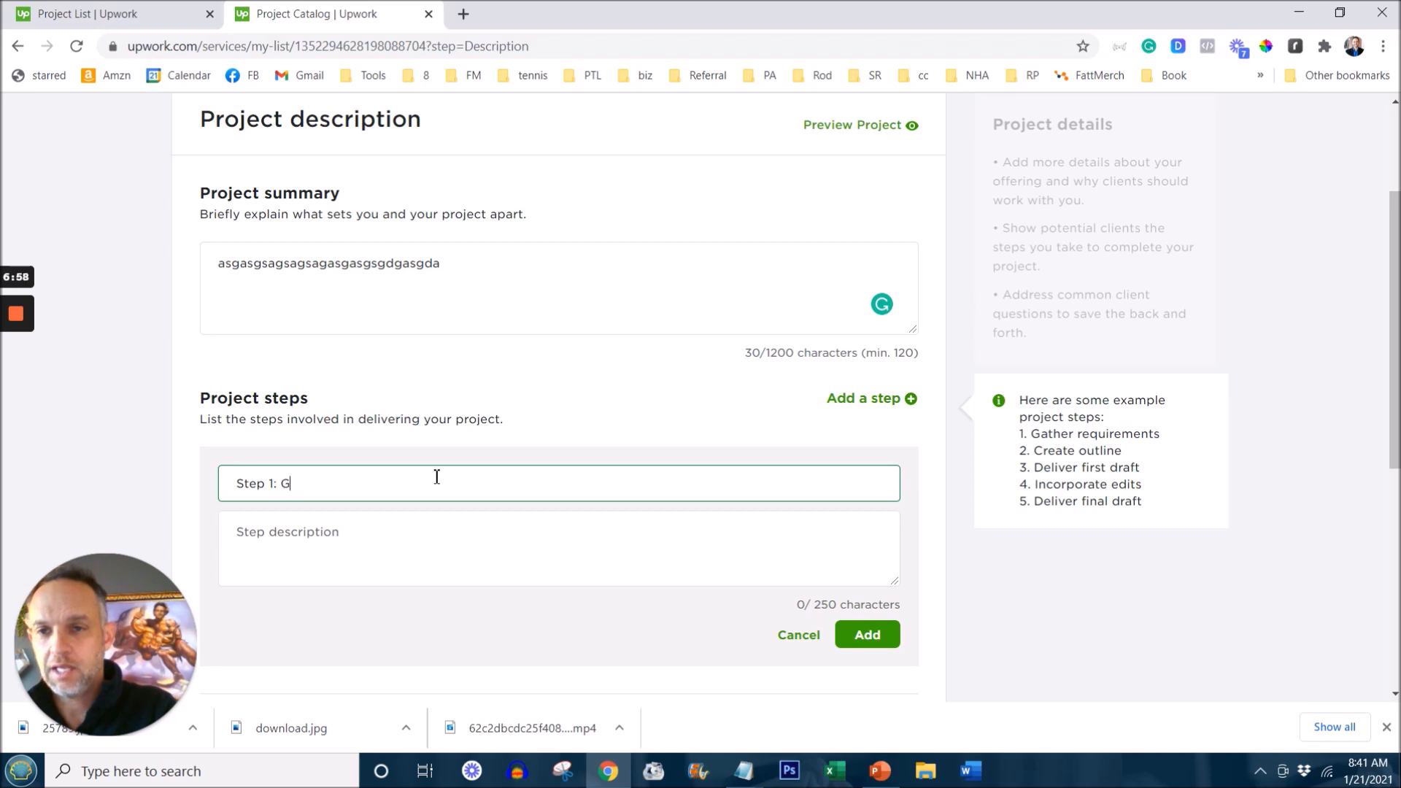
{"action": "type", "text": "et on a discovery"}
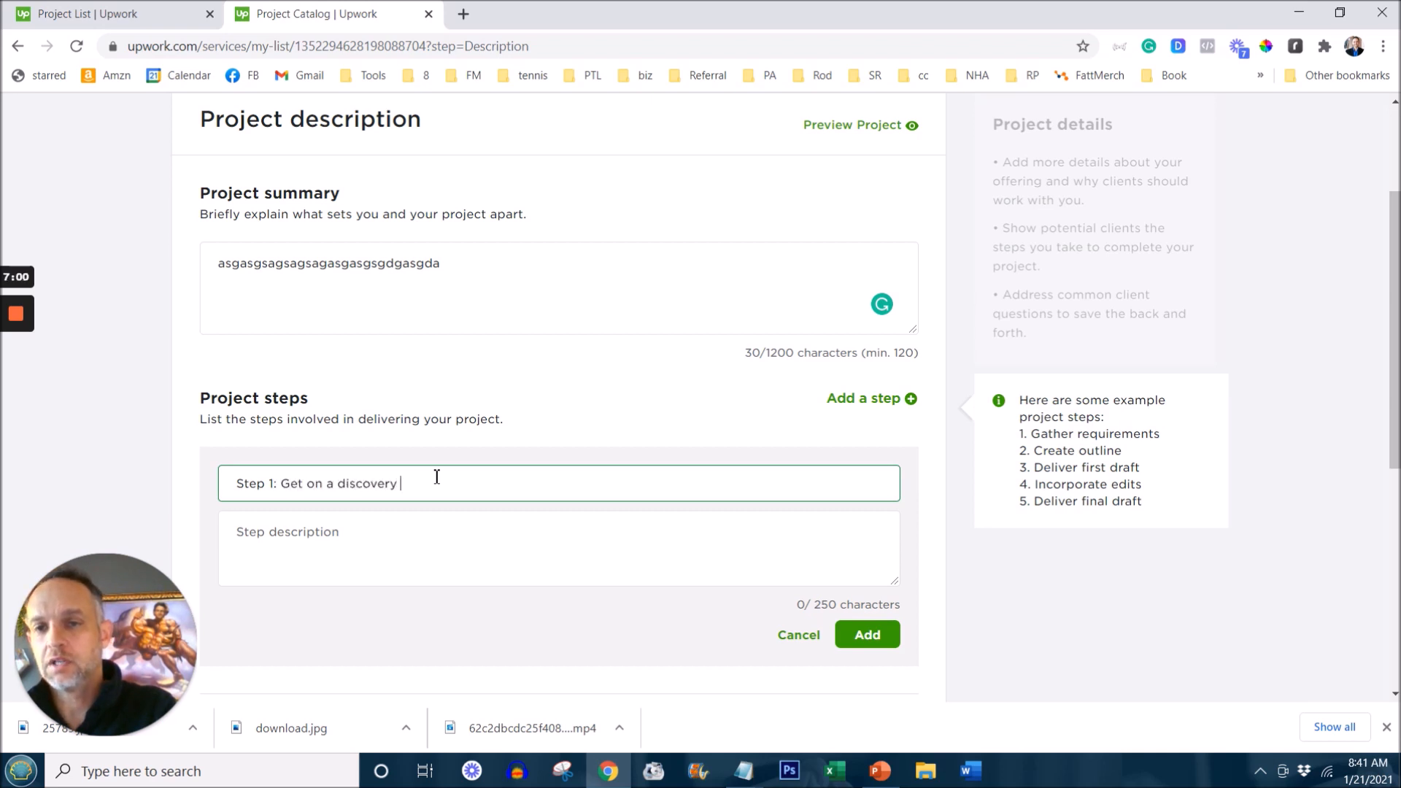
{"action": "type", "text": "call"}
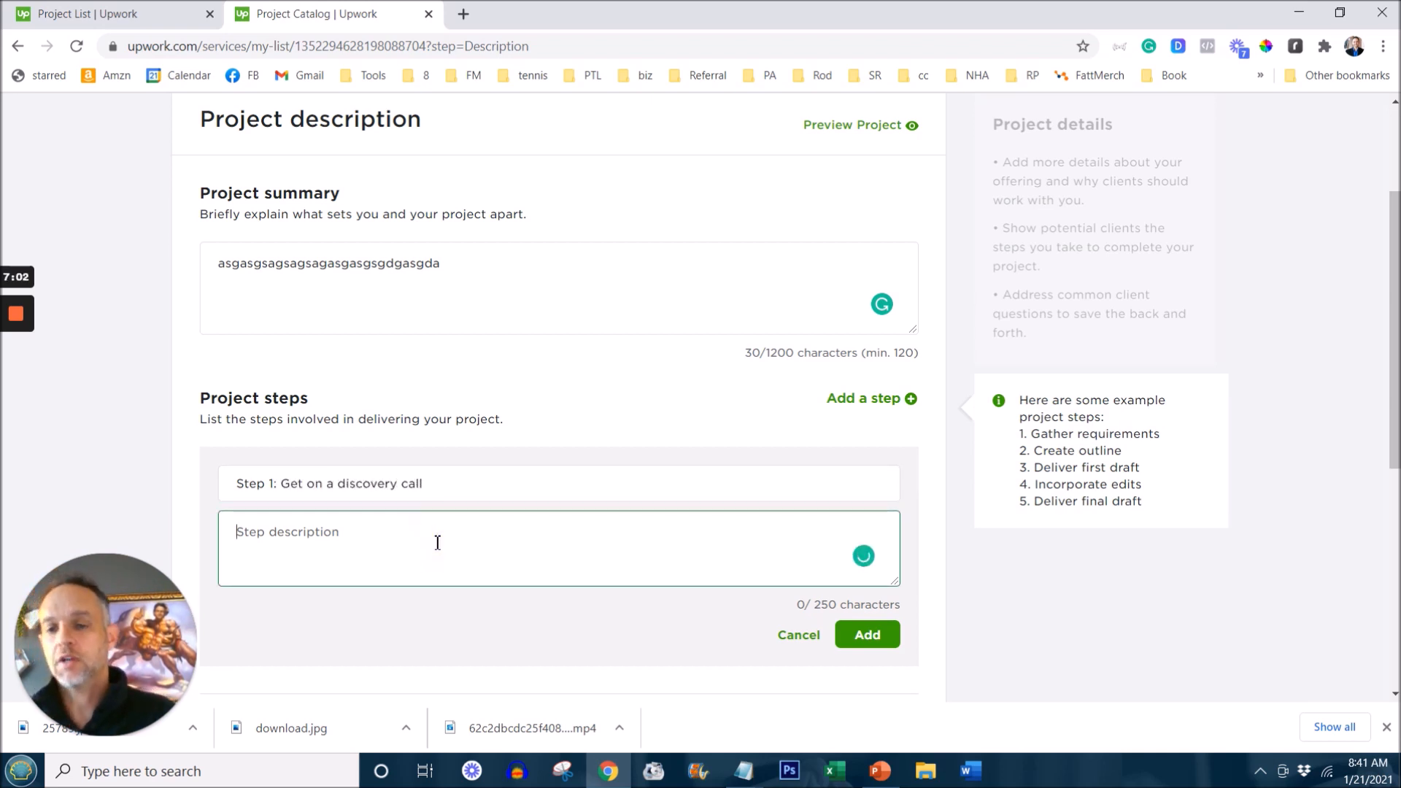
{"action": "type", "text": "On our 30 minute discovery call, we will discuss......................."}
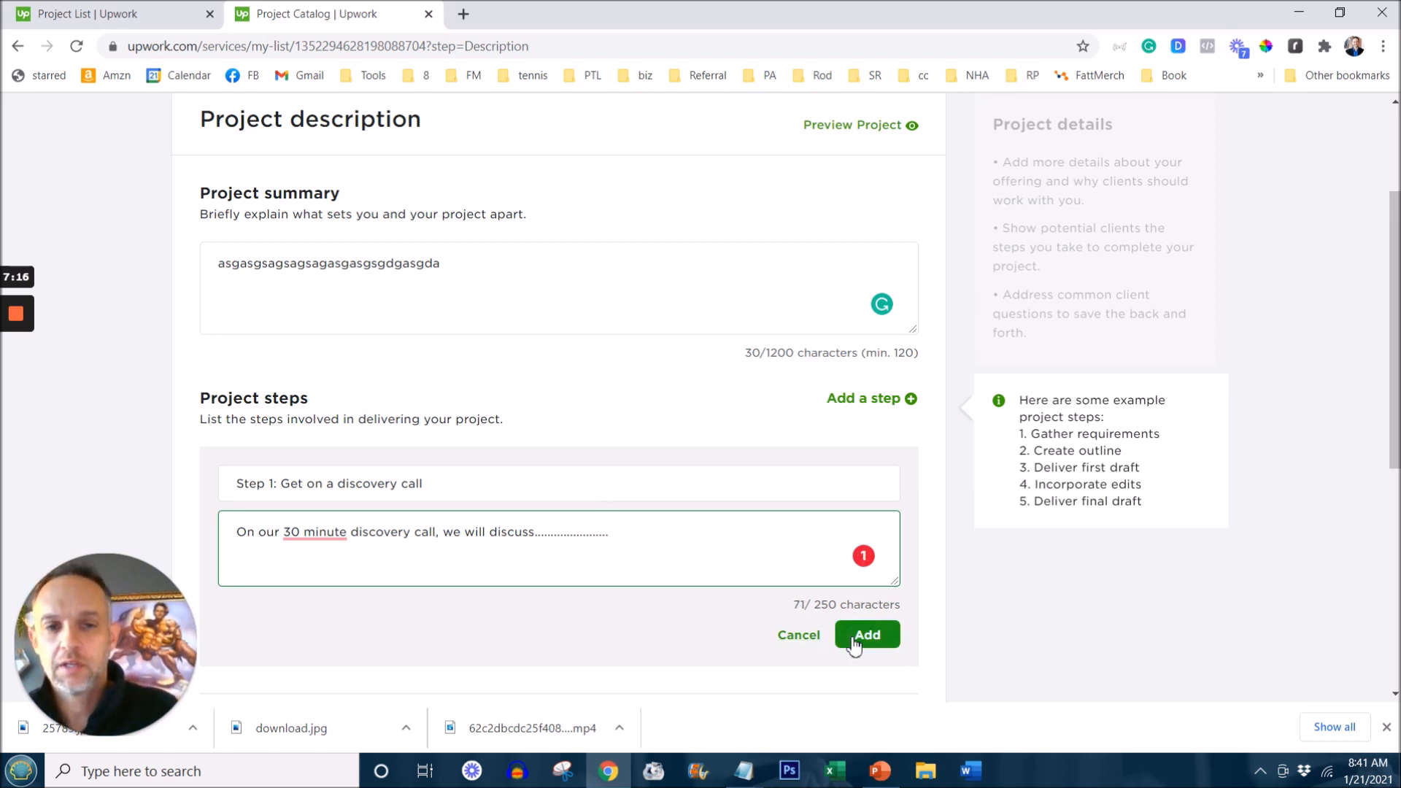
{"action": "left_click", "coordinate": [865, 634]}
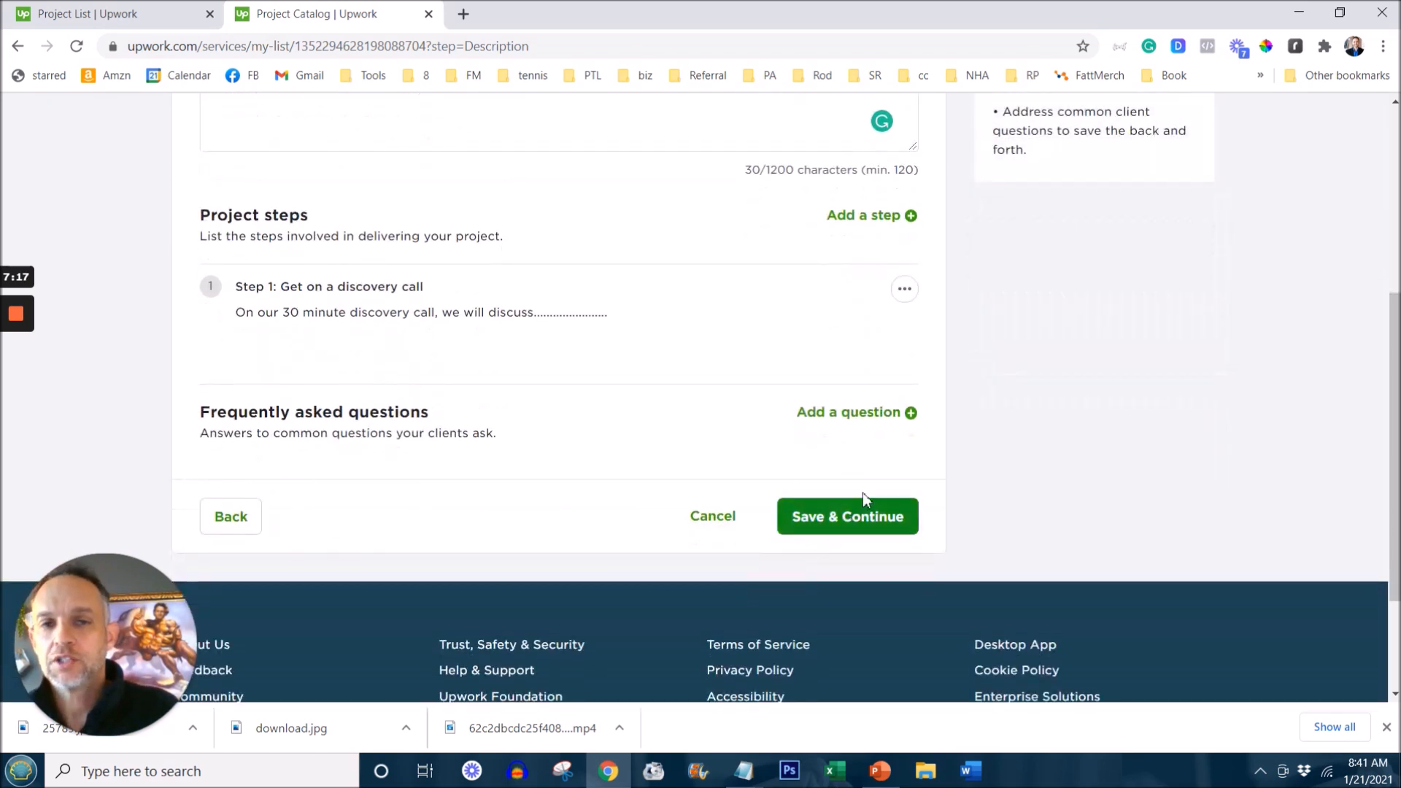
{"action": "mouse_move", "coordinate": [848, 412]}
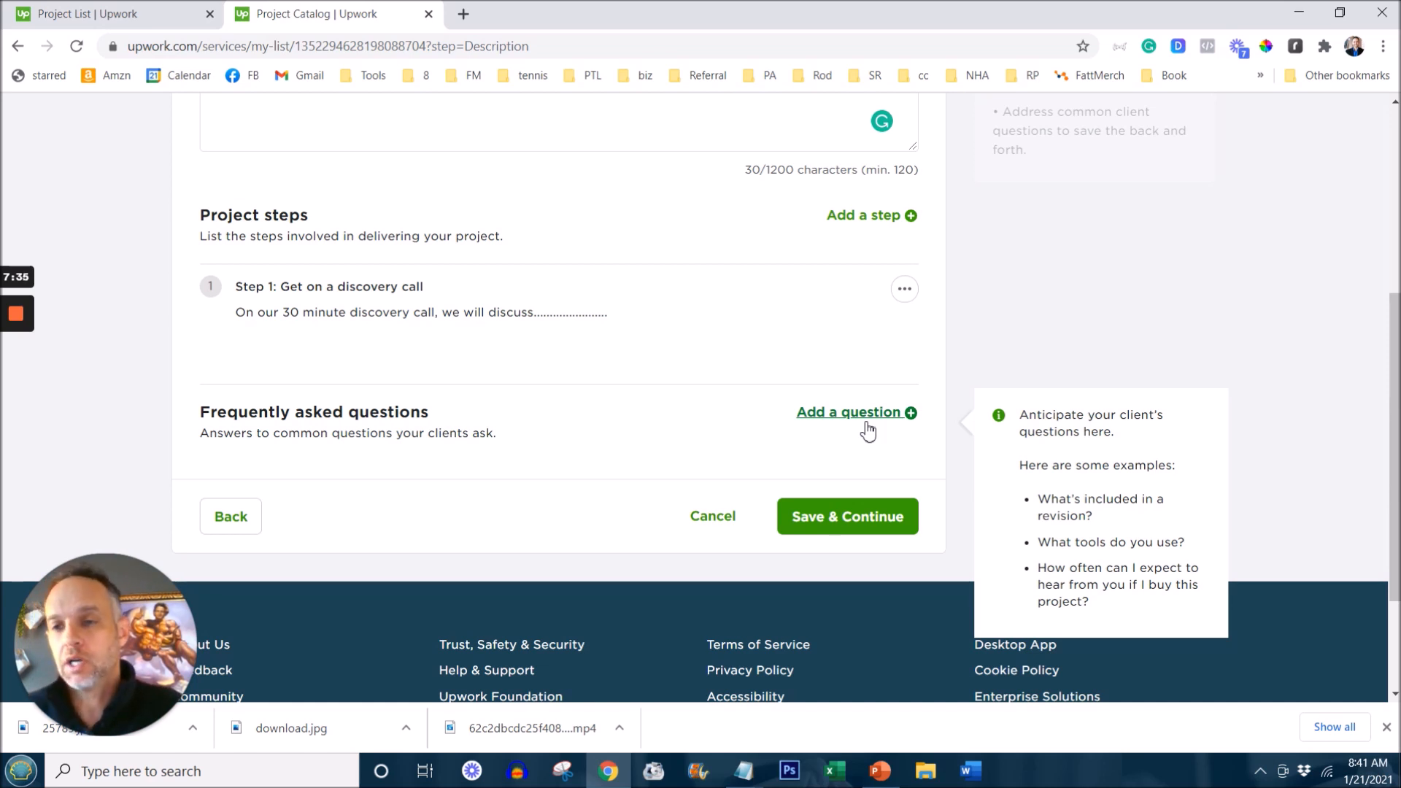
{"action": "left_click", "coordinate": [847, 412]}
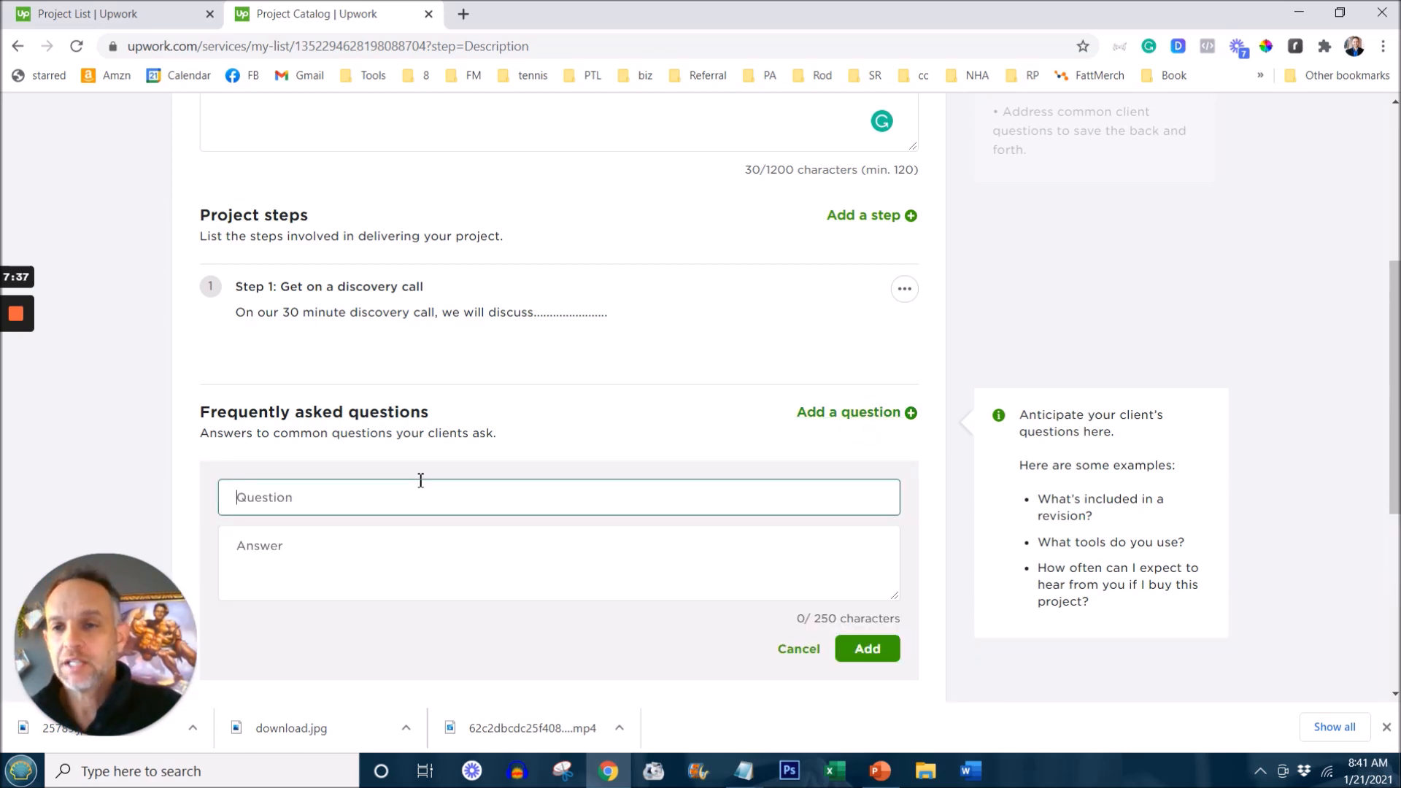
{"action": "type", "text": "What is your ex"}
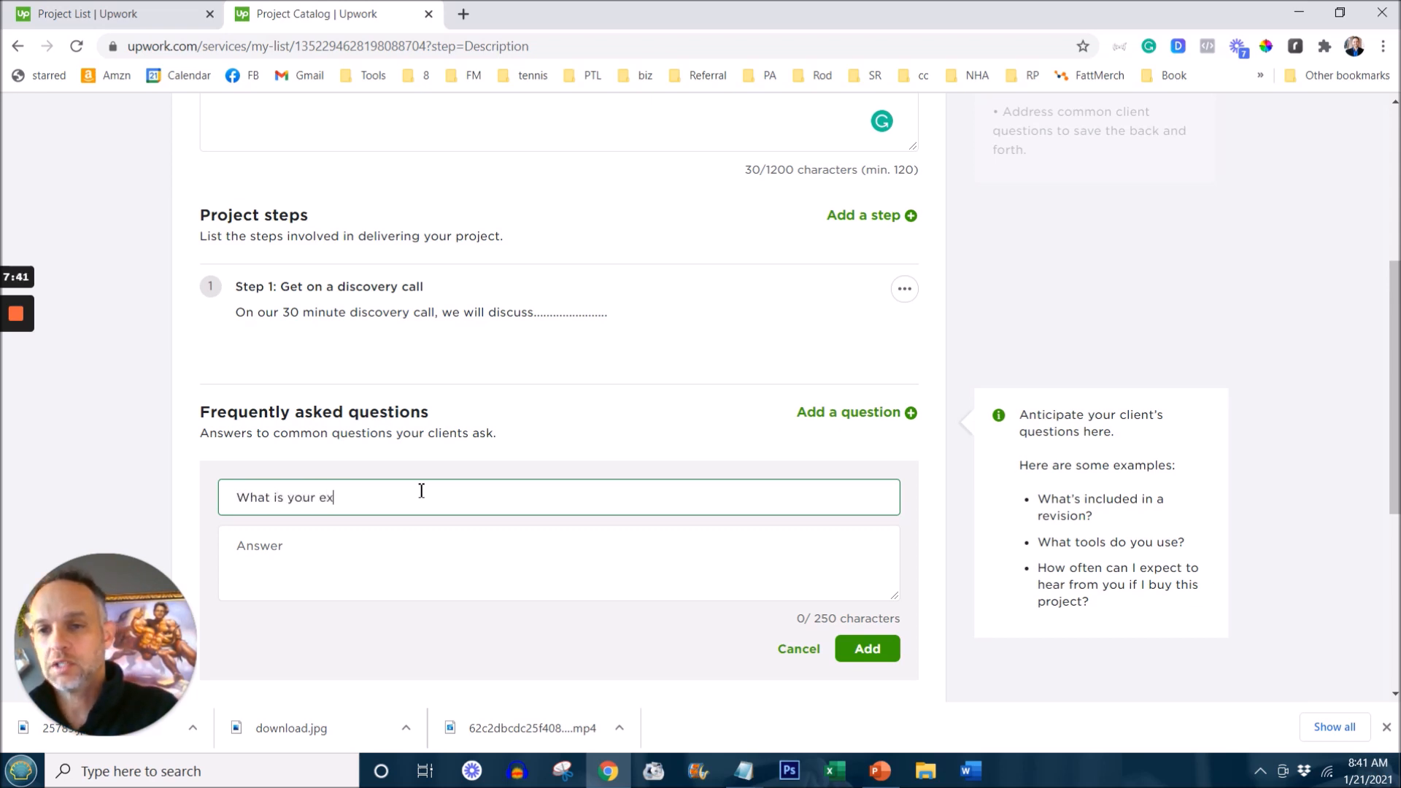
{"action": "type", "text": "perience coaching"}
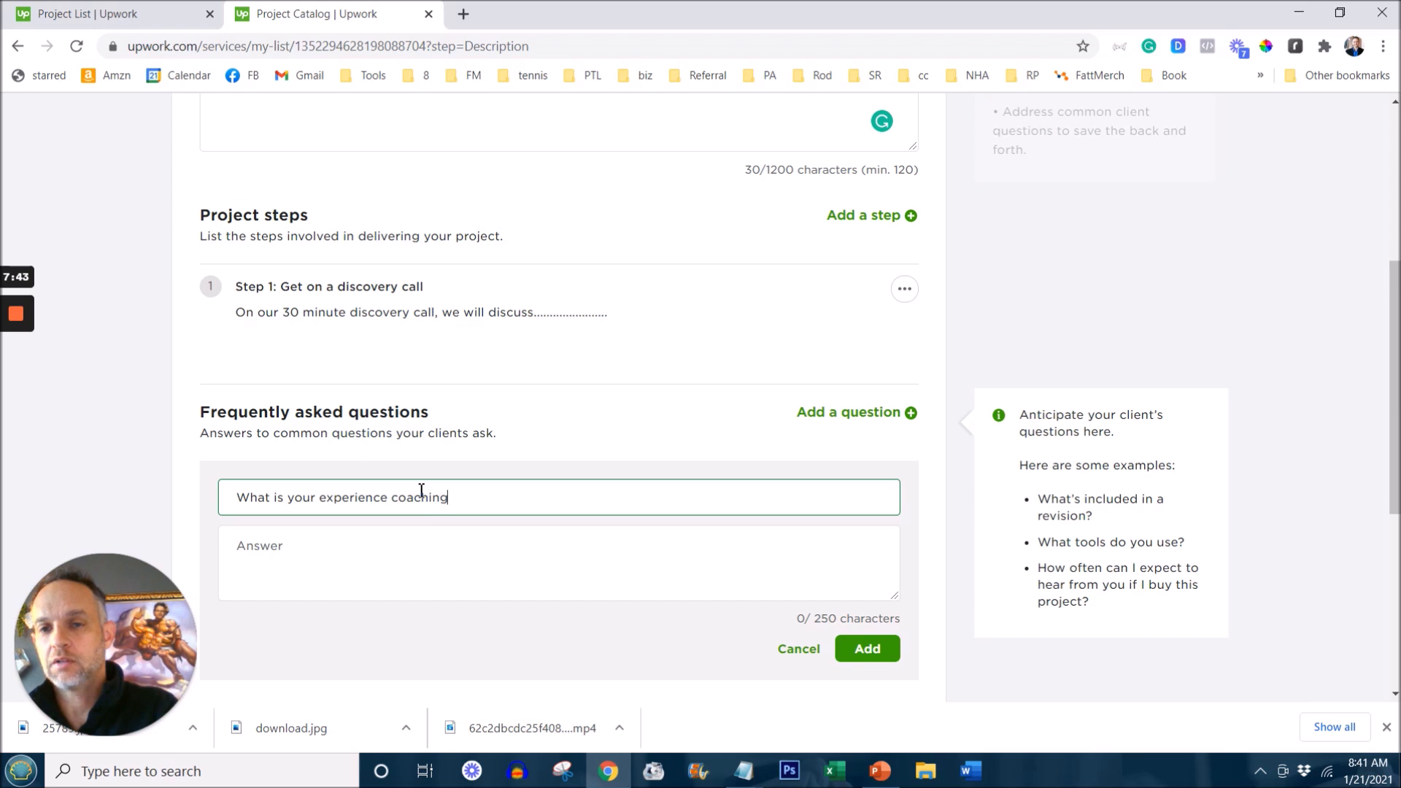
{"action": "left_click", "coordinate": [426, 563]}
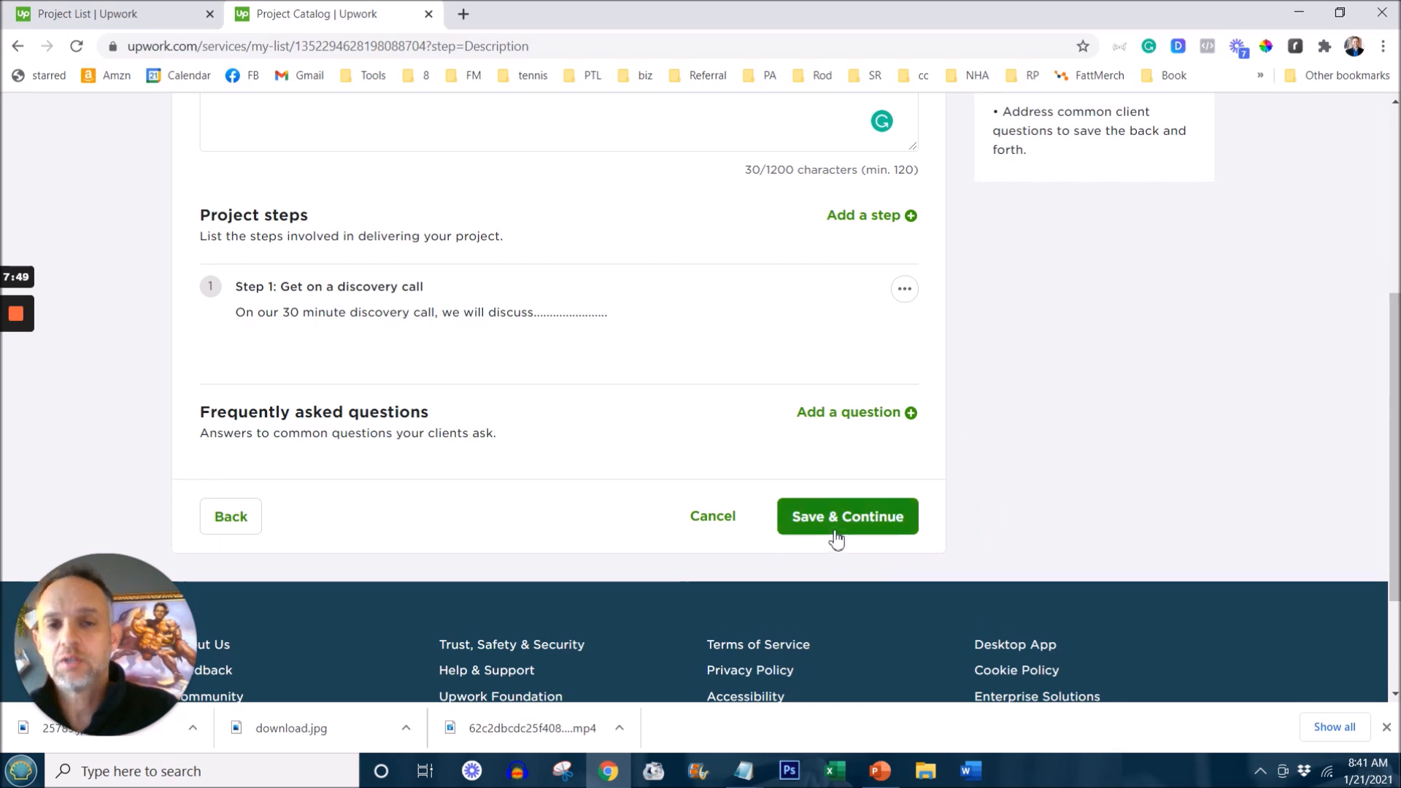
{"action": "left_click", "coordinate": [845, 517]}
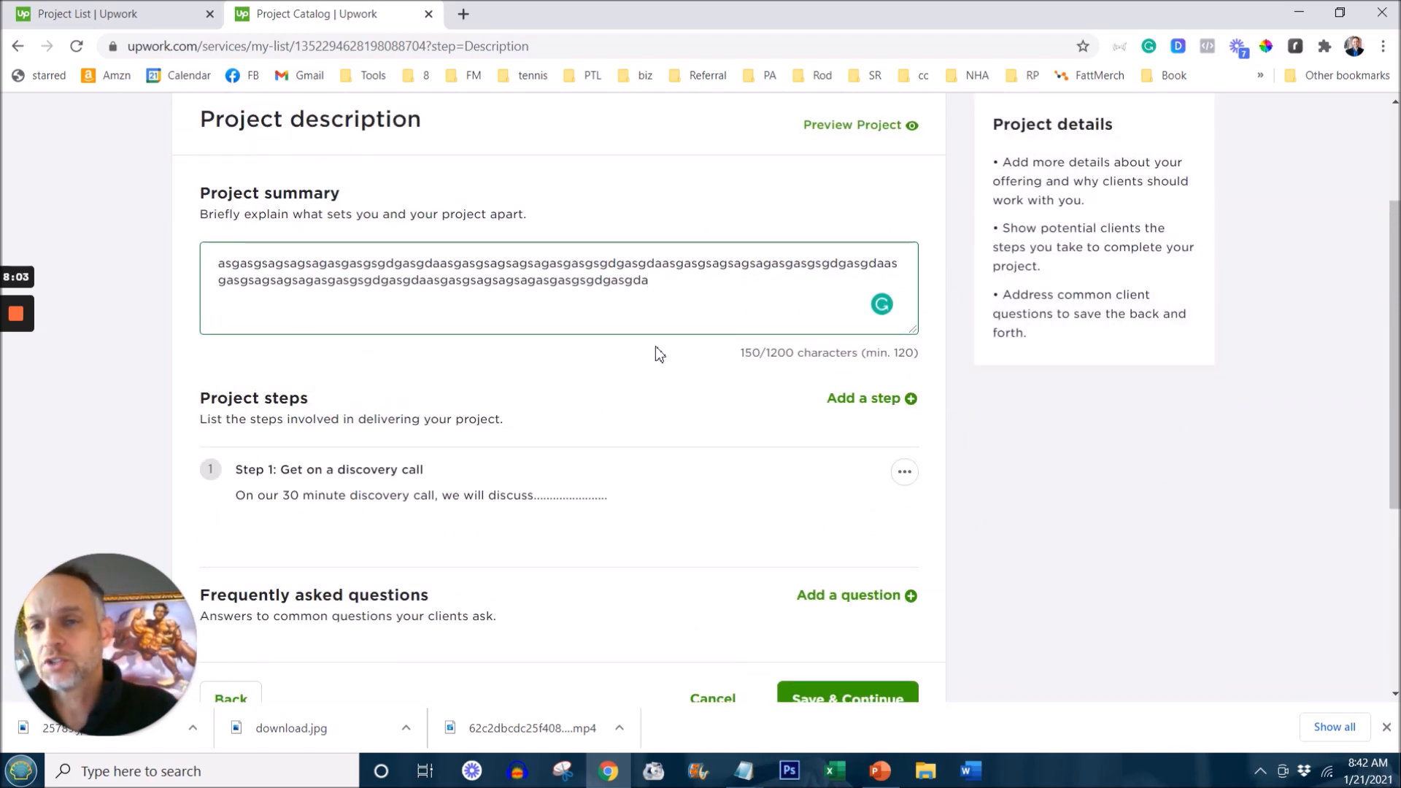
Step: Save the description and advance to the Requirements step
{"action": "scroll", "scroll_direction": "down", "scroll_amount": 3}
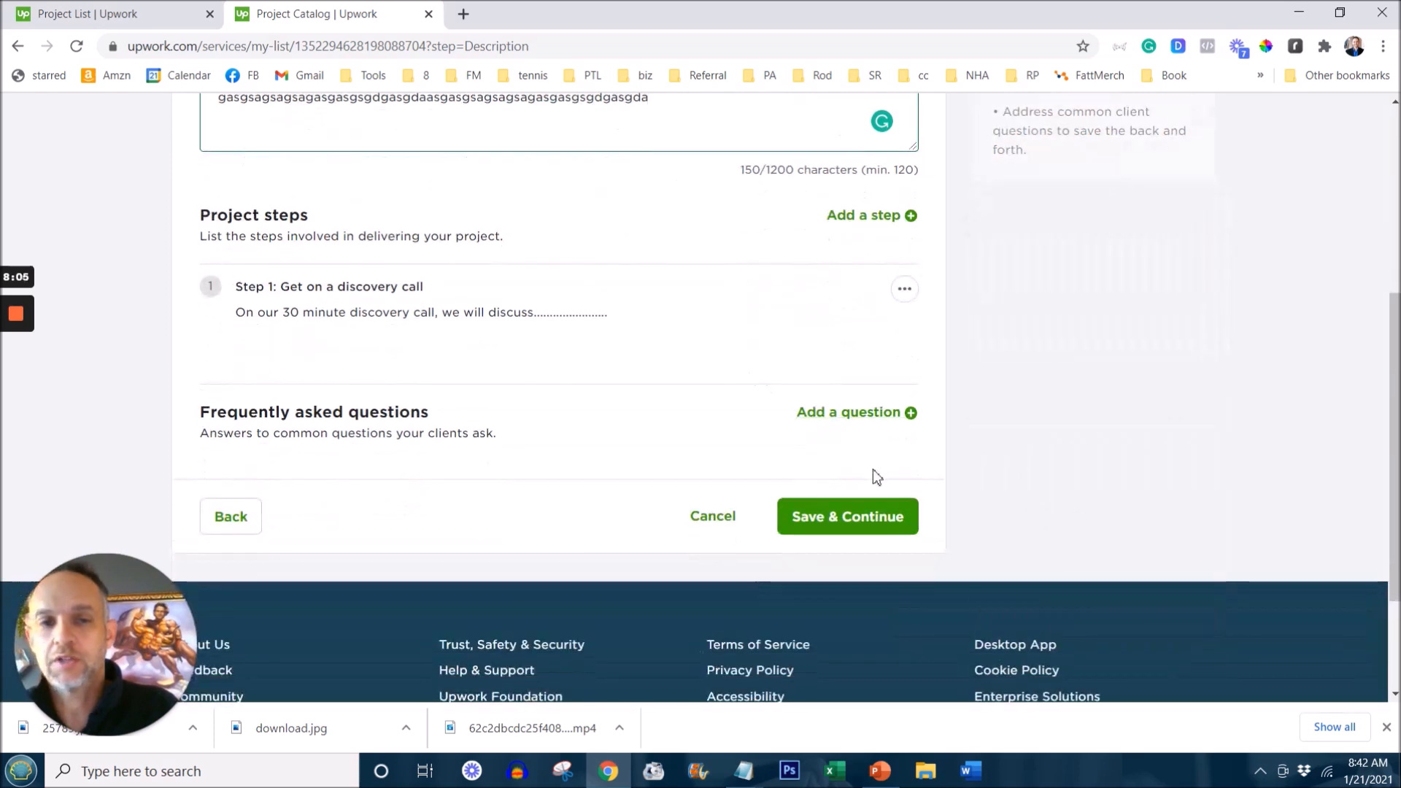
{"action": "left_click", "coordinate": [845, 517]}
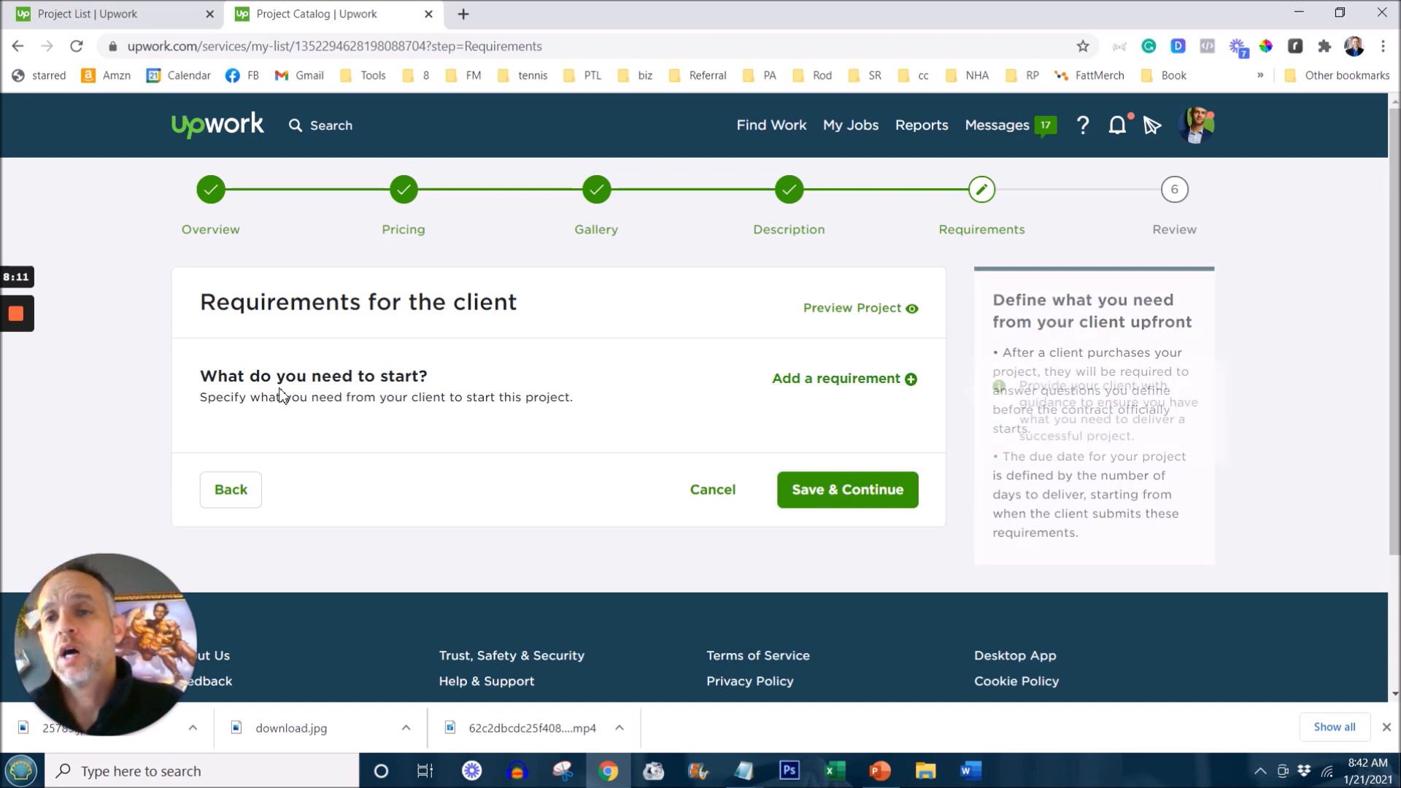
Step: Draft a client requirement asking for access to Google Analytics and any brand guide
{"action": "left_click", "coordinate": [844, 378]}
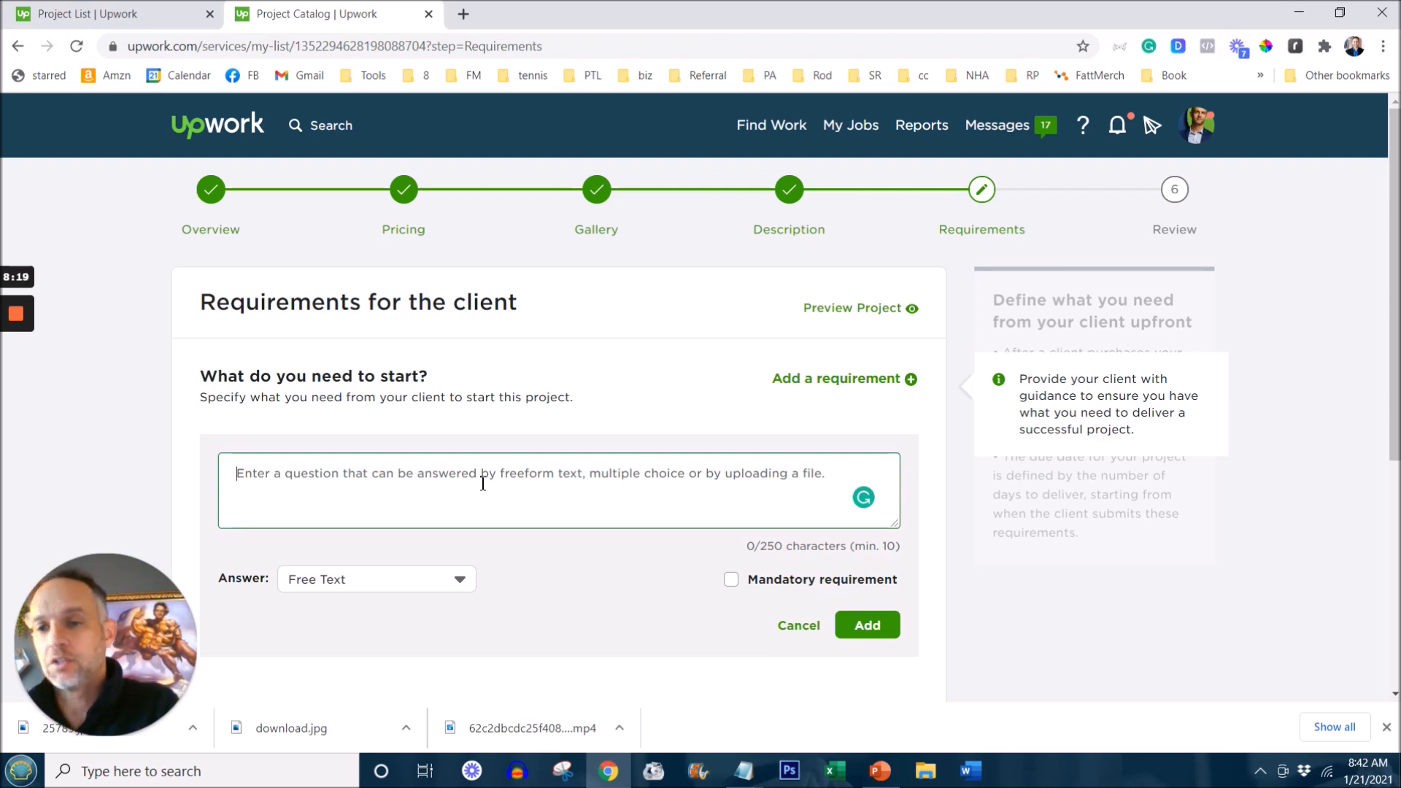
{"action": "type", "text": "N"}
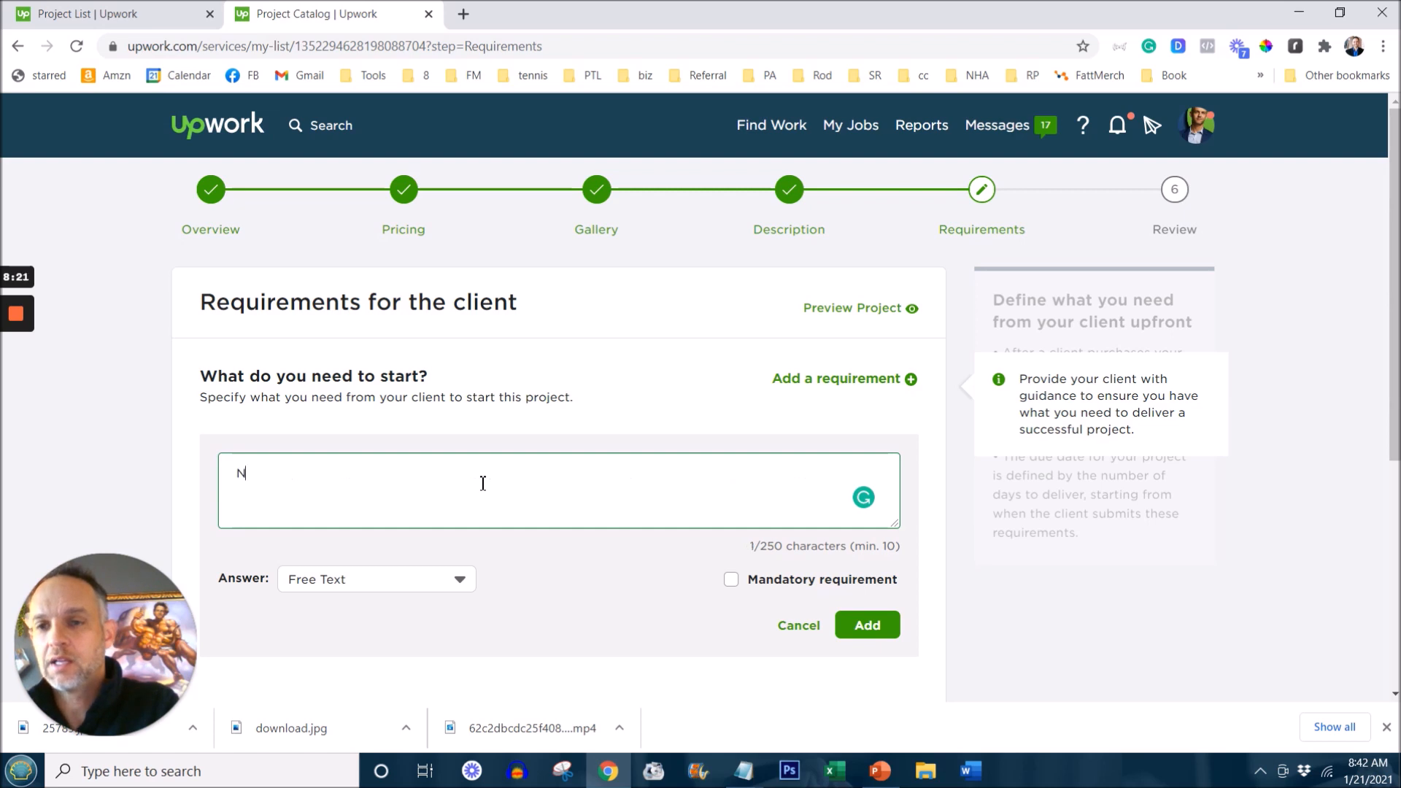
{"action": "type", "text": "eed access to"}
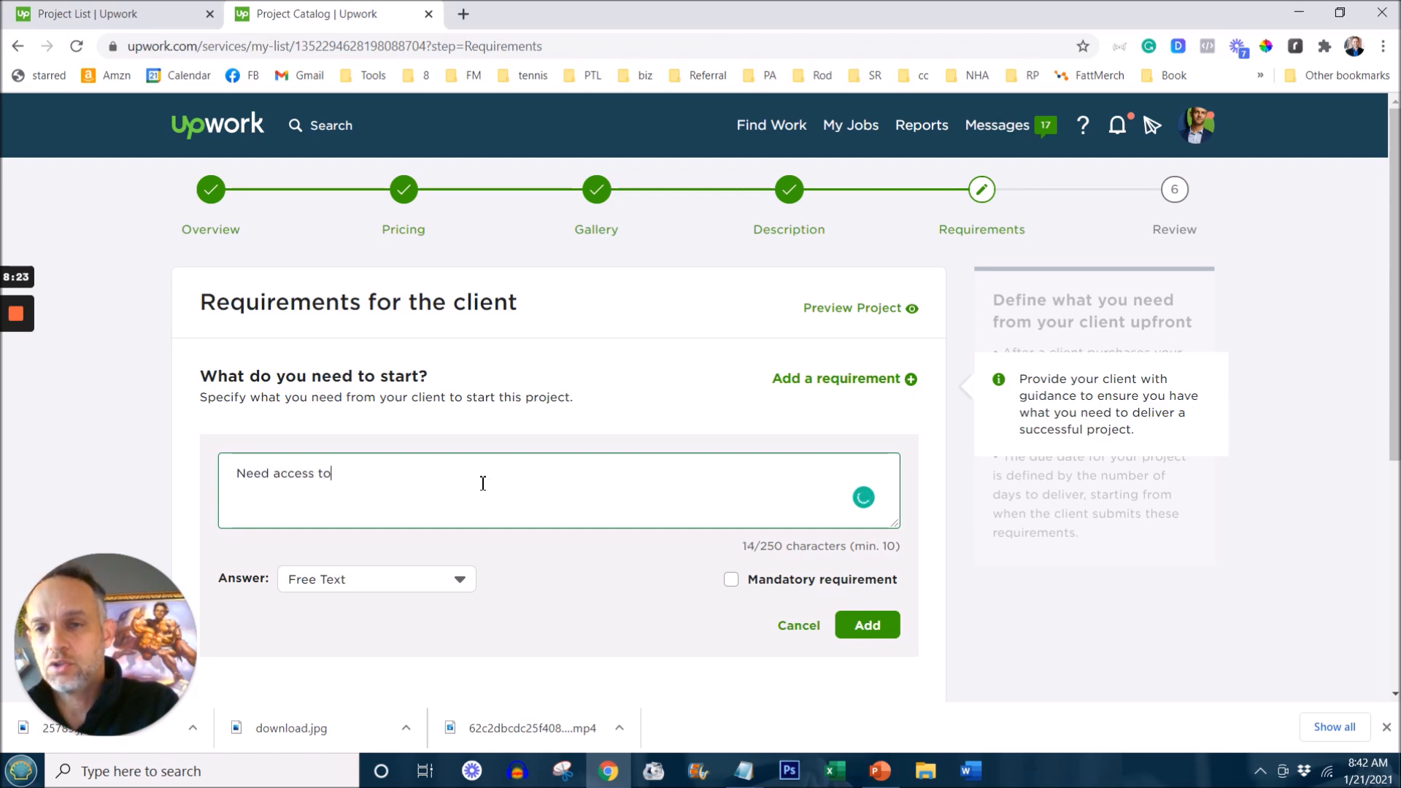
{"action": "type", "text": "Google Anal"}
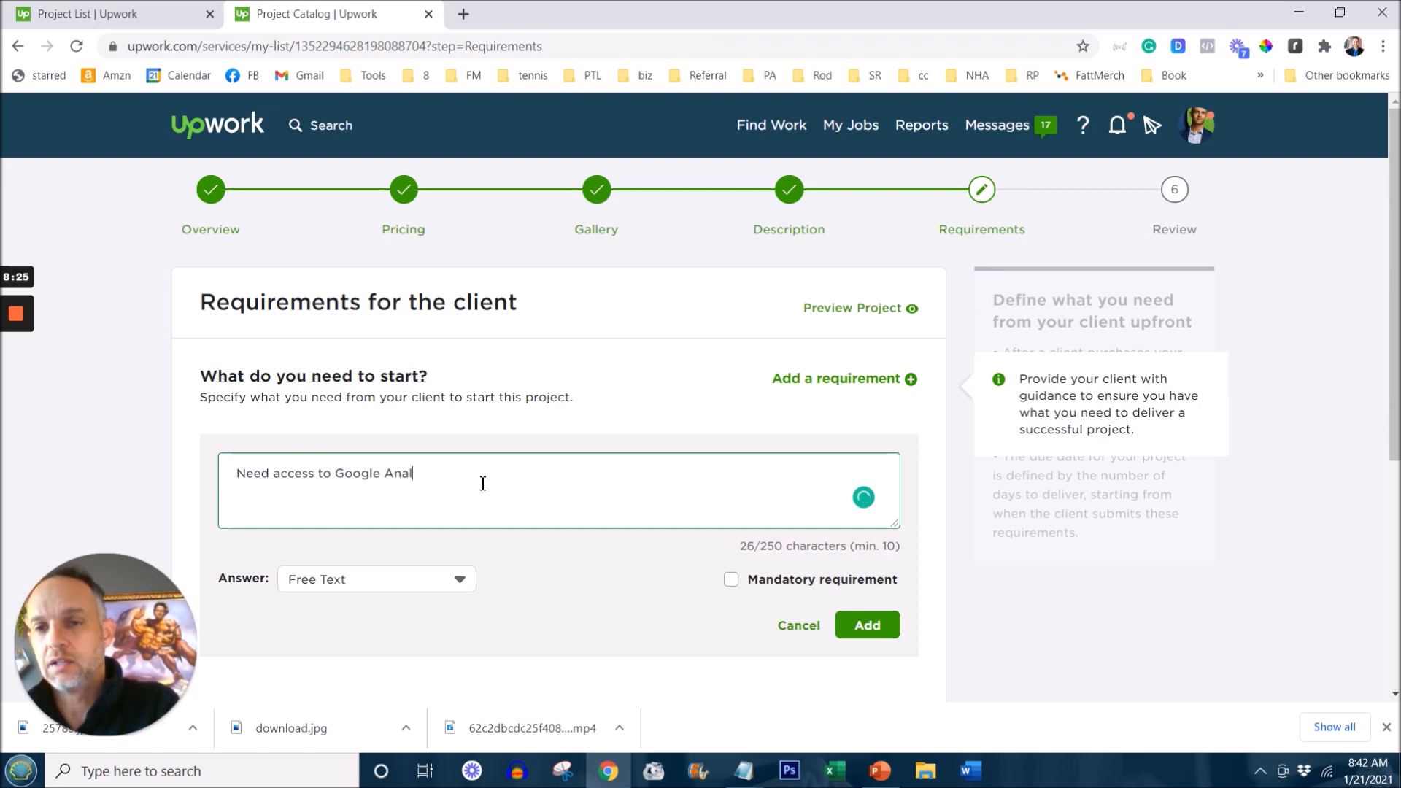
{"action": "type", "text": "ytics, any brand g"}
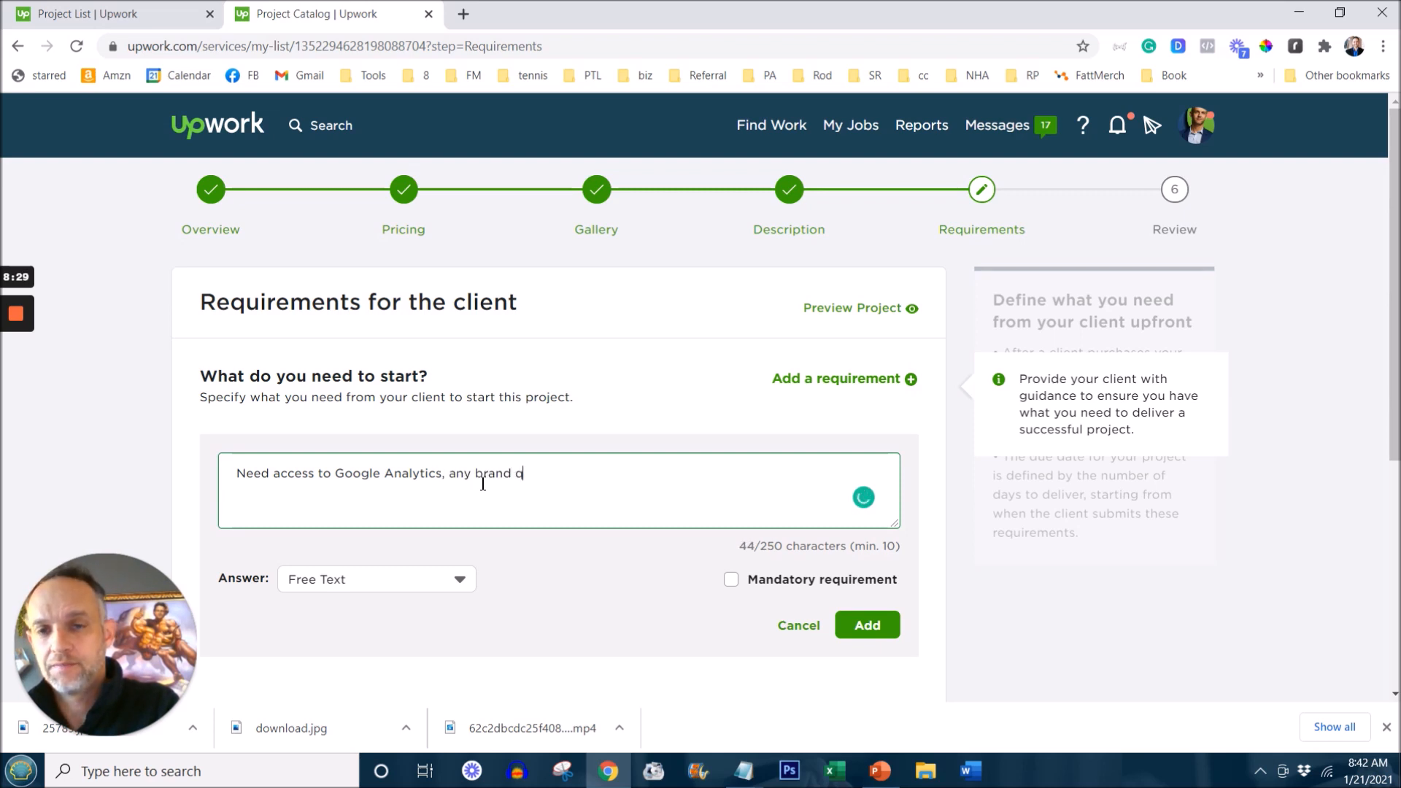
{"action": "type", "text": "uide"}
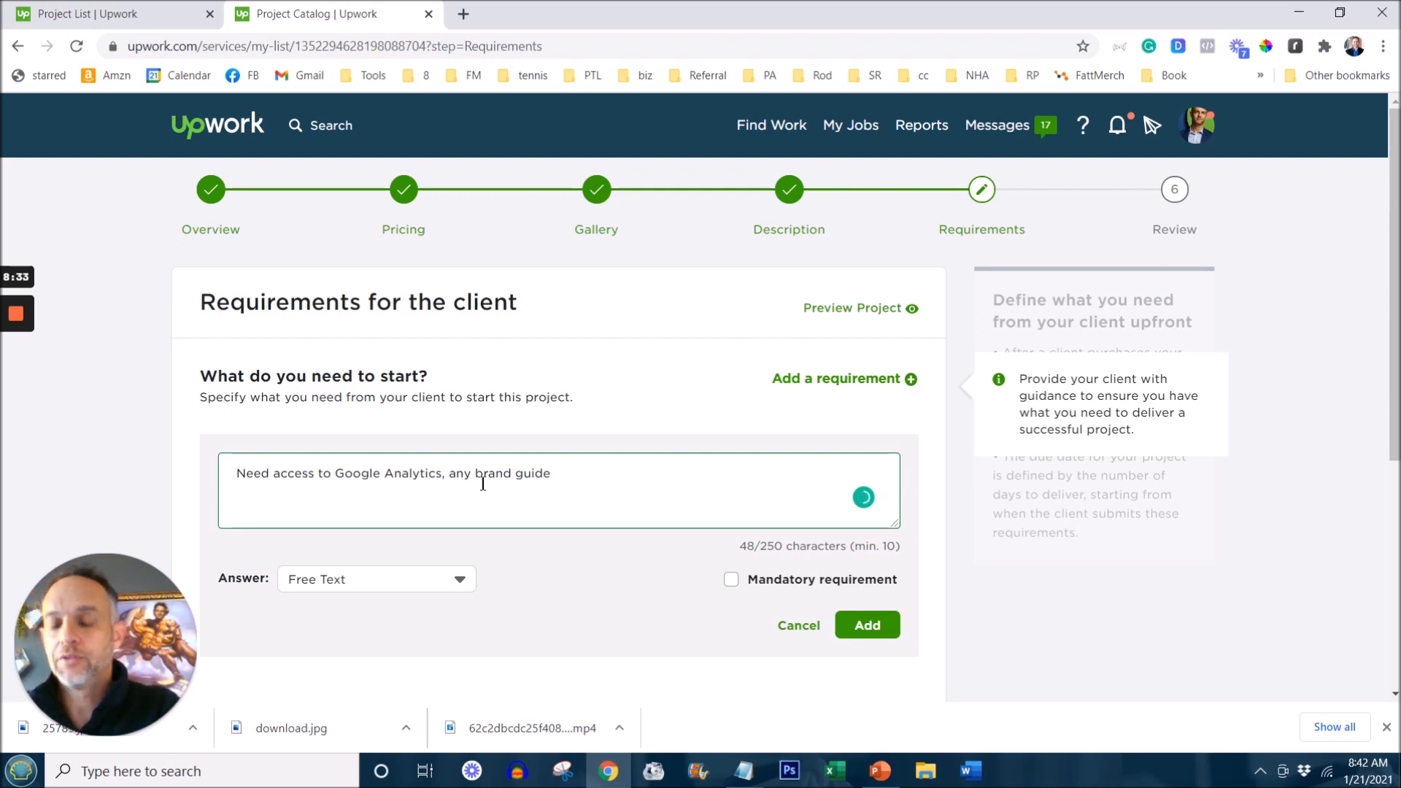
{"action": "type", "text": "."}
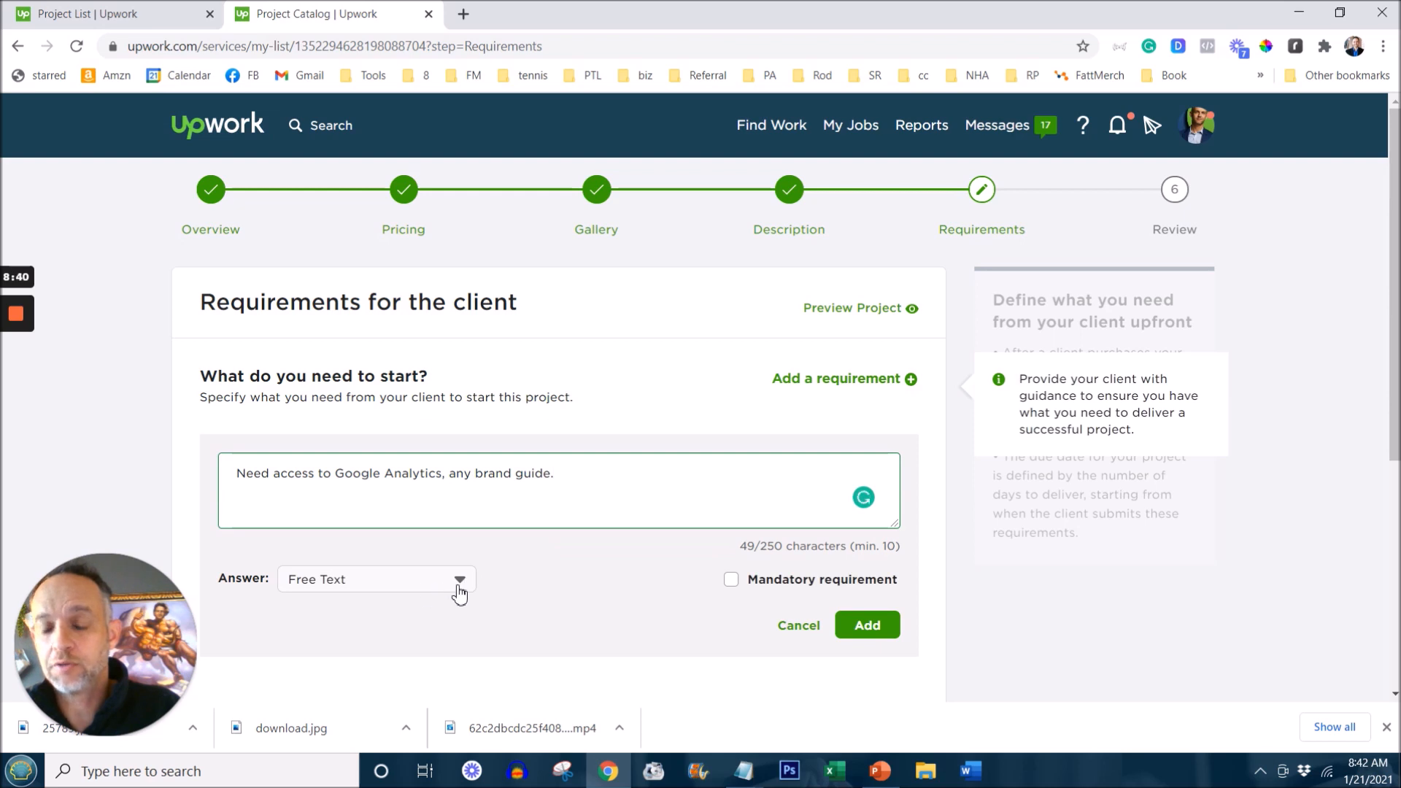
Step: Start a second question asking the client whether they have a brand guide
{"action": "left_click", "coordinate": [375, 579]}
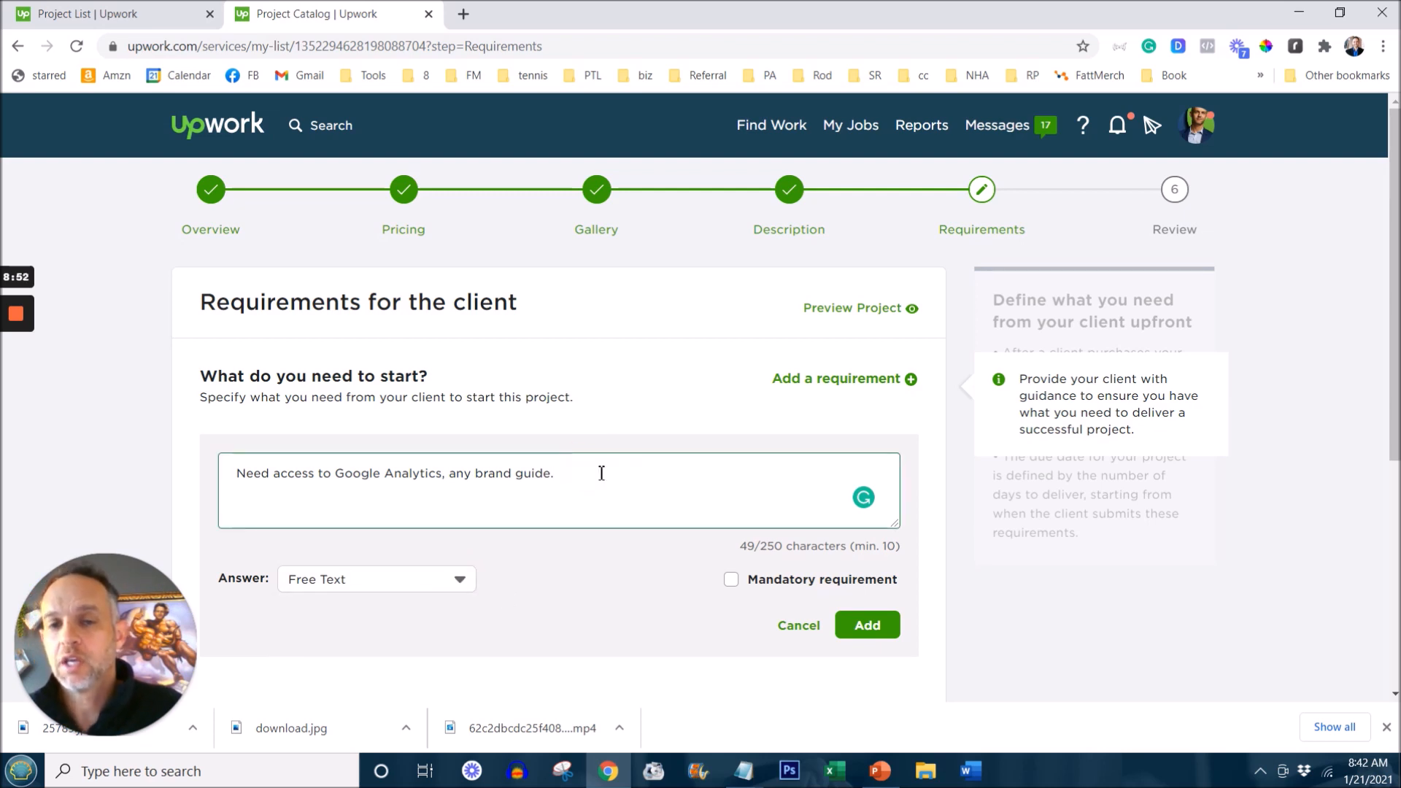
{"action": "type", "text": "Do you"}
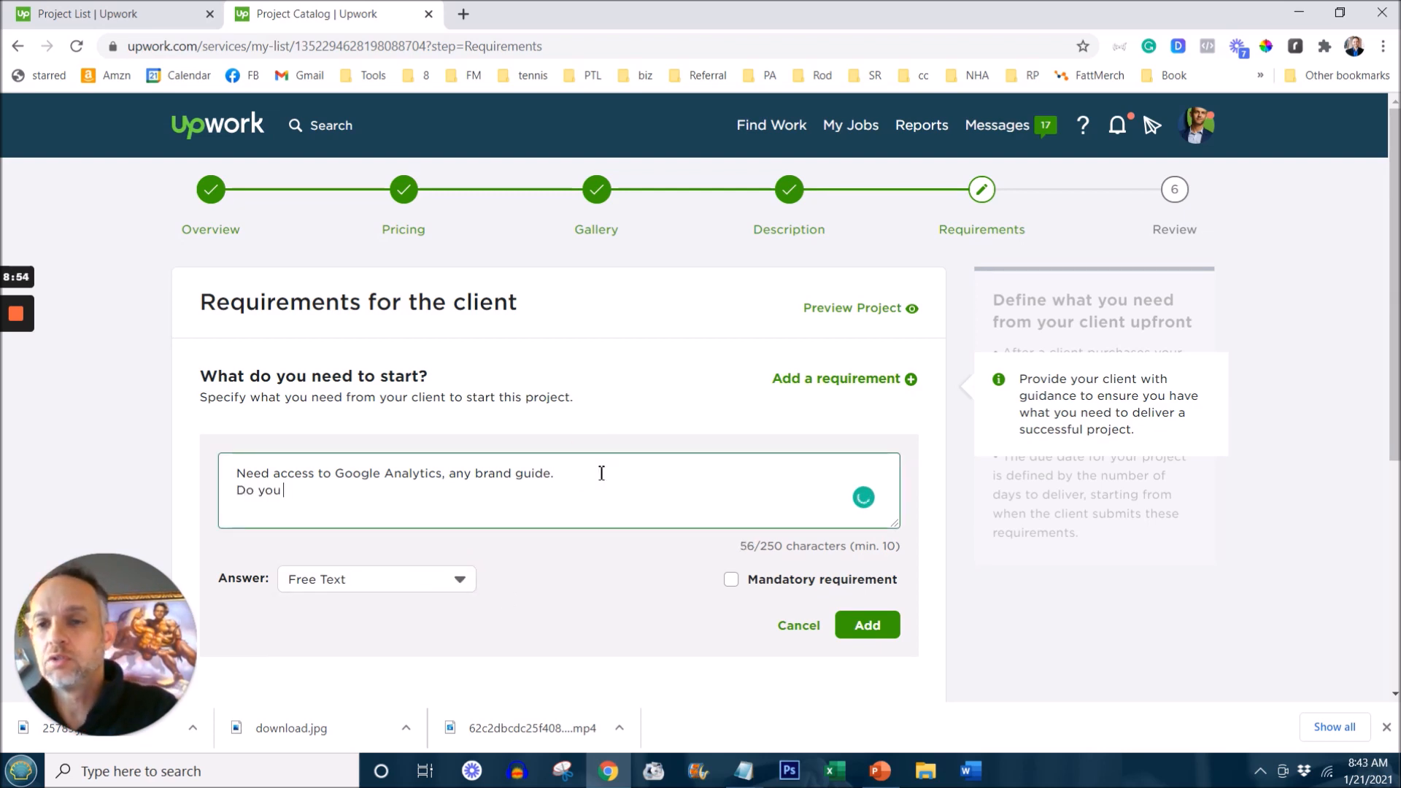
{"action": "type", "text": "have a brand guid"}
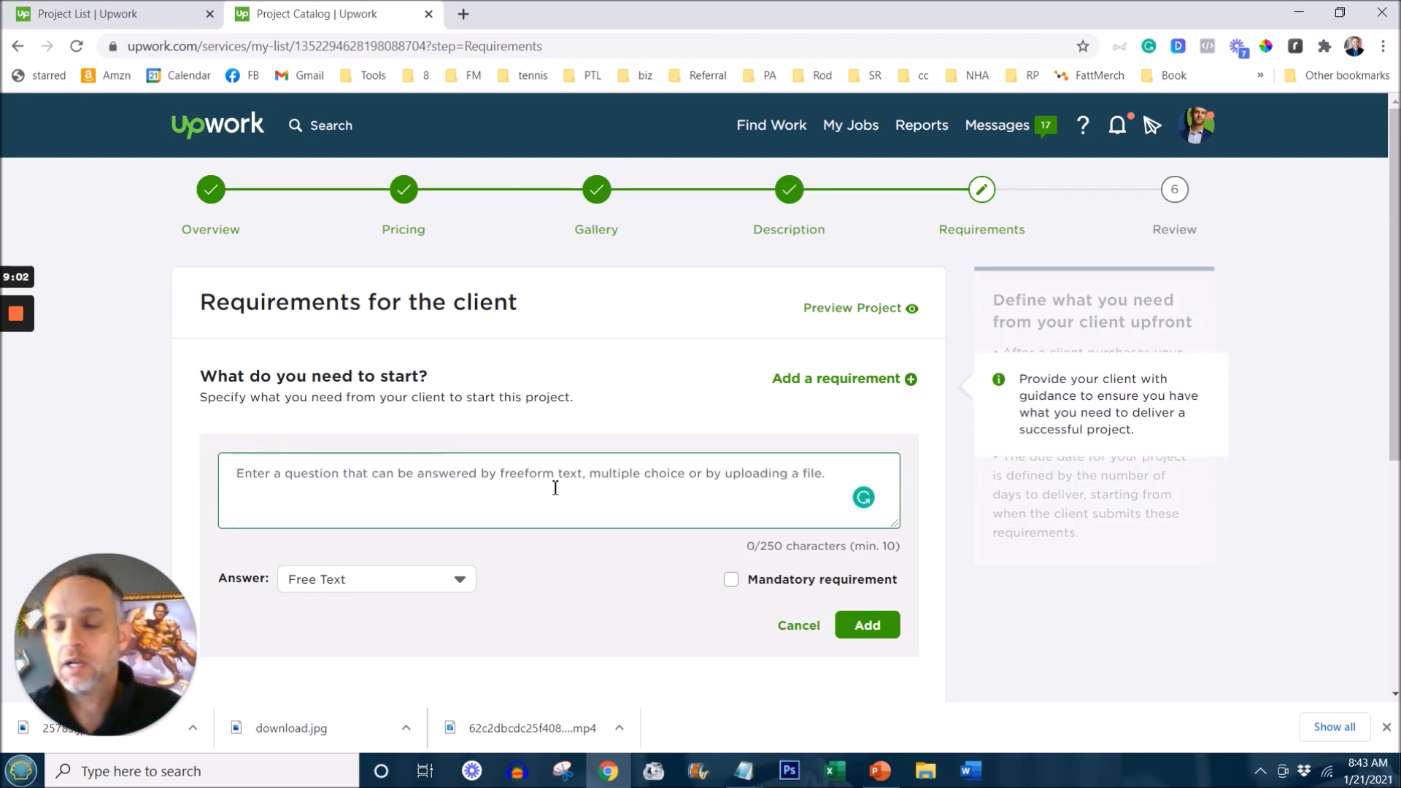
Step: Add 'Access to GA' as a mandatory requirement and save the Requirements step
{"action": "scroll", "scroll_direction": "down", "scroll_amount": 3}
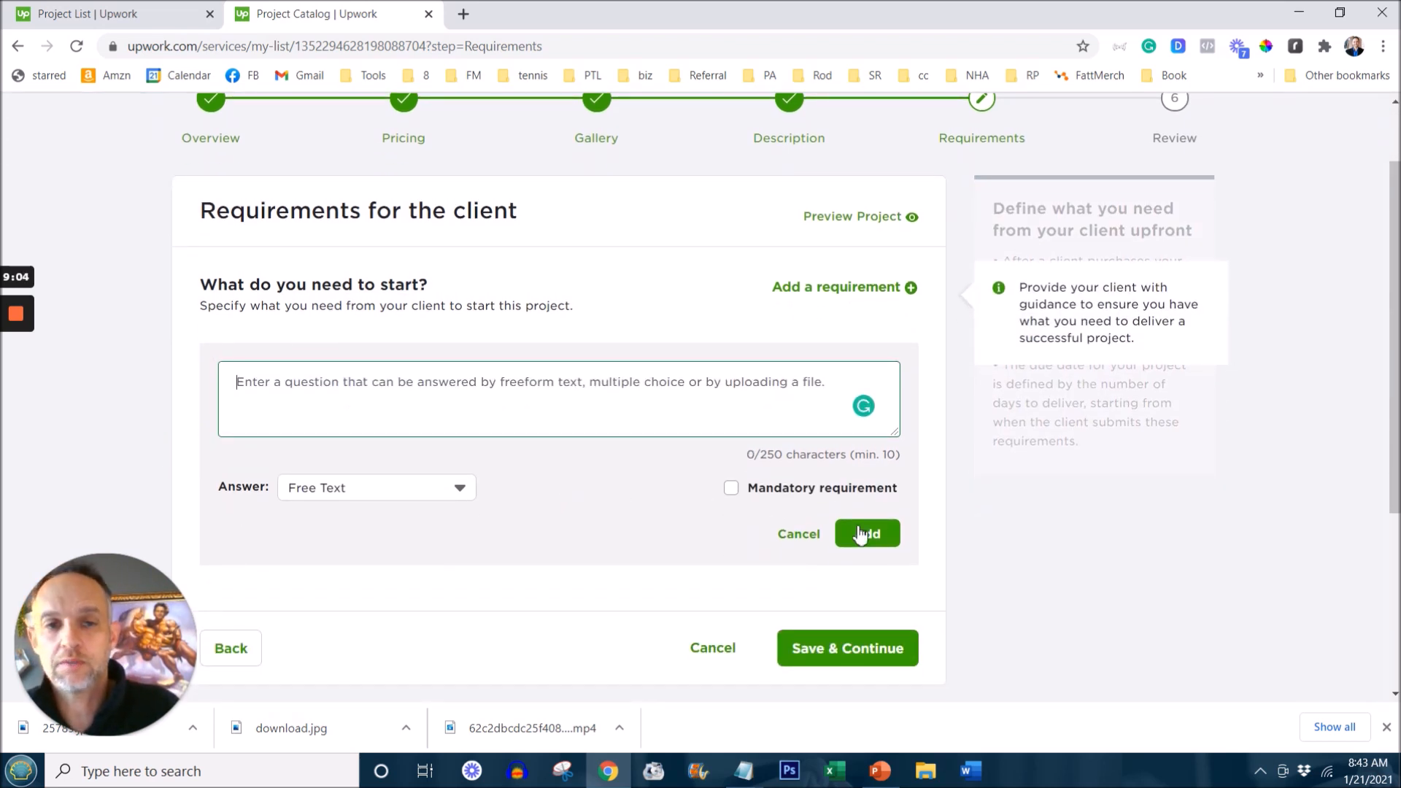
{"action": "left_click", "coordinate": [847, 647]}
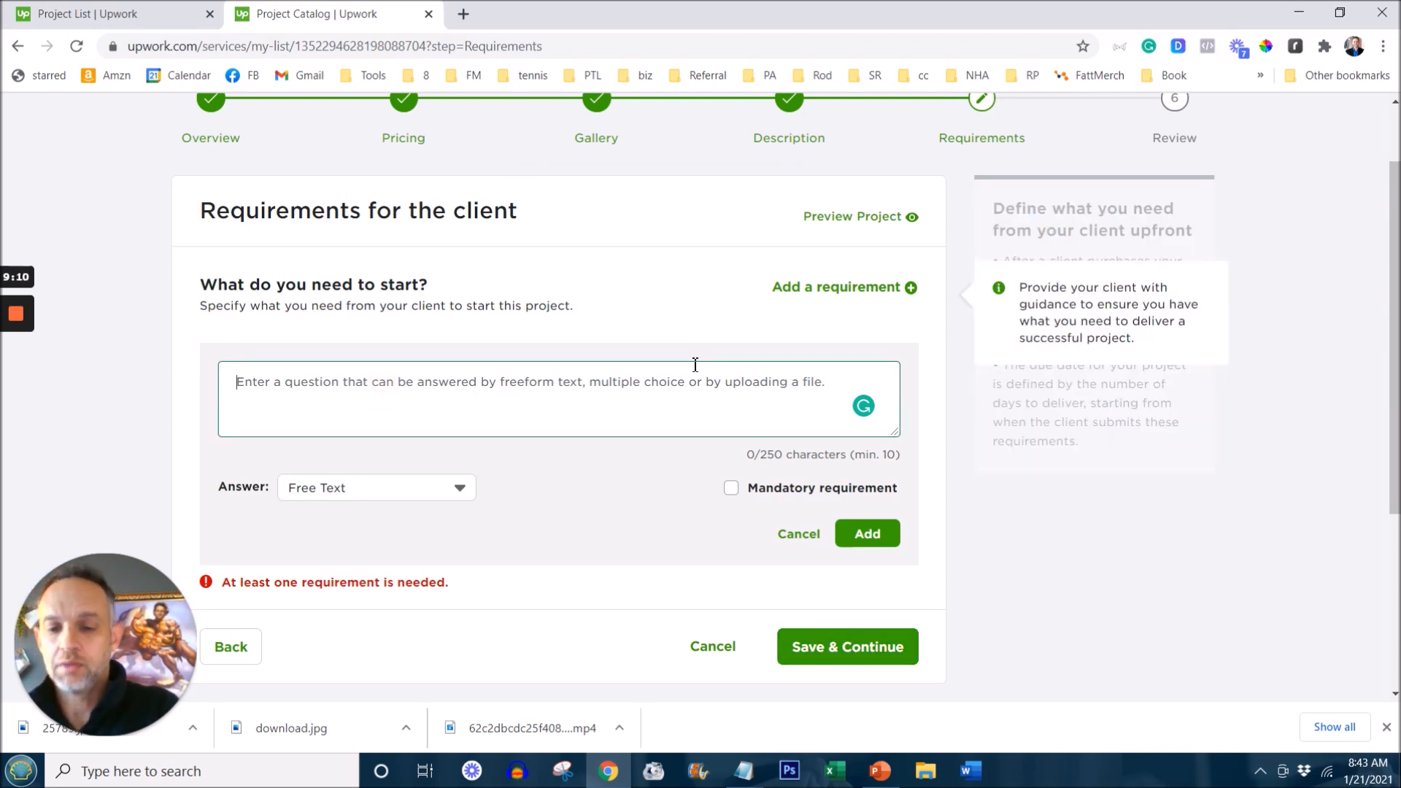
{"action": "type", "text": "Access to GA"}
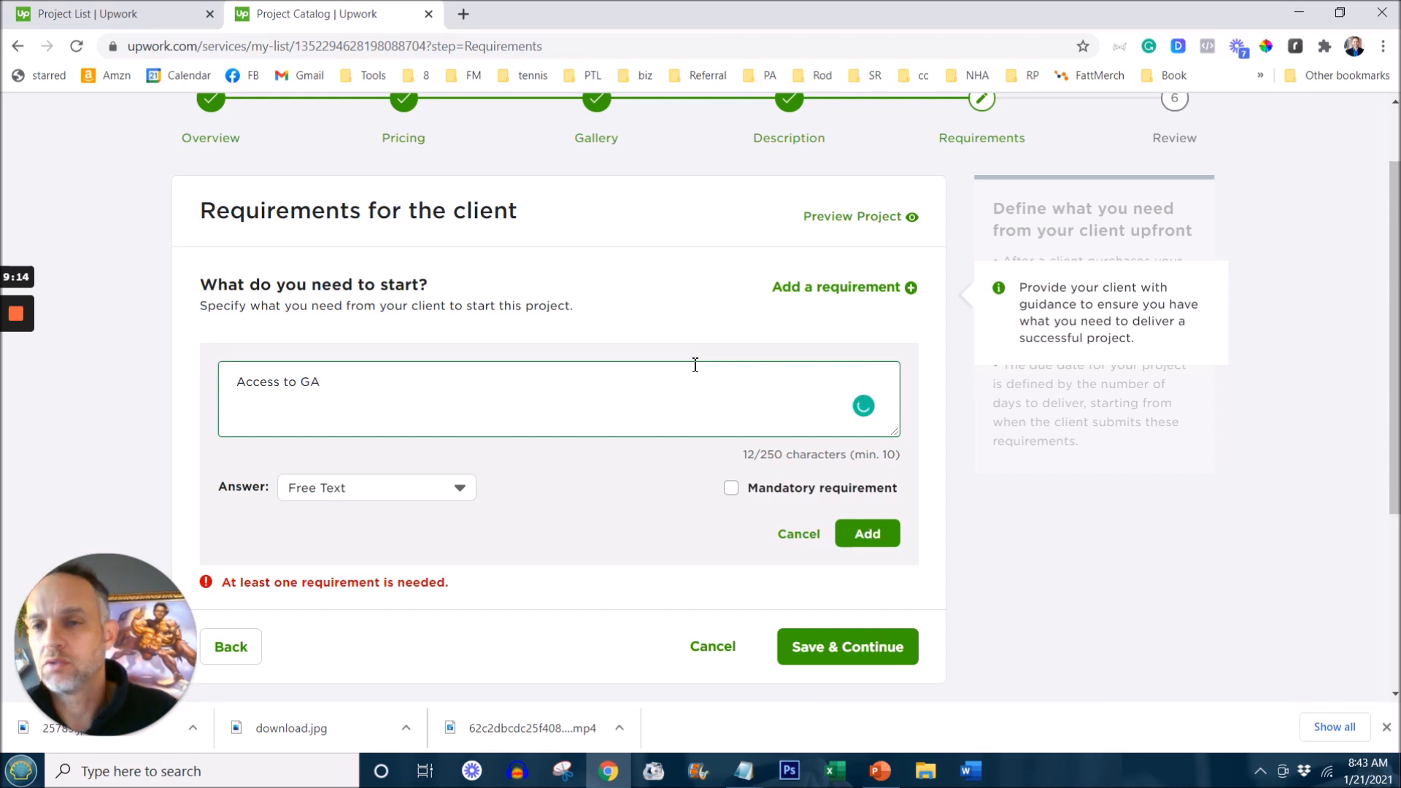
{"action": "mouse_move", "coordinate": [731, 487]}
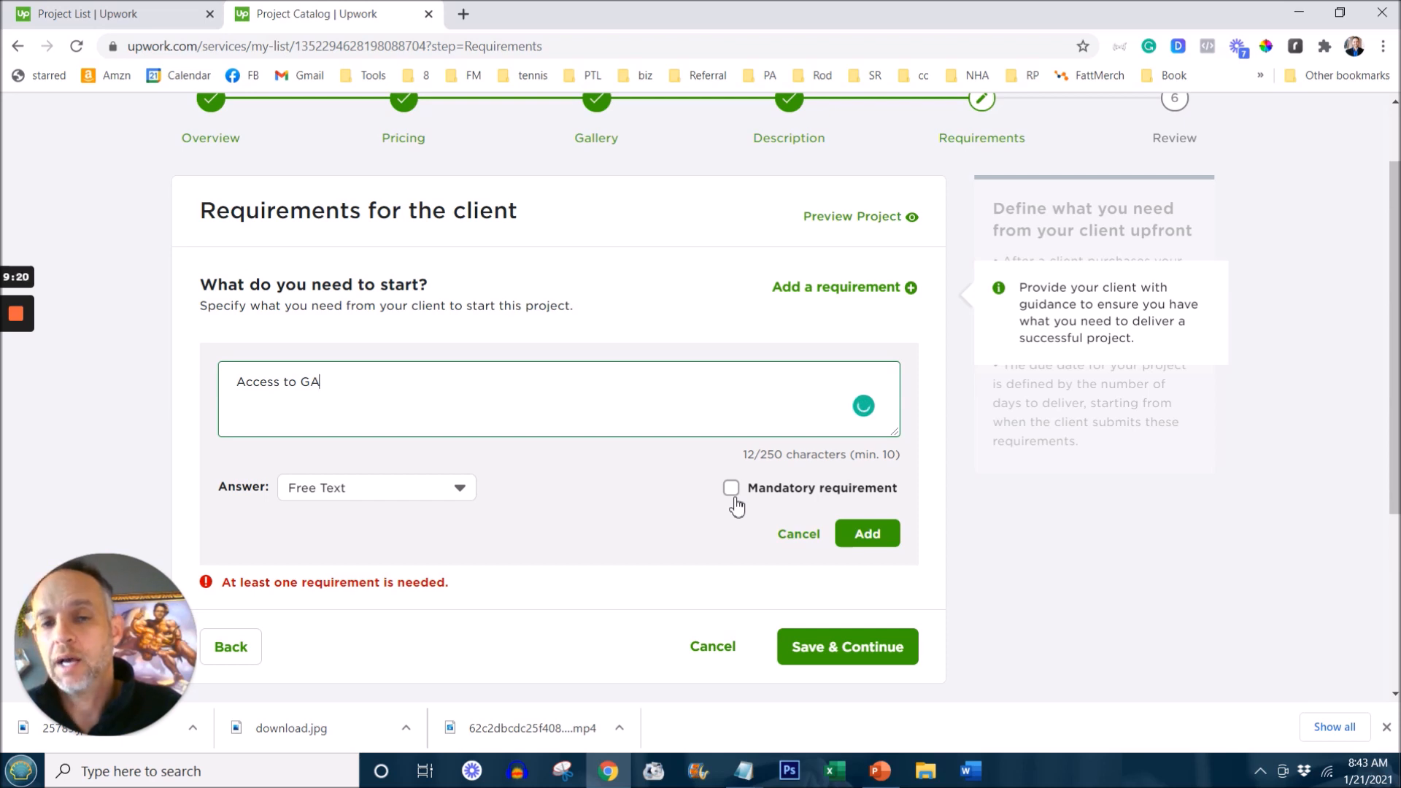
{"action": "left_click", "coordinate": [730, 487]}
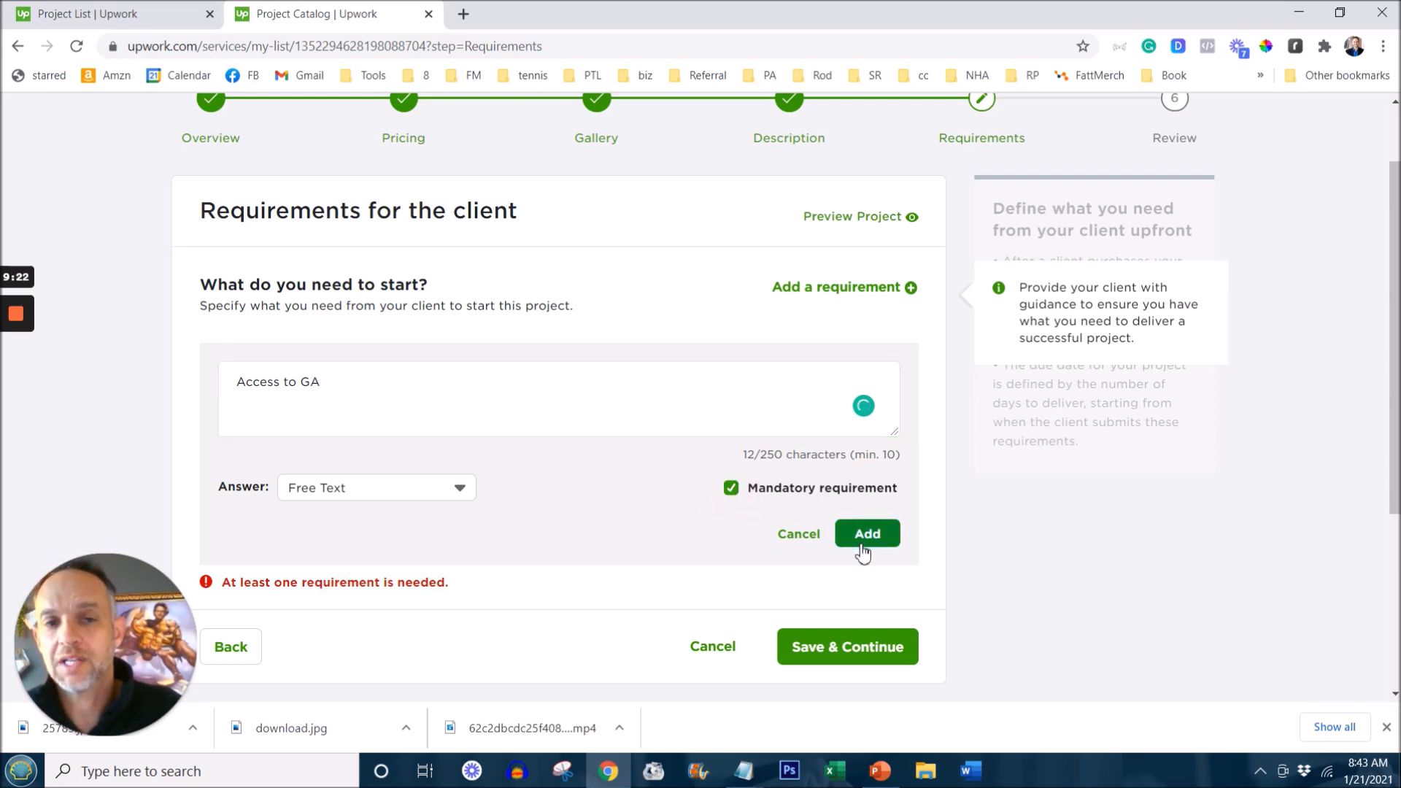
{"action": "left_click", "coordinate": [865, 534]}
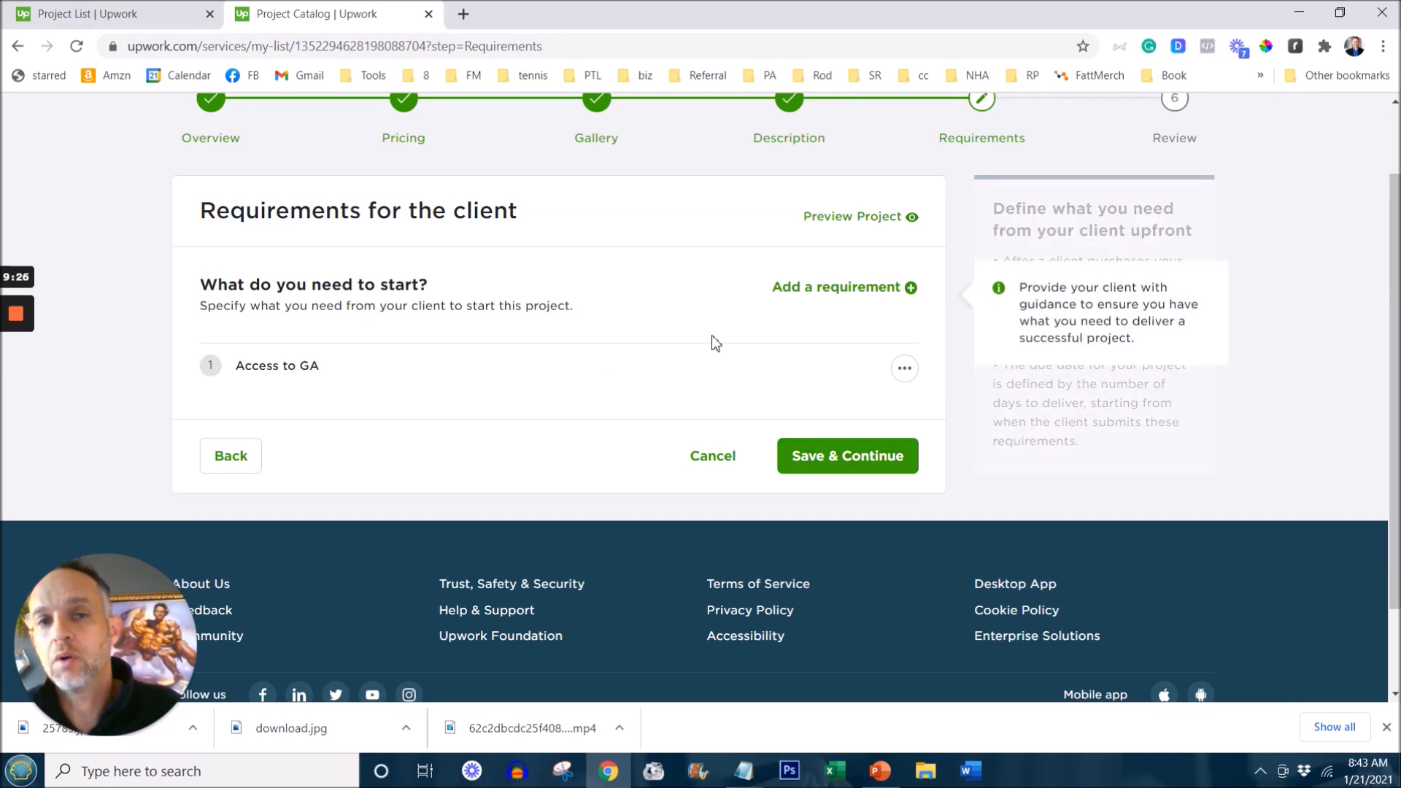
{"action": "left_click", "coordinate": [846, 456]}
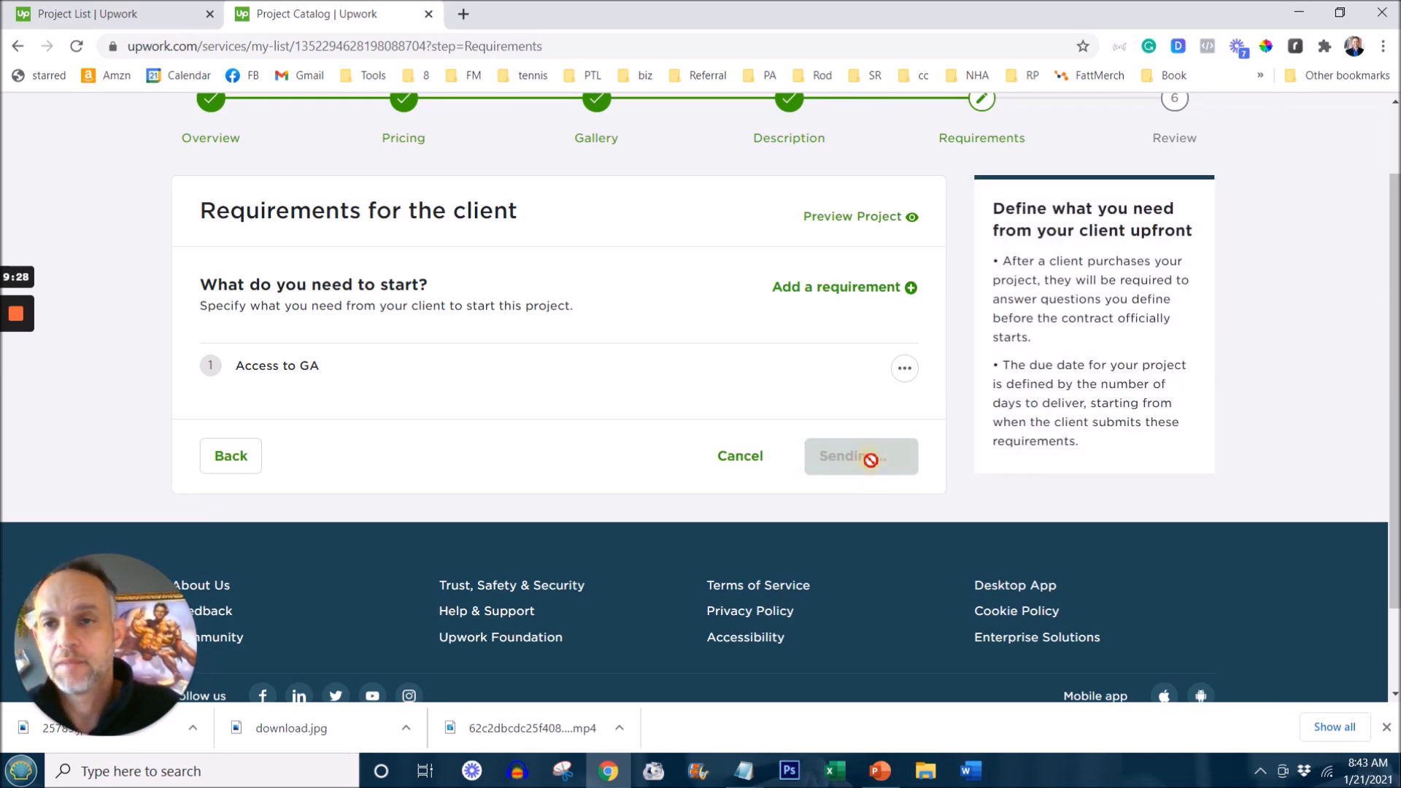
Step: On Finalize, allow 5 simultaneous projects and accept the Terms of Service and privacy notice
{"action": "left_click", "coordinate": [858, 455]}
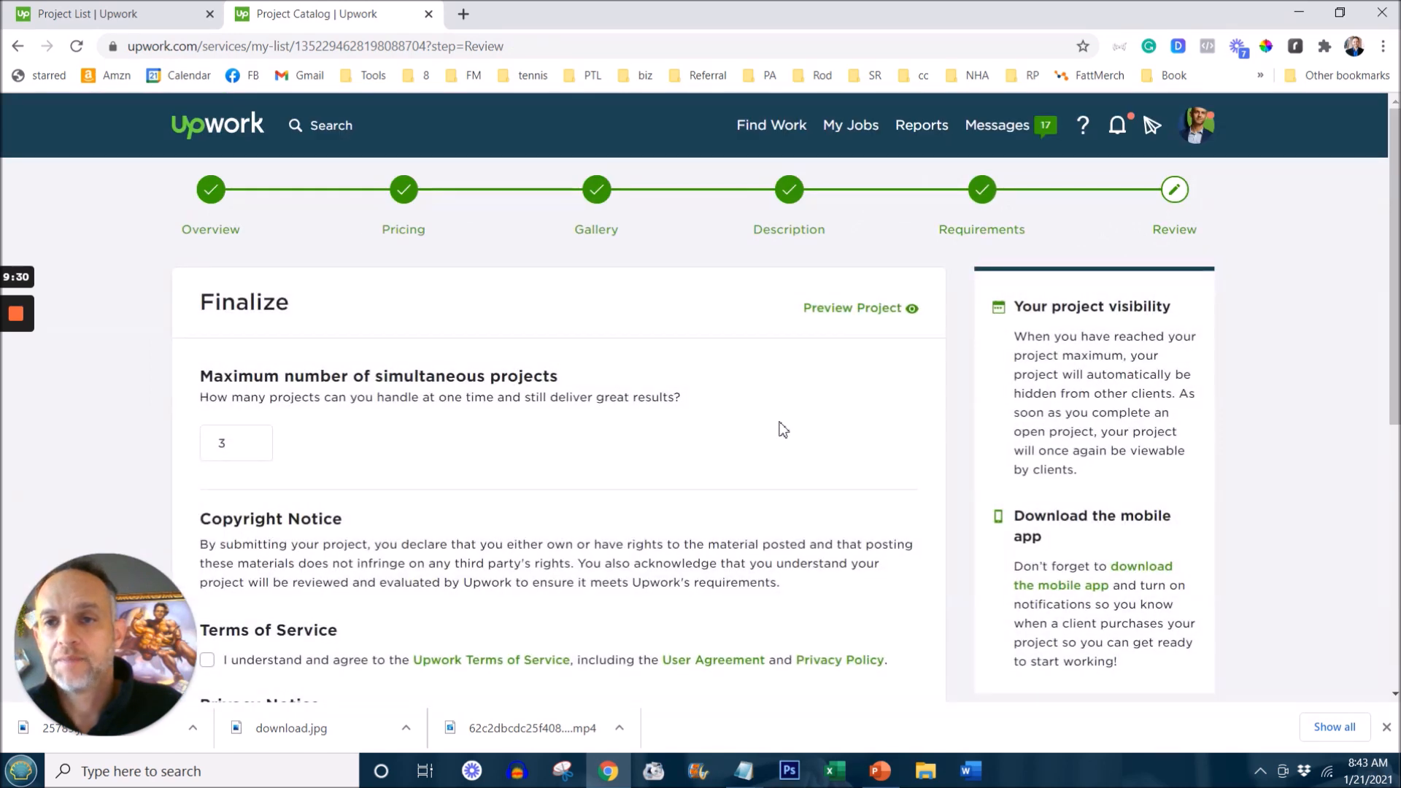
{"action": "scroll", "scroll_direction": "down", "scroll_amount": 3}
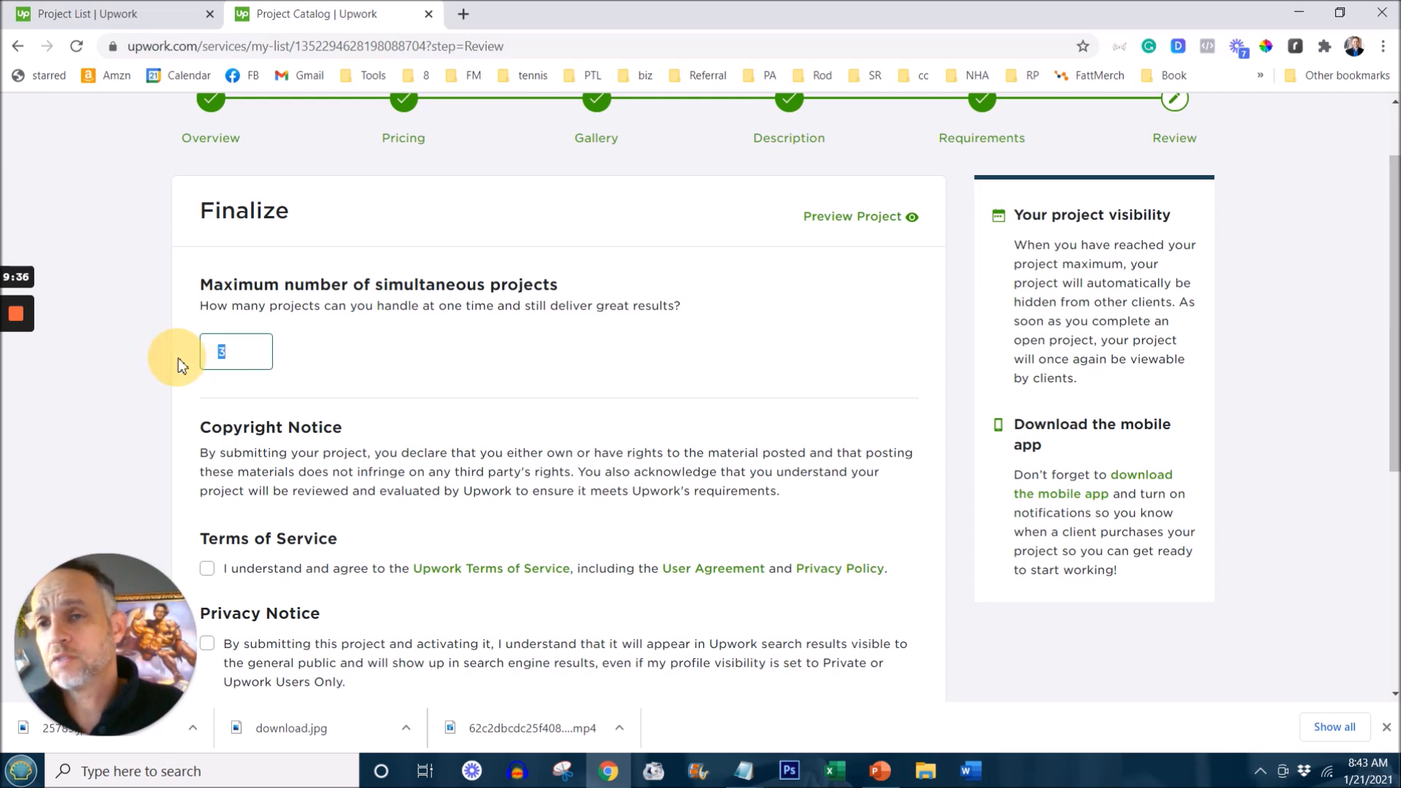
{"action": "mouse_move", "coordinate": [375, 362]}
{"action": "type", "text": "7"}
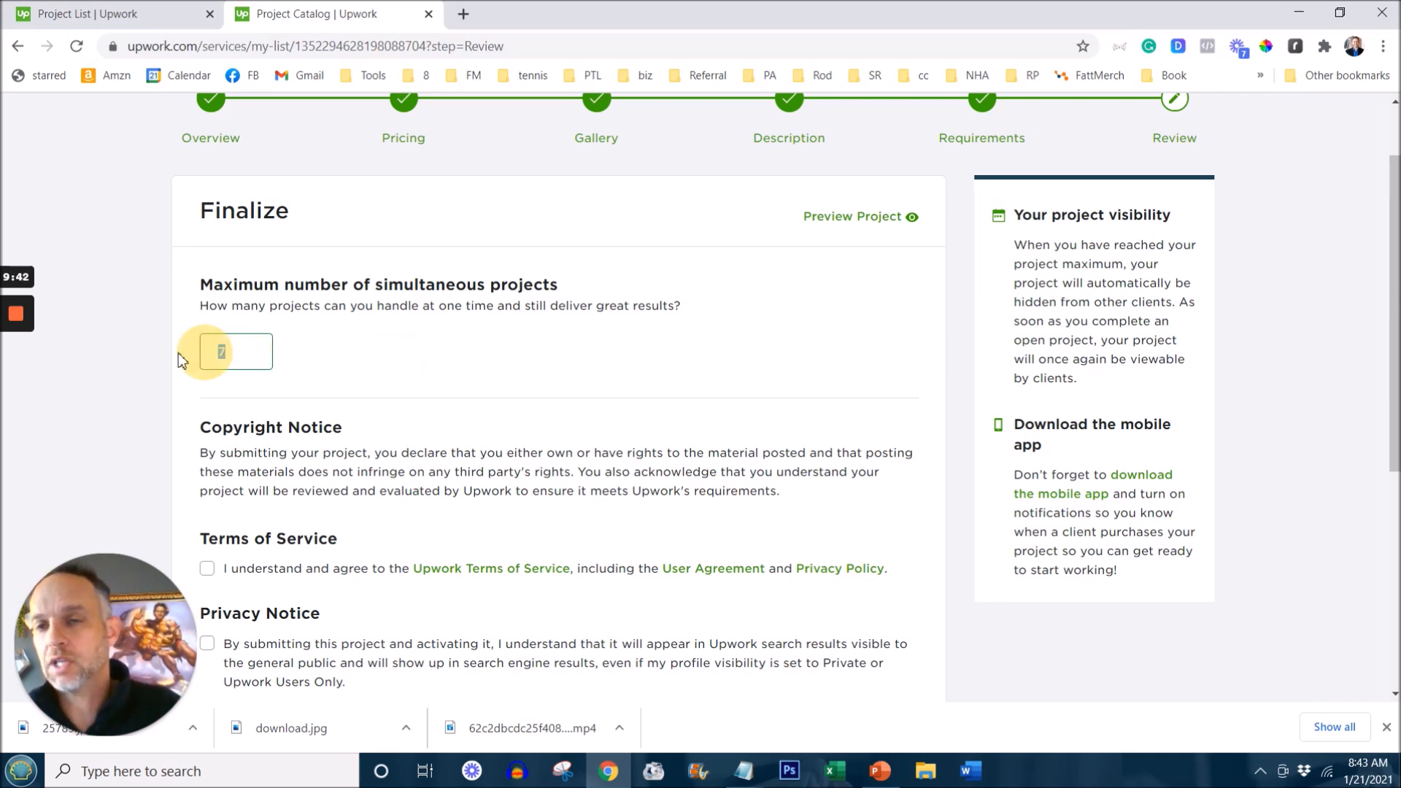
{"action": "type", "text": "5"}
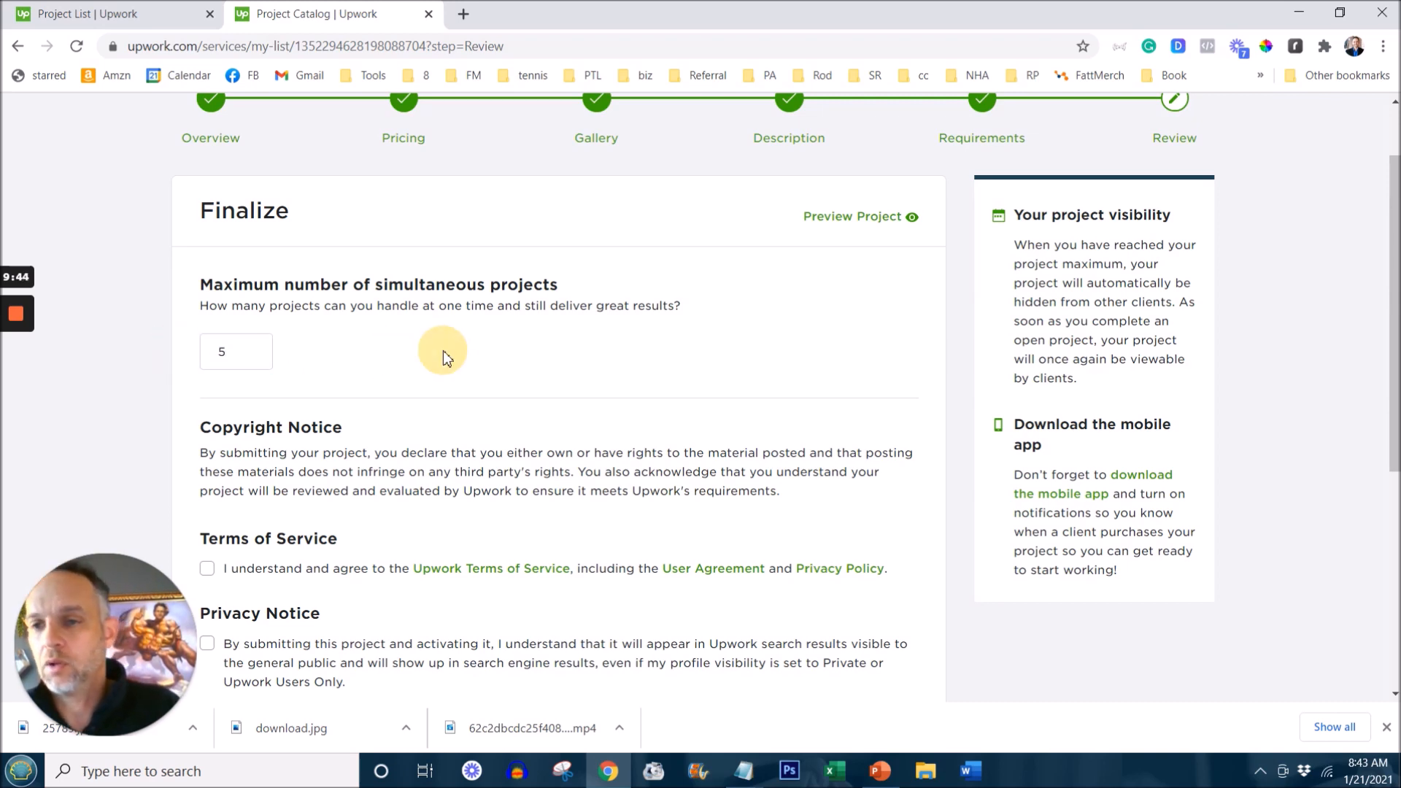
{"action": "scroll", "scroll_direction": "down", "scroll_amount": 3}
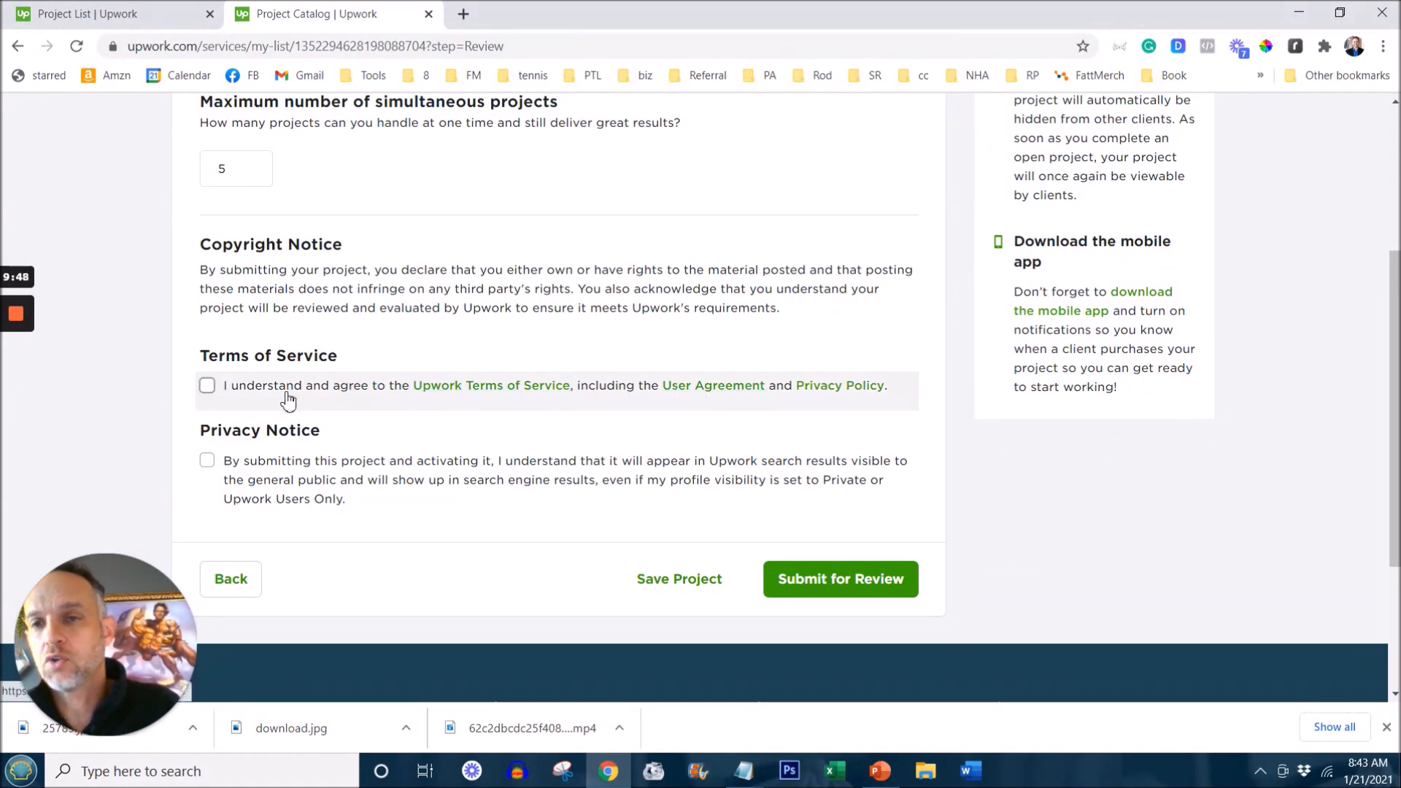
{"action": "left_click", "coordinate": [206, 386]}
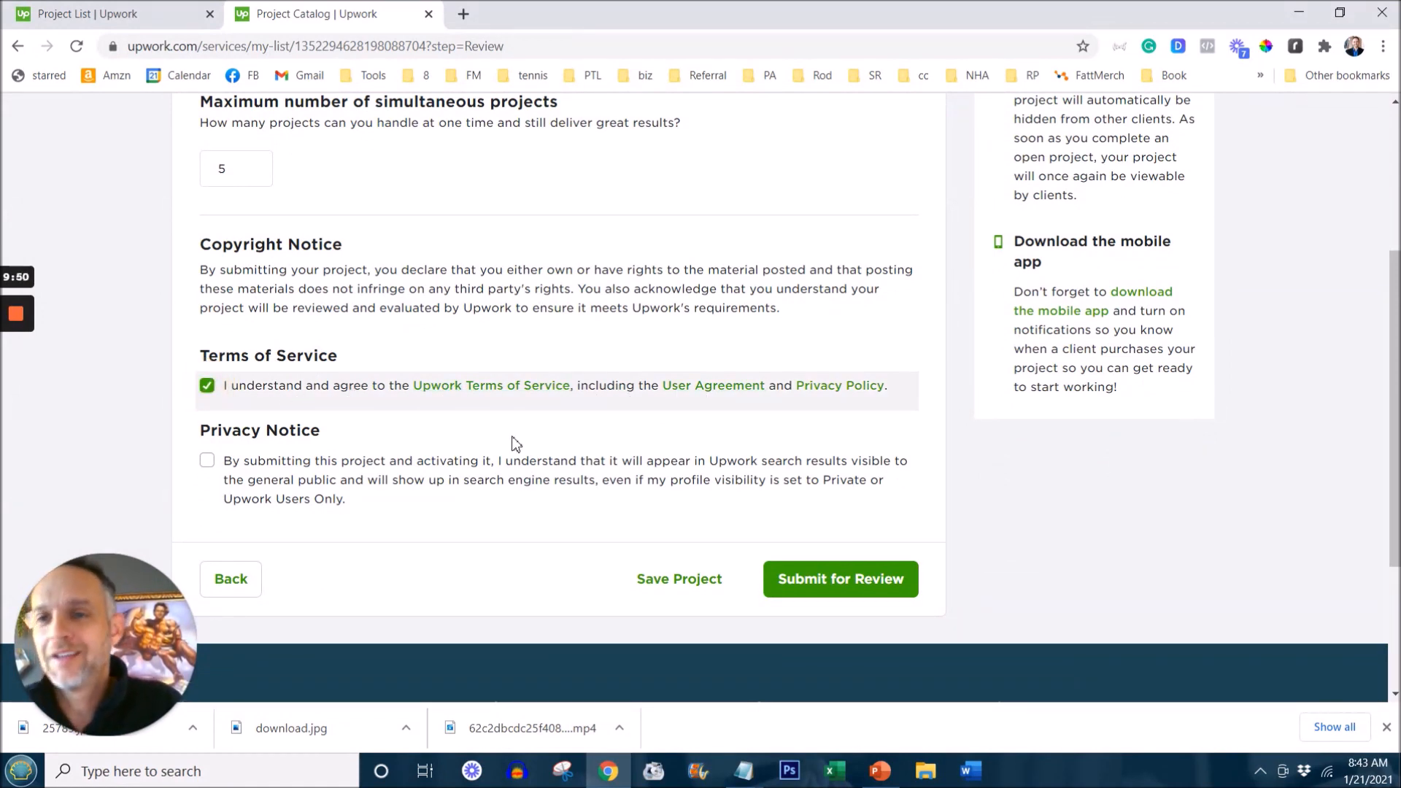
{"action": "left_click", "coordinate": [205, 460]}
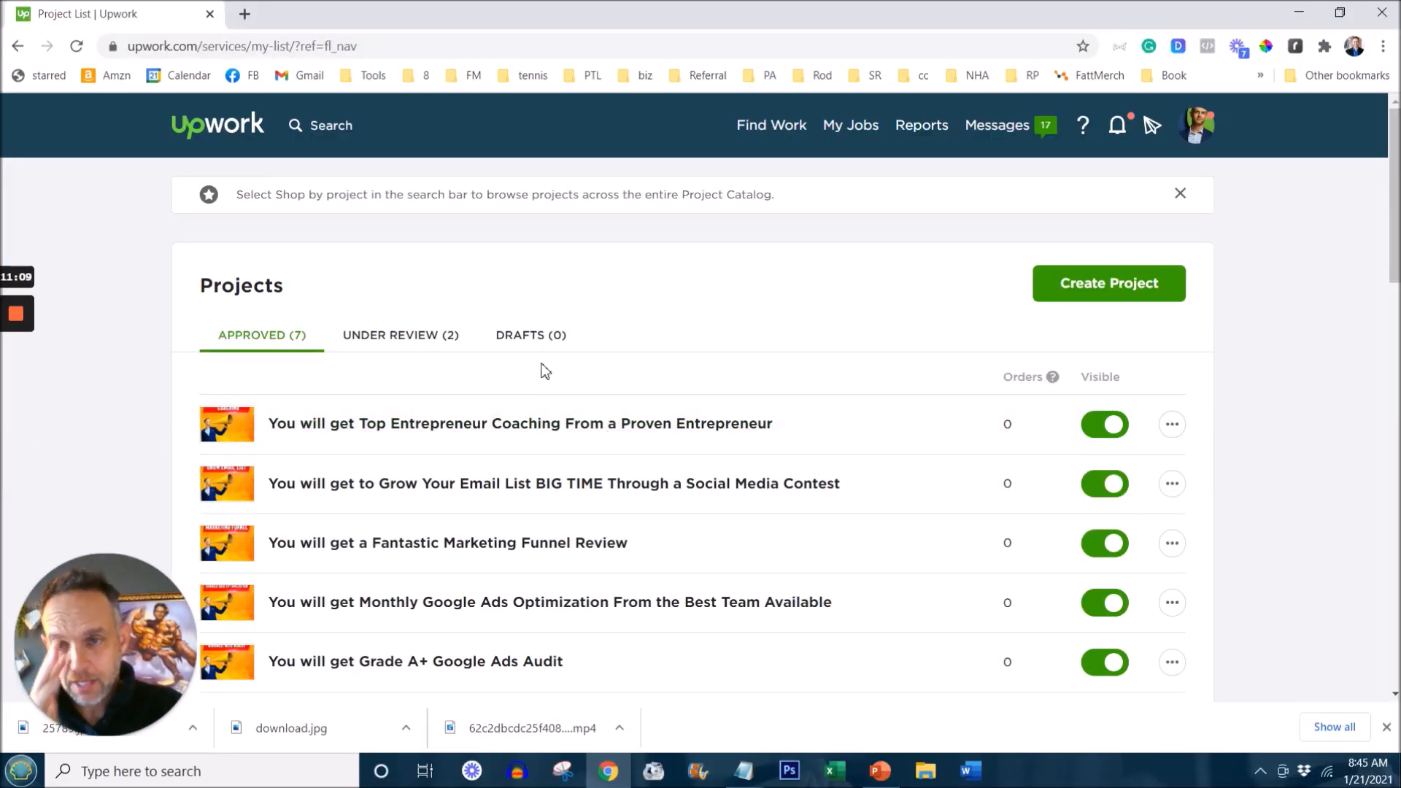
Step: View the Top Entrepreneur Coaching listing page, scrolling through its image and service tiers
{"action": "scroll", "scroll_direction": "down", "scroll_amount": 3}
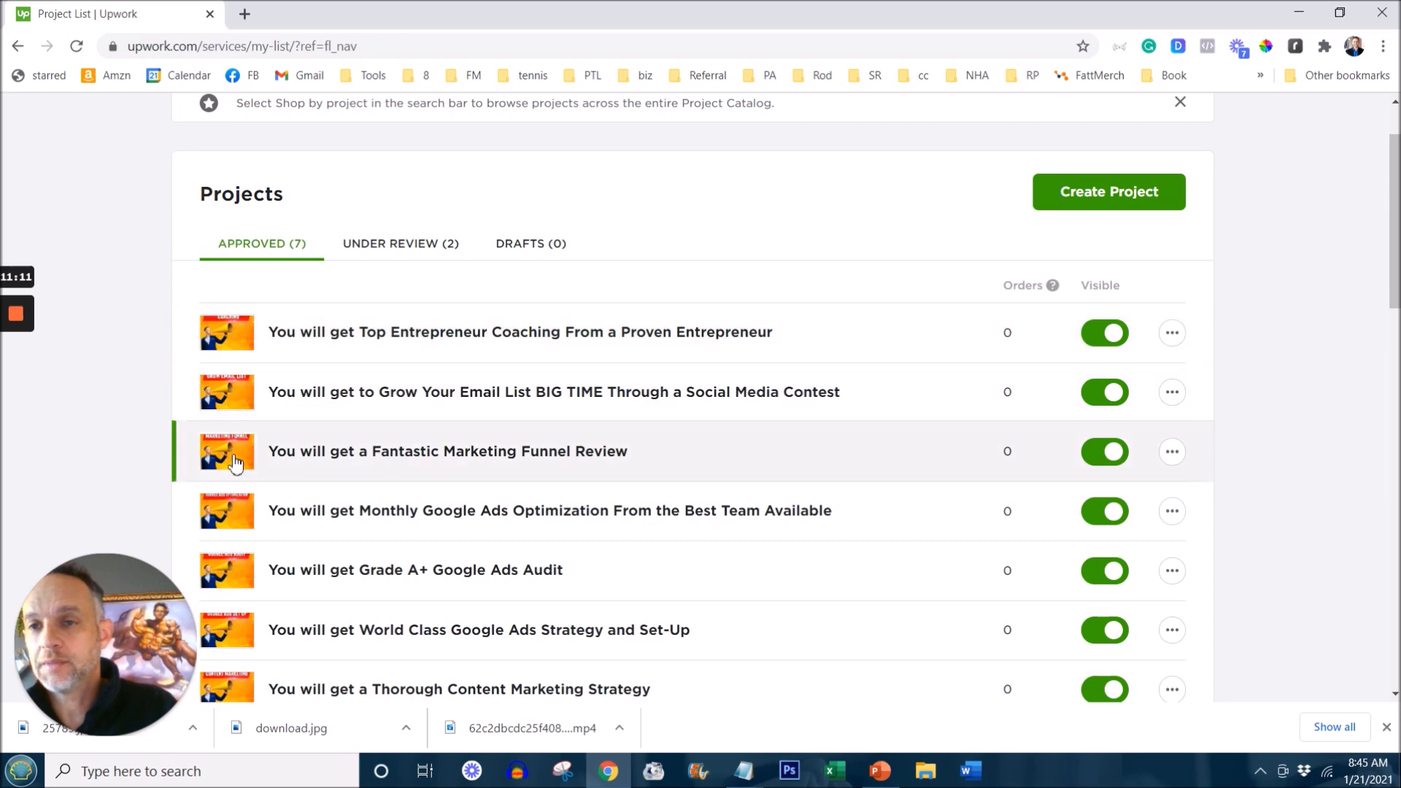
{"action": "mouse_move", "coordinate": [282, 331]}
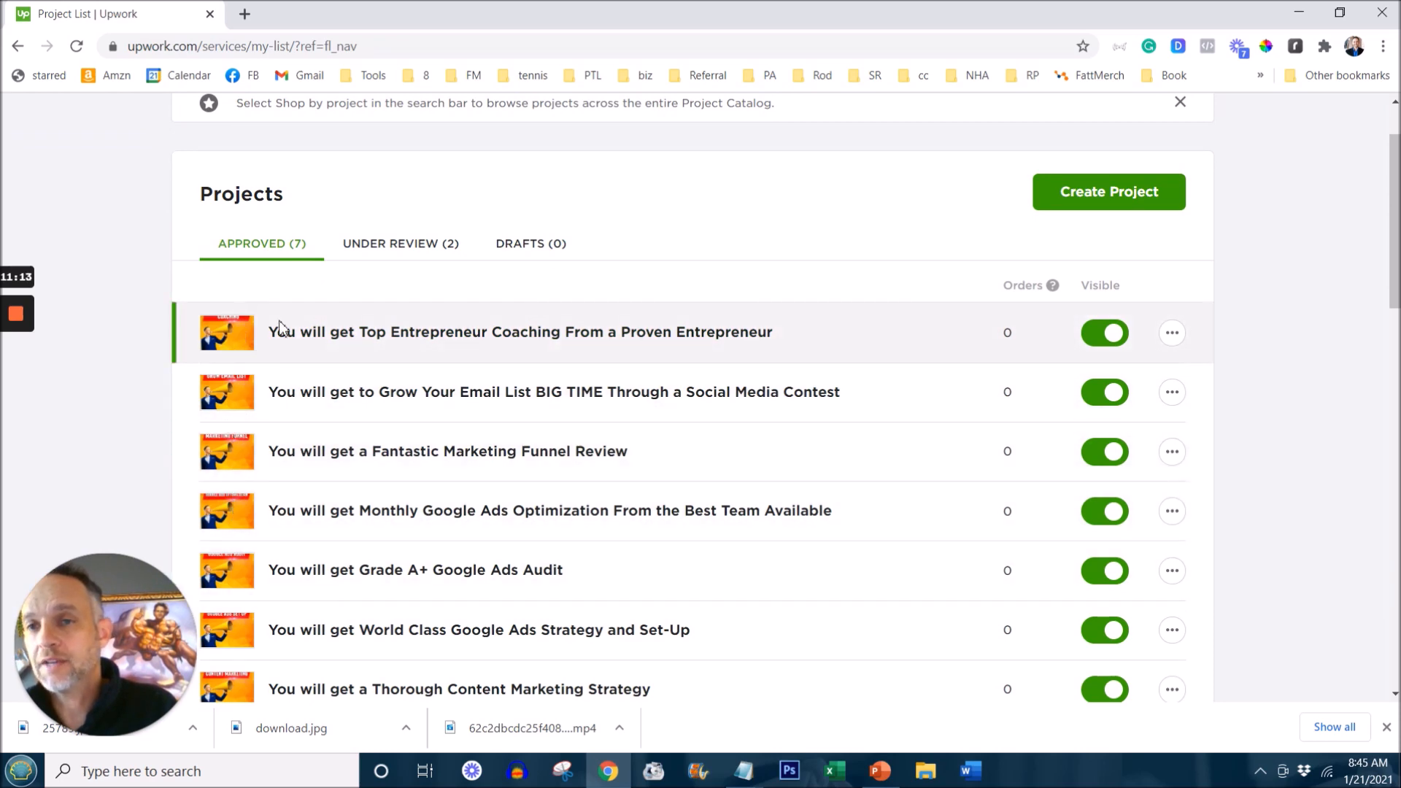
{"action": "left_click", "coordinate": [519, 331]}
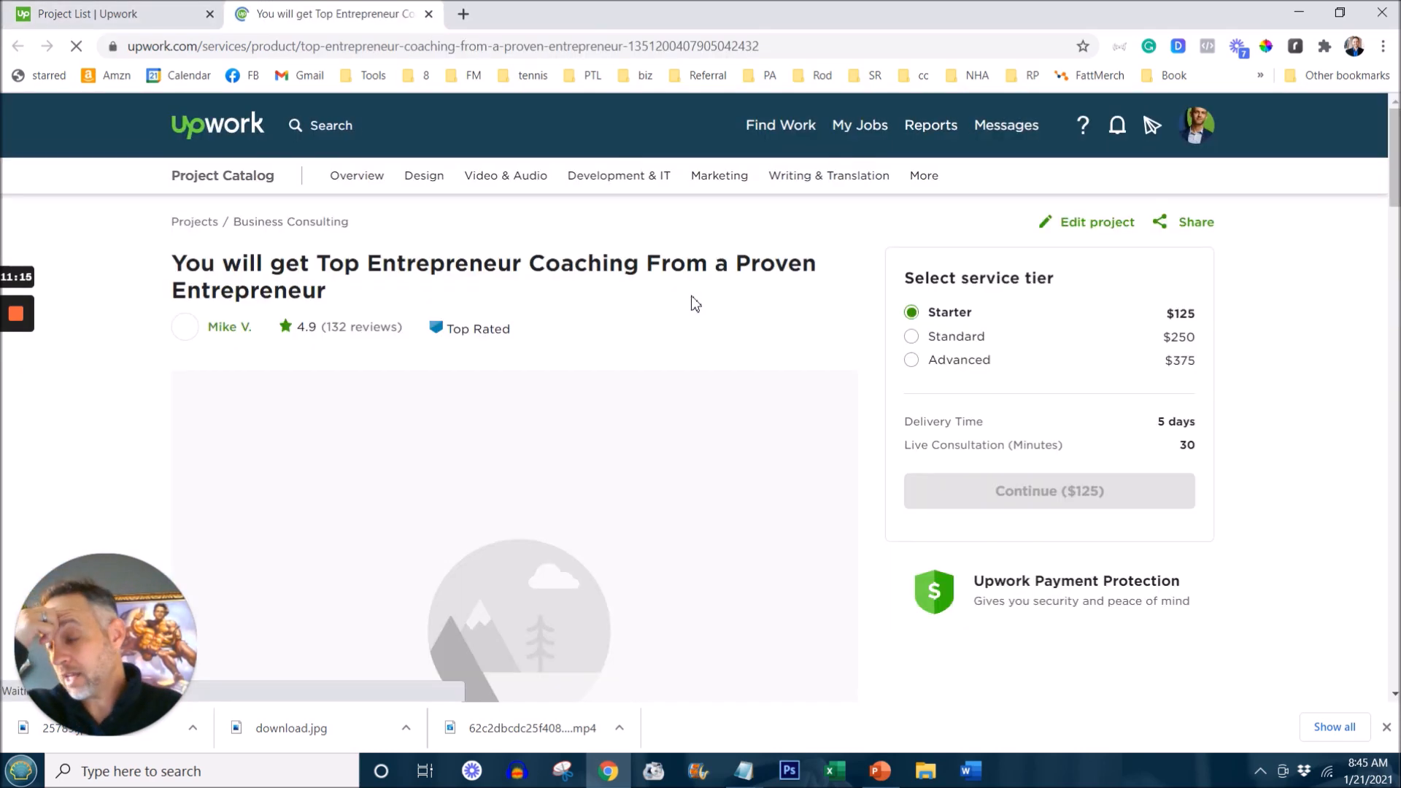
{"action": "scroll", "scroll_direction": "down", "scroll_amount": 3}
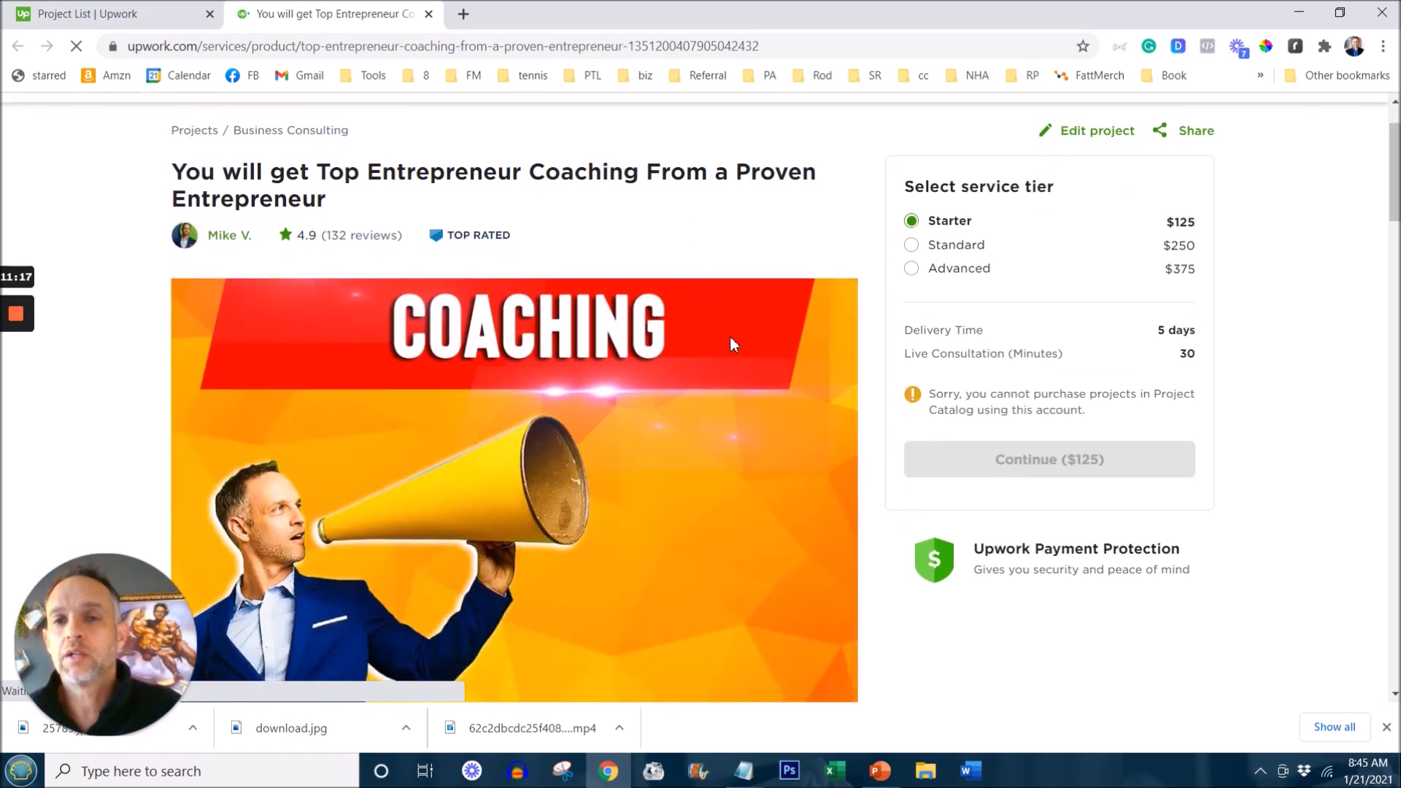
{"action": "scroll", "scroll_direction": "down", "scroll_amount": 3}
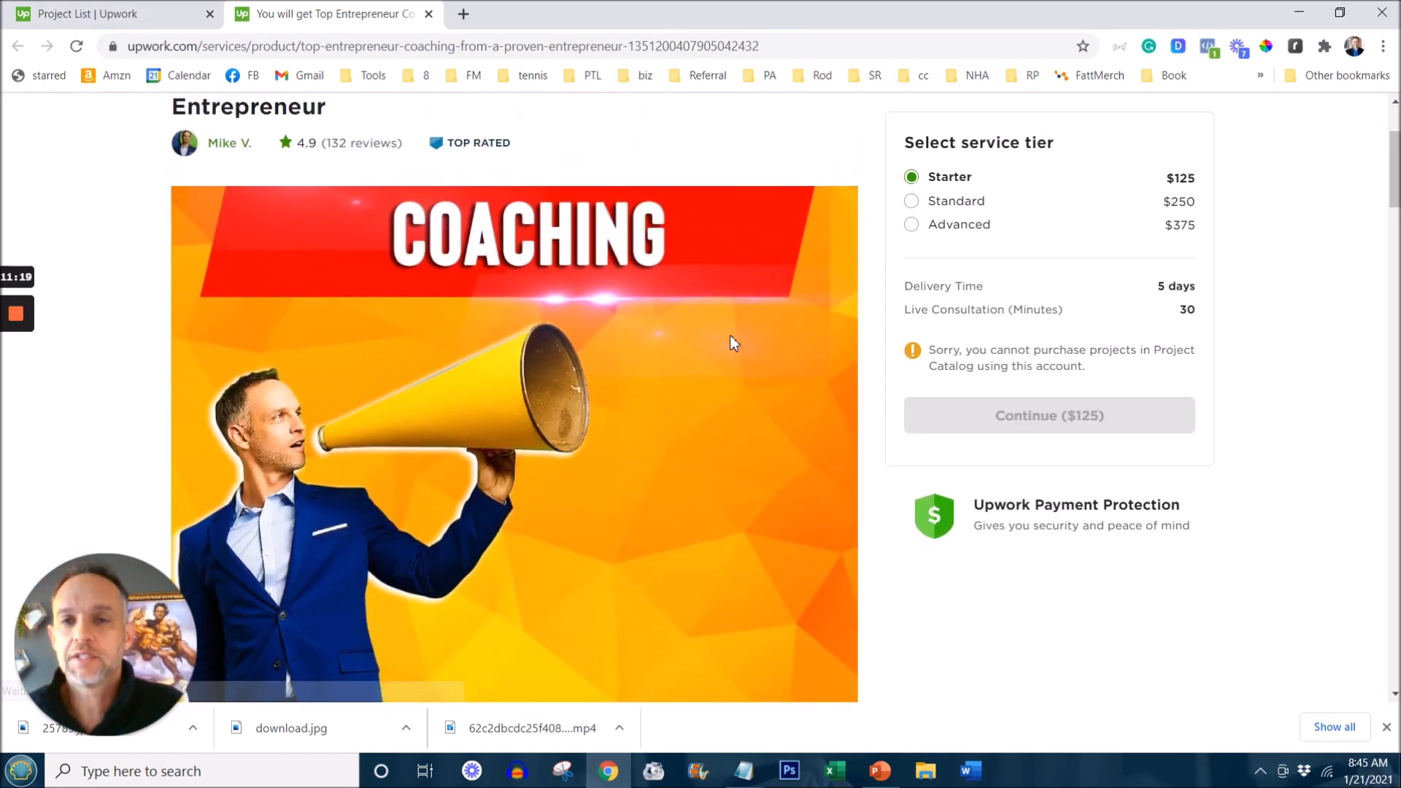
{"action": "scroll", "scroll_direction": "down", "scroll_amount": 3}
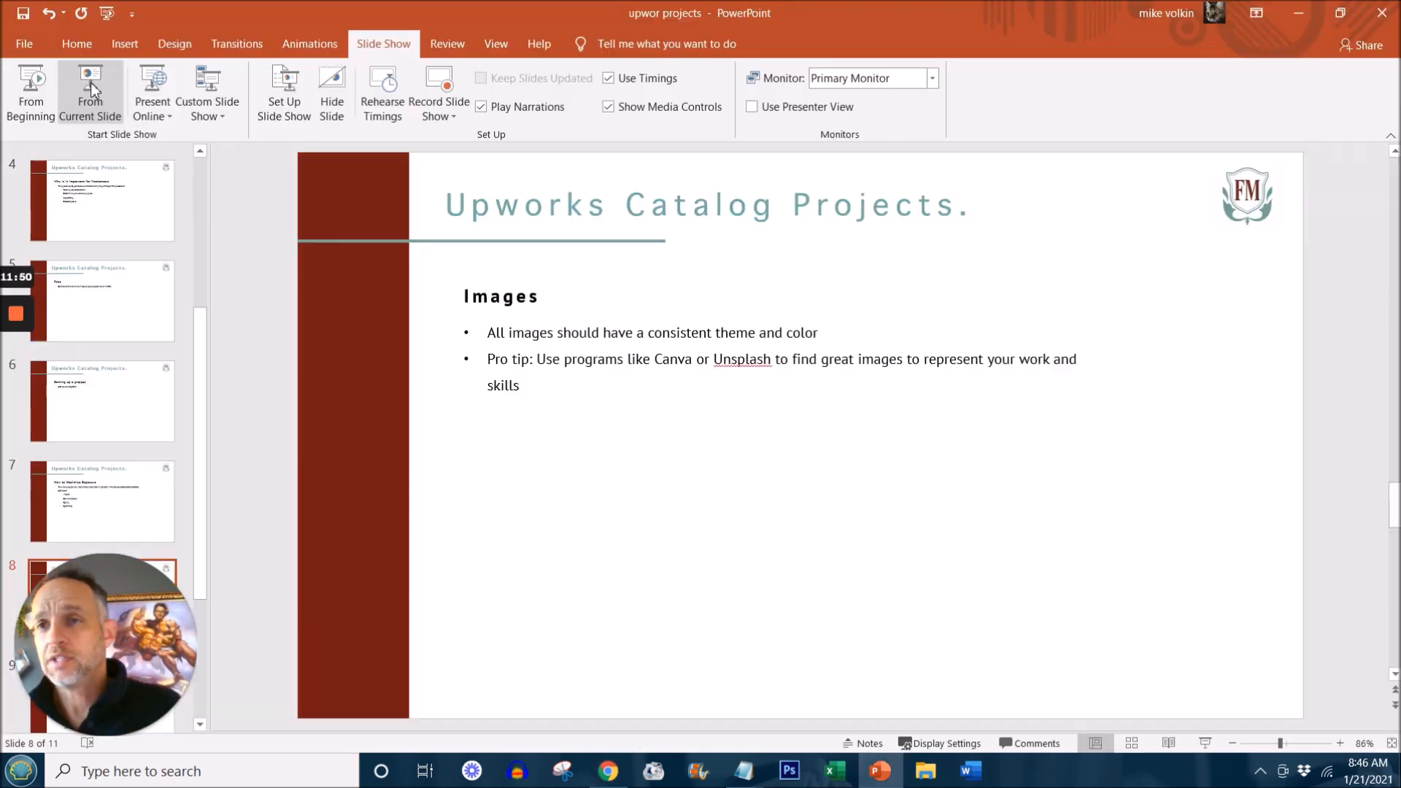
Step: Run the Upworks Catalog Projects deck as a slideshow from the Images slide
{"action": "left_click", "coordinate": [89, 91]}
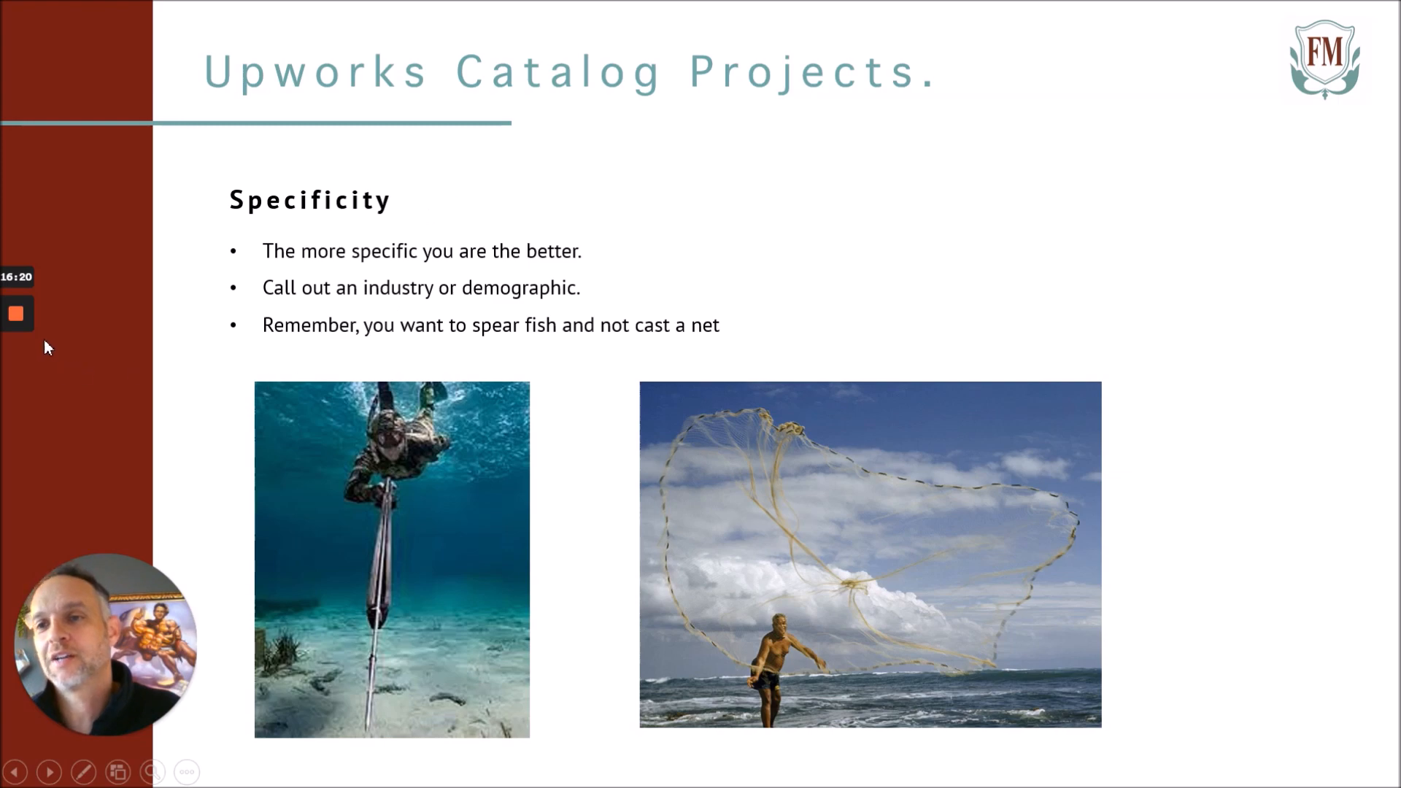